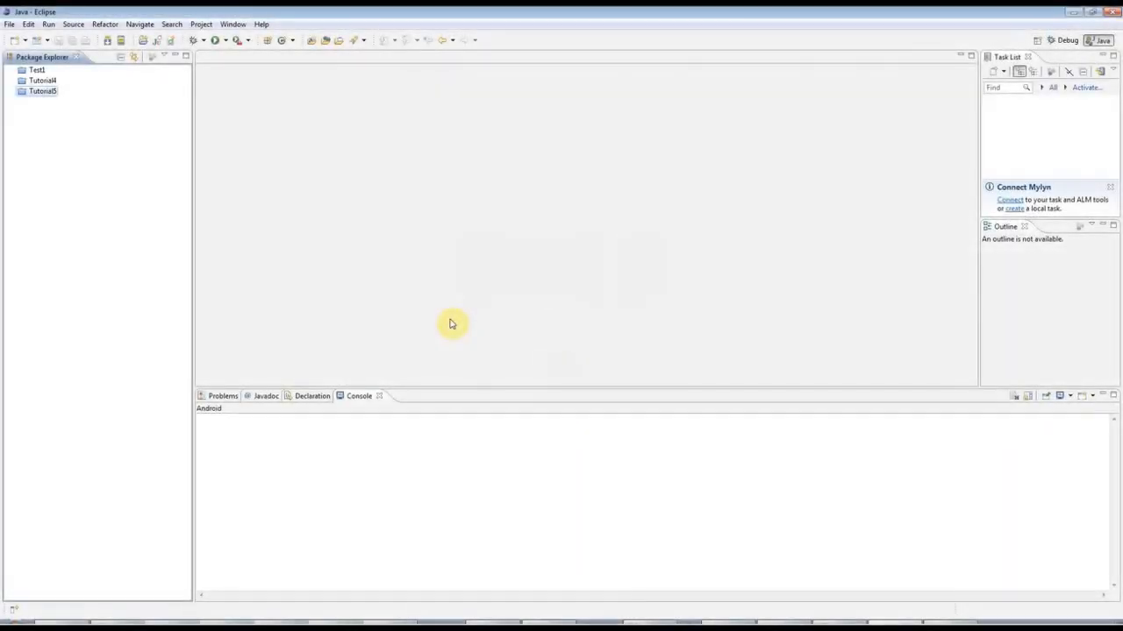
{"action": "mouse_move", "coordinate": [226, 123]}
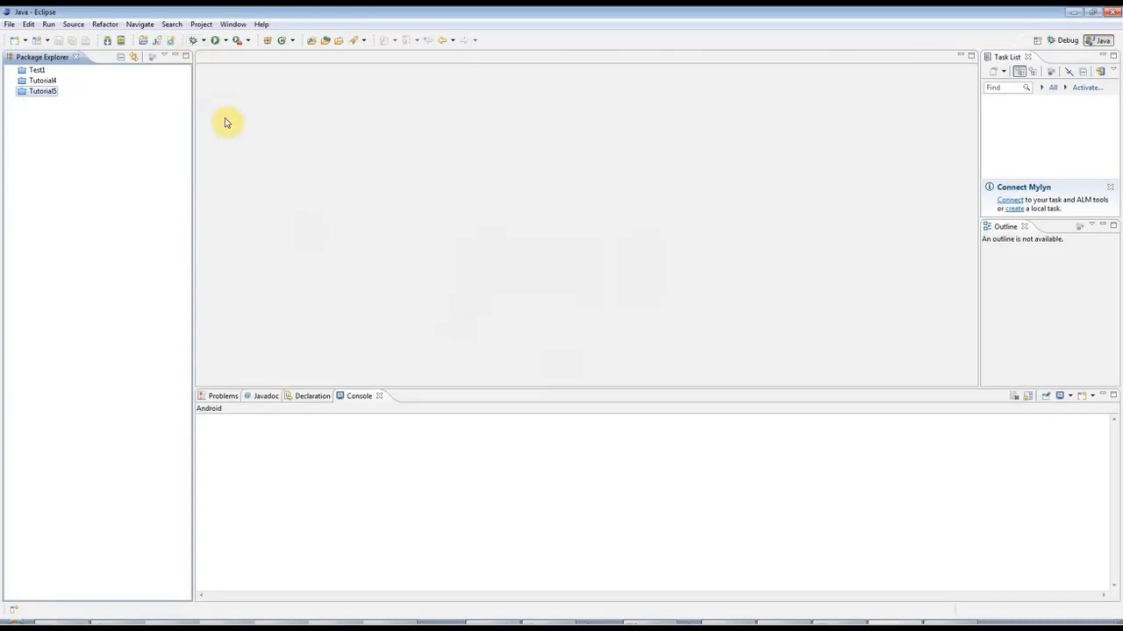
{"action": "mouse_move", "coordinate": [220, 139]}
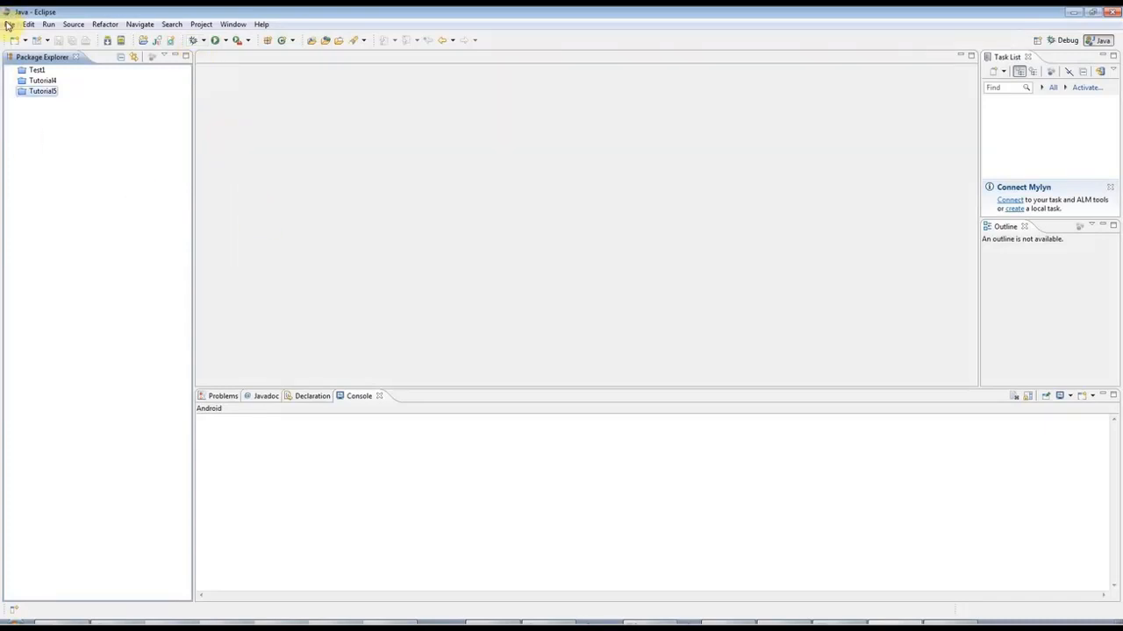
{"action": "mouse_move", "coordinate": [717, 173]}
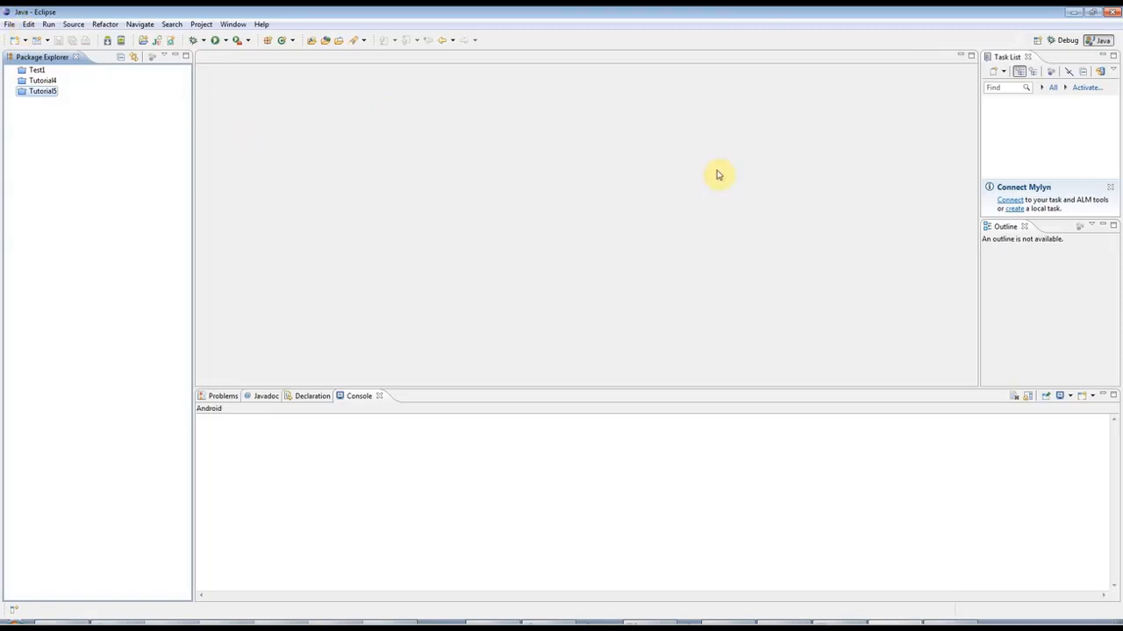
{"action": "mouse_move", "coordinate": [520, 252]}
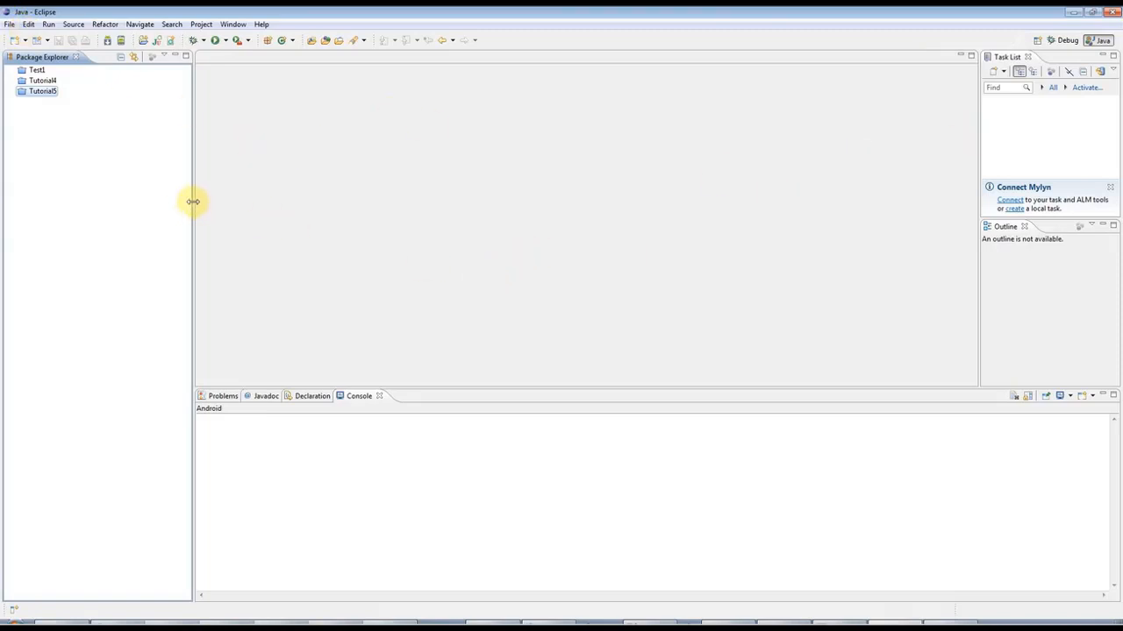
{"action": "mouse_move", "coordinate": [10, 24]}
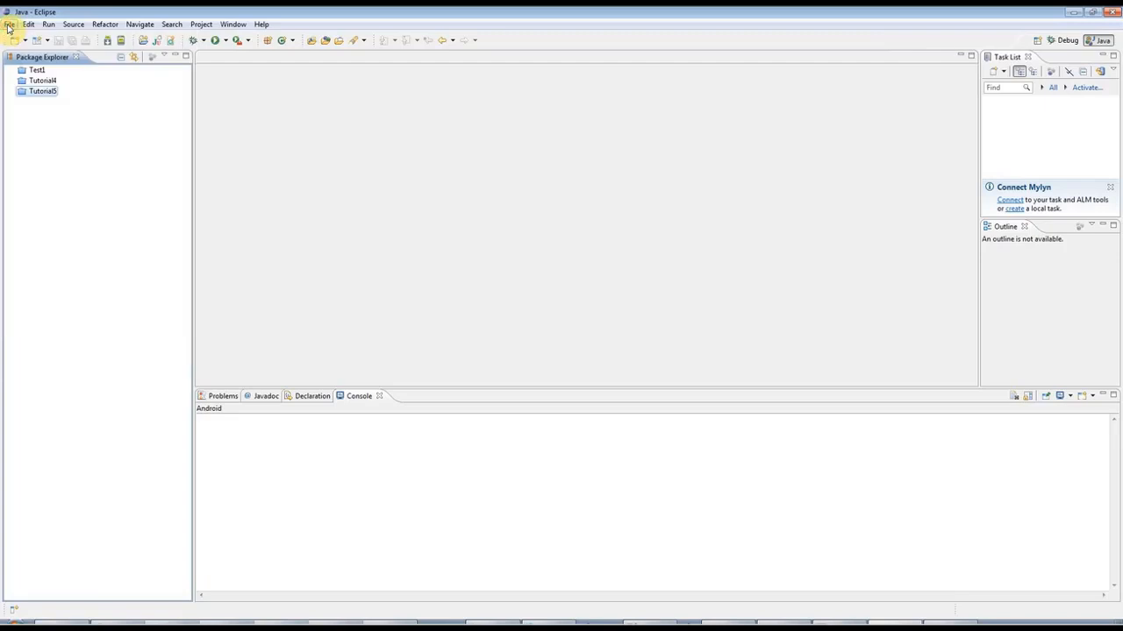
- Create a new Java project named Tutorial6 with the New Java Project wizard
{"action": "left_click", "coordinate": [9, 23]}
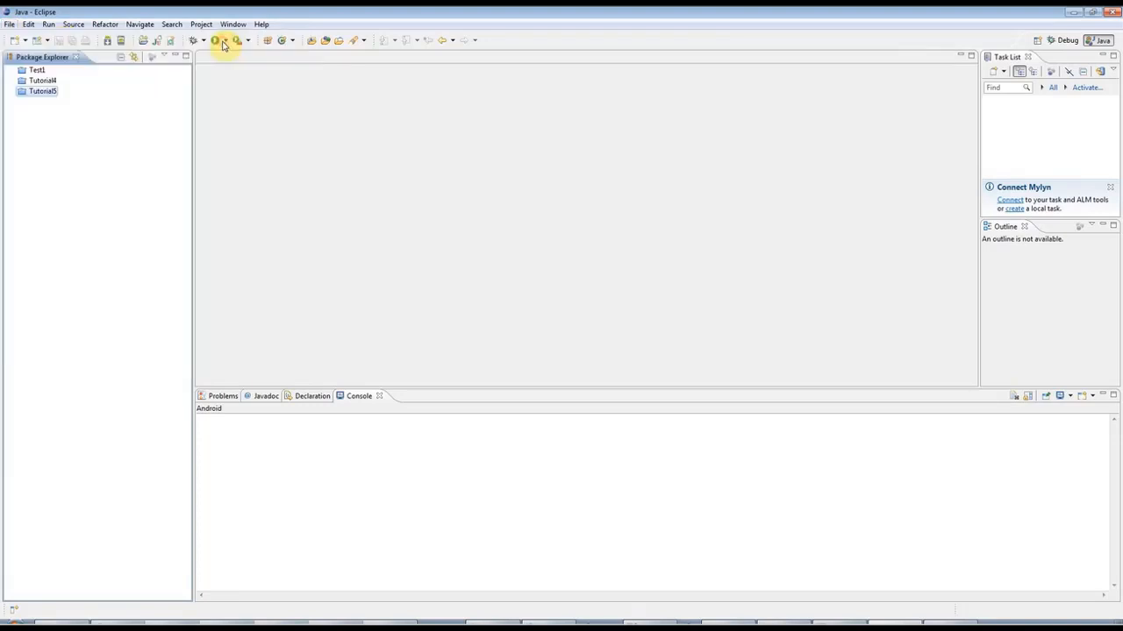
{"action": "left_click", "coordinate": [223, 41]}
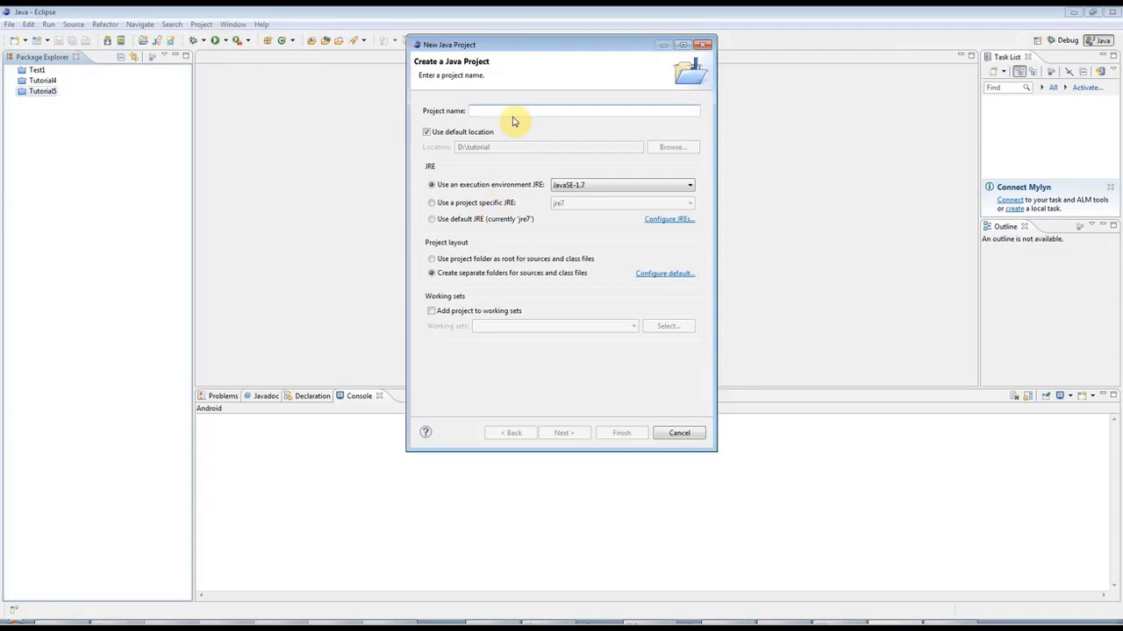
{"action": "type", "text": "Tut"}
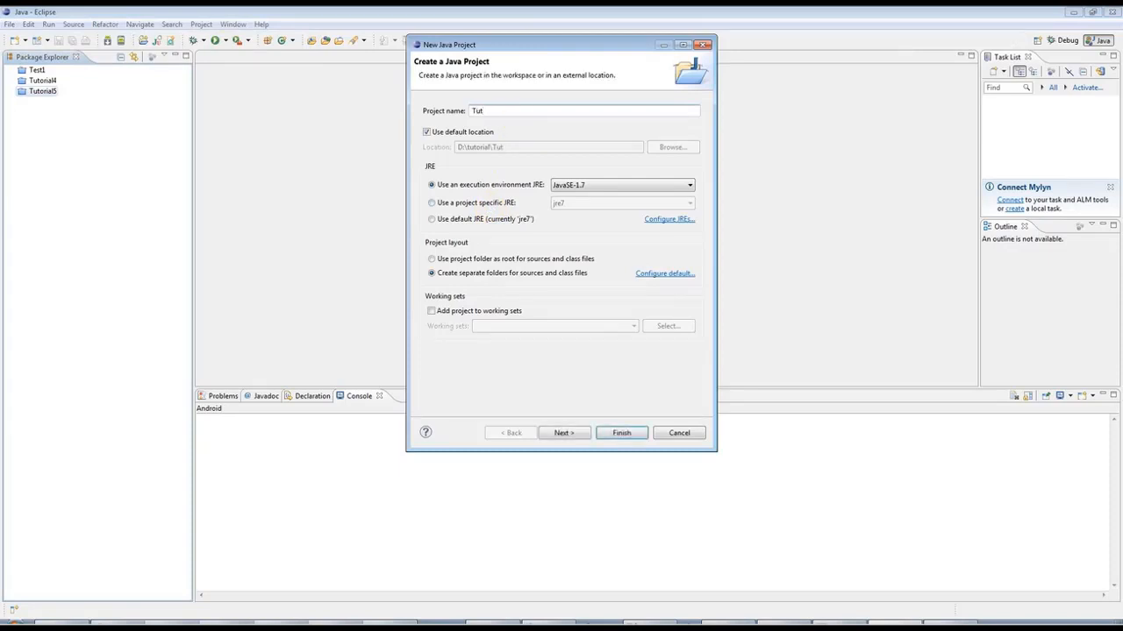
{"action": "type", "text": "Tutorial6"}
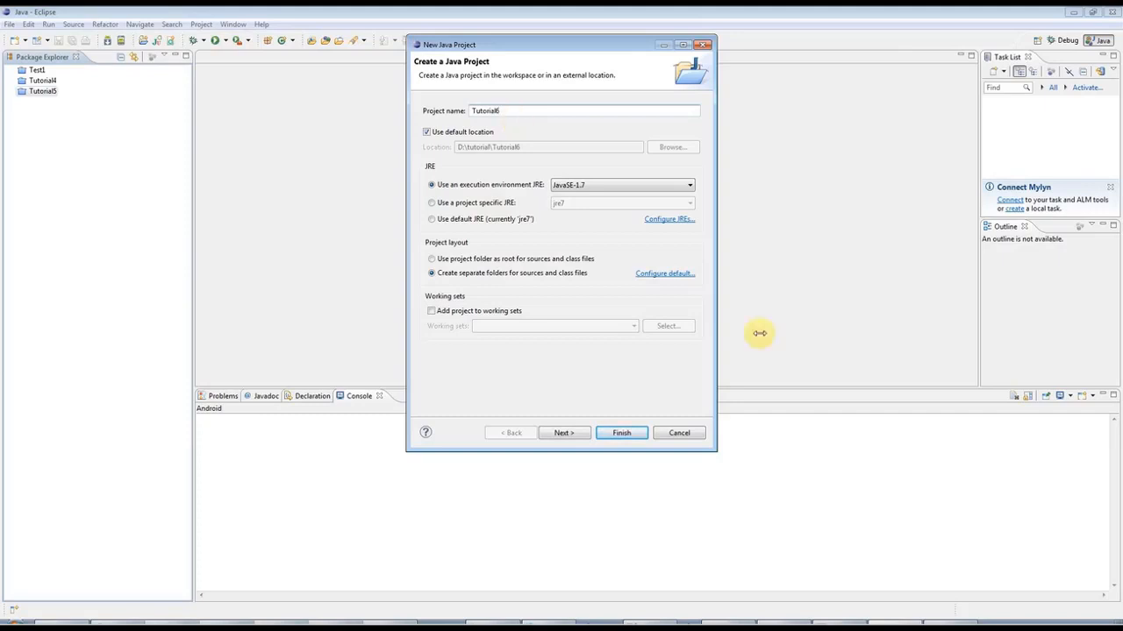
{"action": "left_click", "coordinate": [621, 433]}
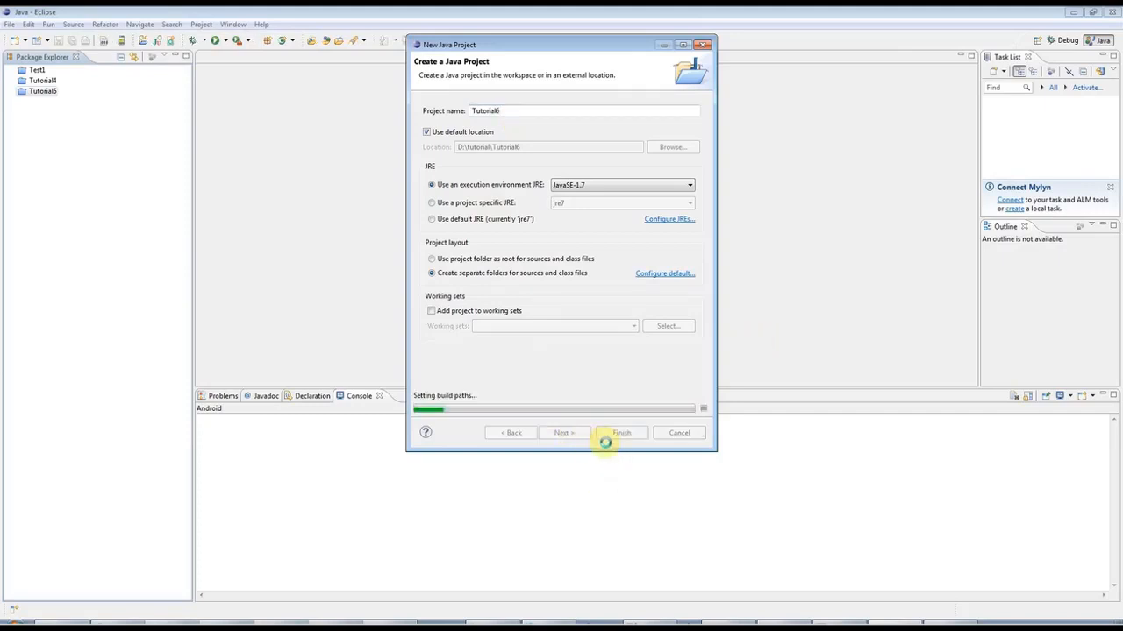
{"action": "left_click", "coordinate": [621, 433]}
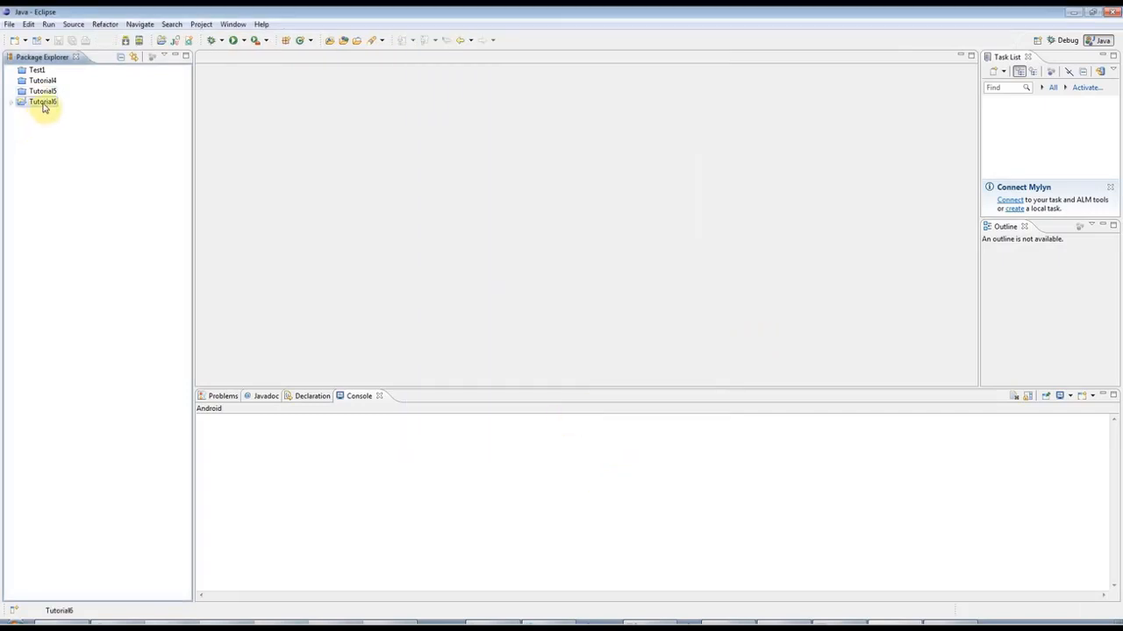
- Add an Application class to Tutorial6's default package and open it in the editor
{"action": "right_click", "coordinate": [42, 101]}
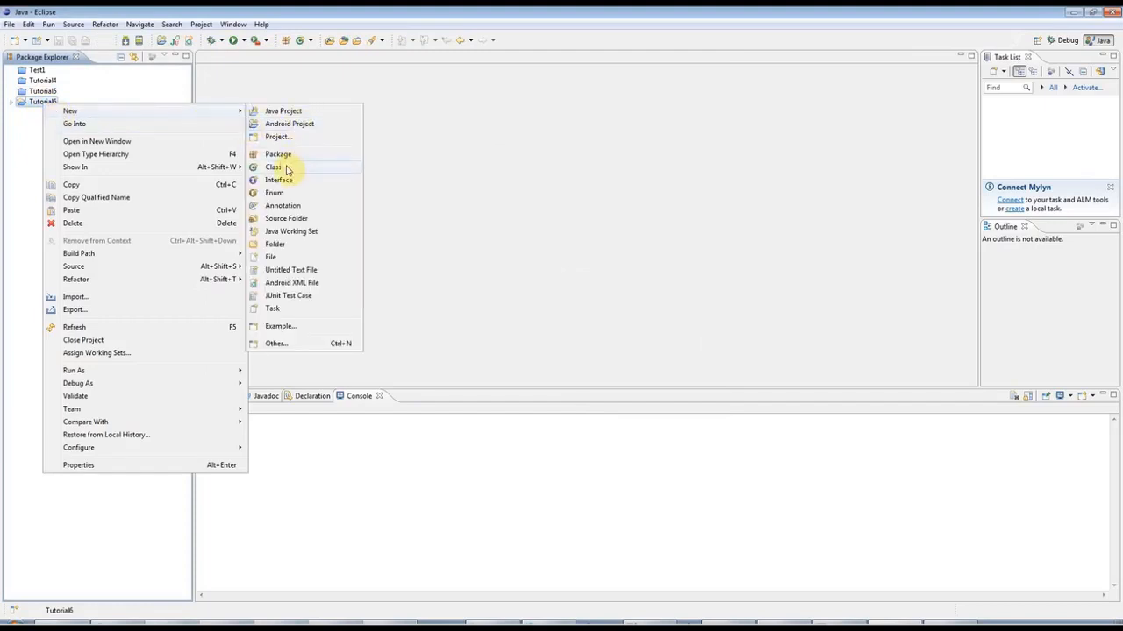
{"action": "left_click", "coordinate": [275, 166]}
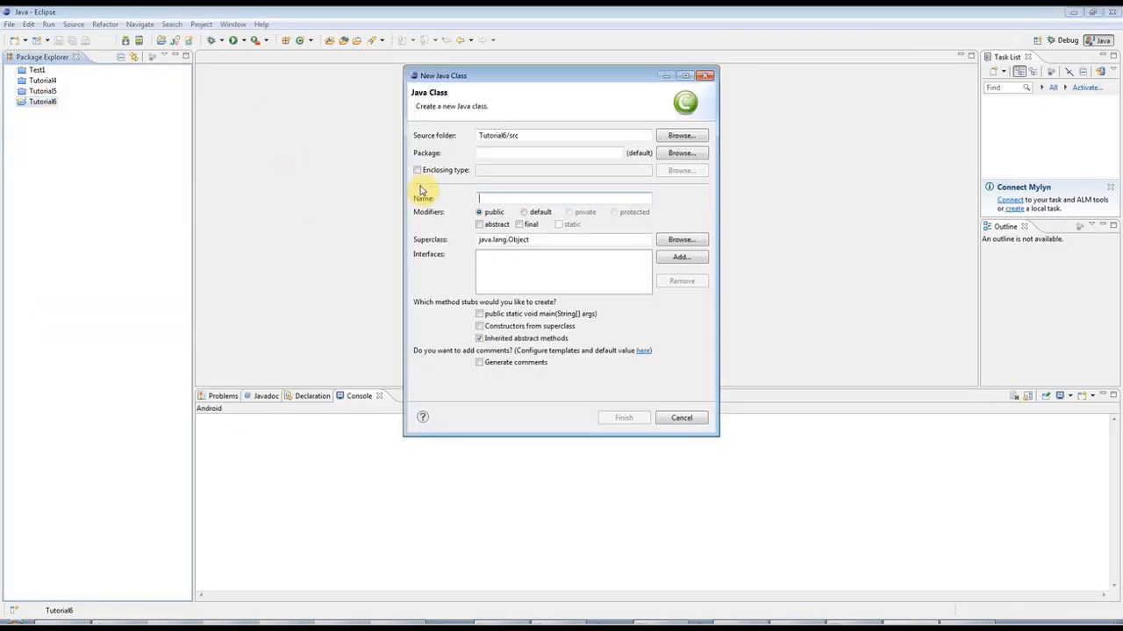
{"action": "type", "text": "Applicat"}
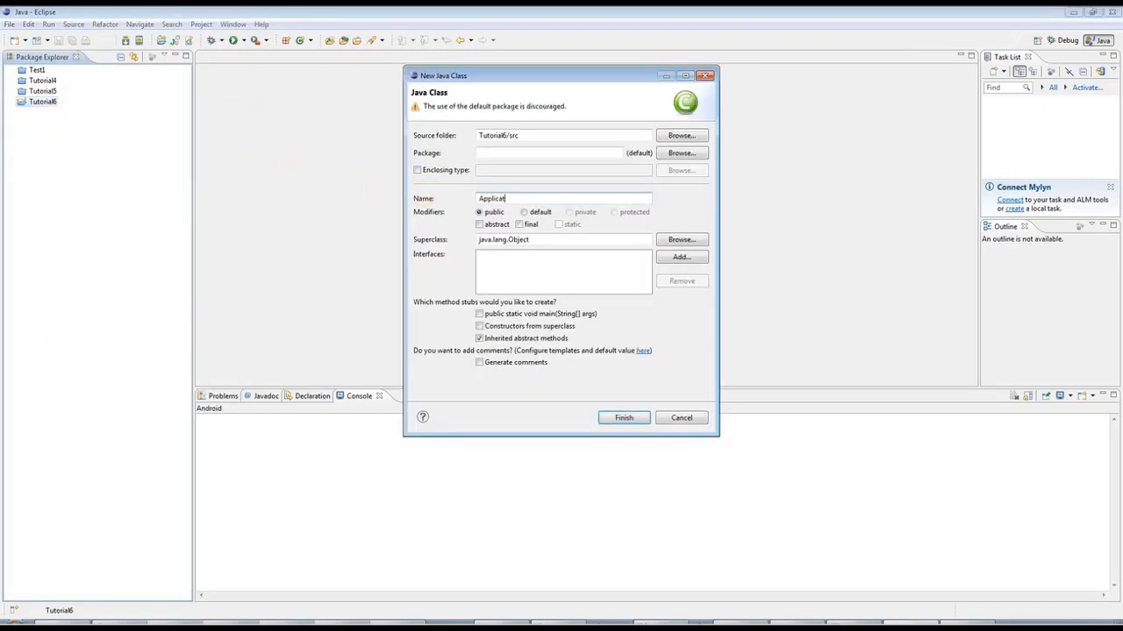
{"action": "type", "text": "ion"}
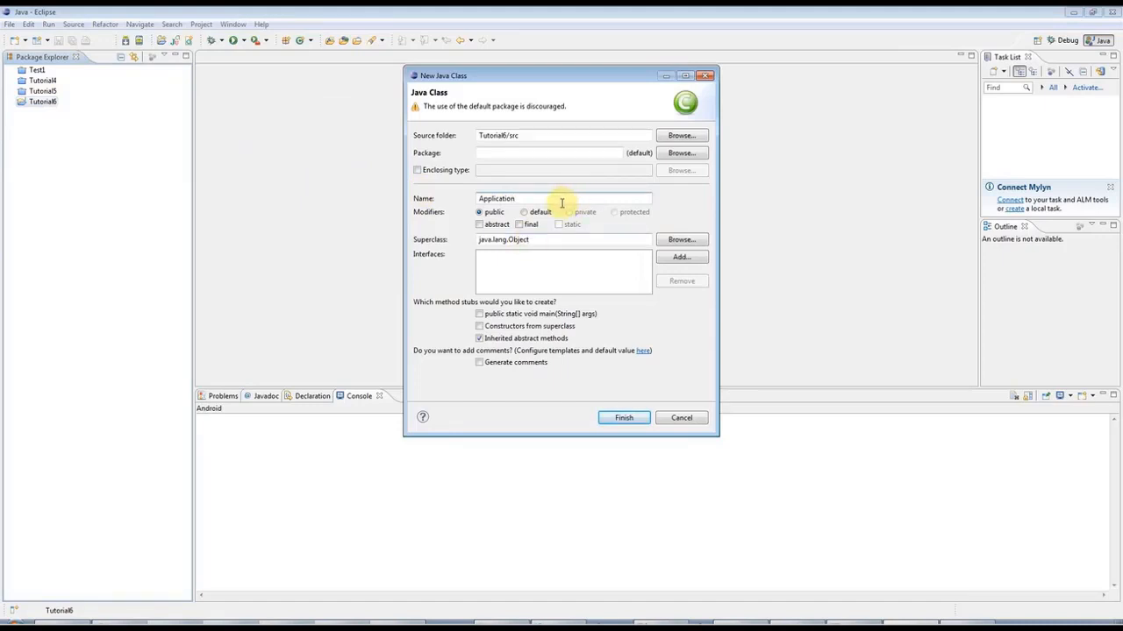
{"action": "mouse_move", "coordinate": [517, 393]}
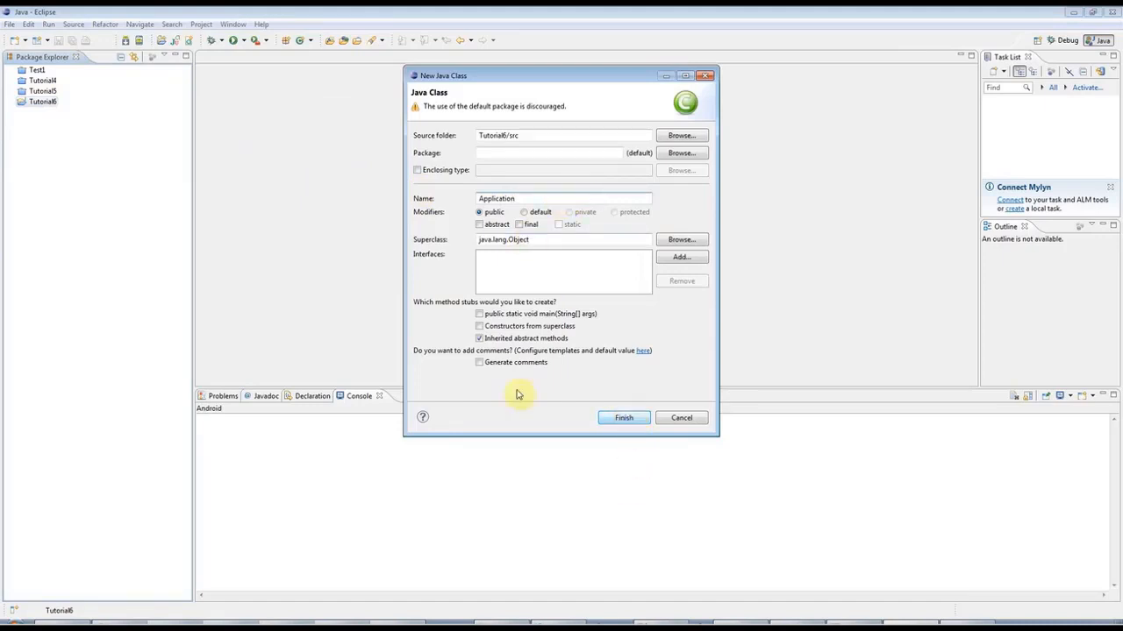
{"action": "left_click", "coordinate": [623, 417]}
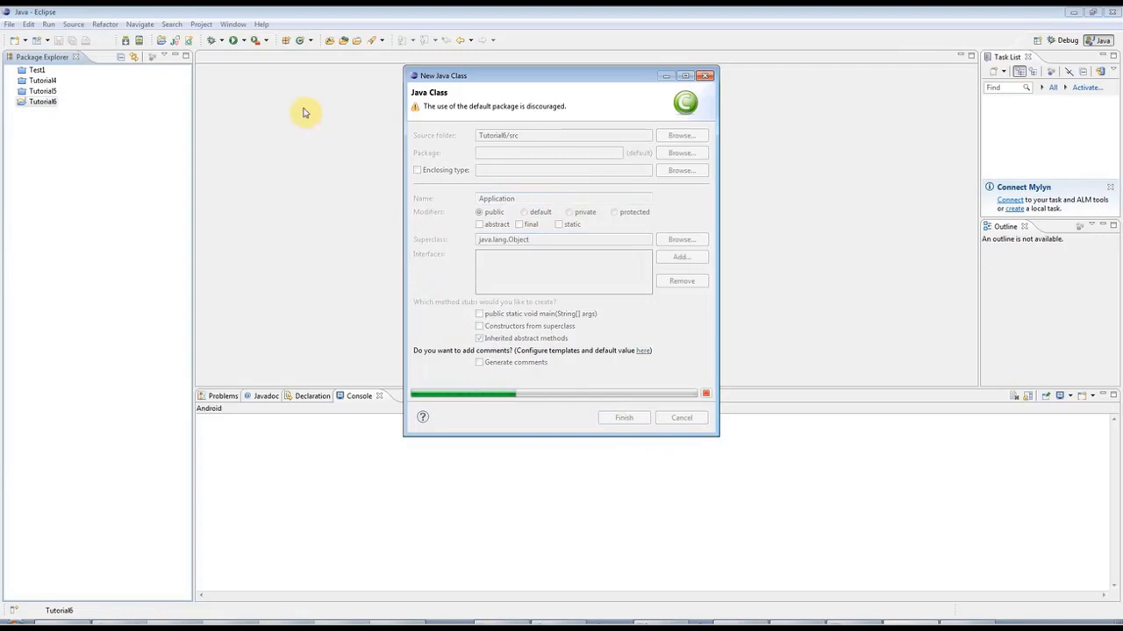
{"action": "left_click", "coordinate": [624, 418]}
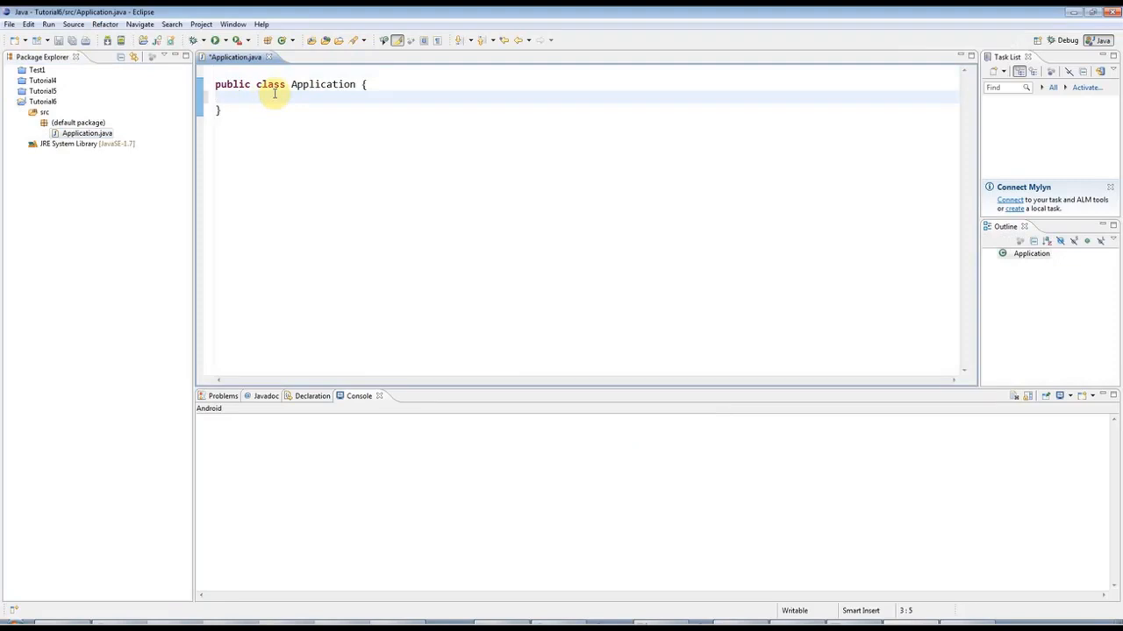
- Write public static void main(String[] args) { with a blank body line
{"action": "type", "text": "public st"}
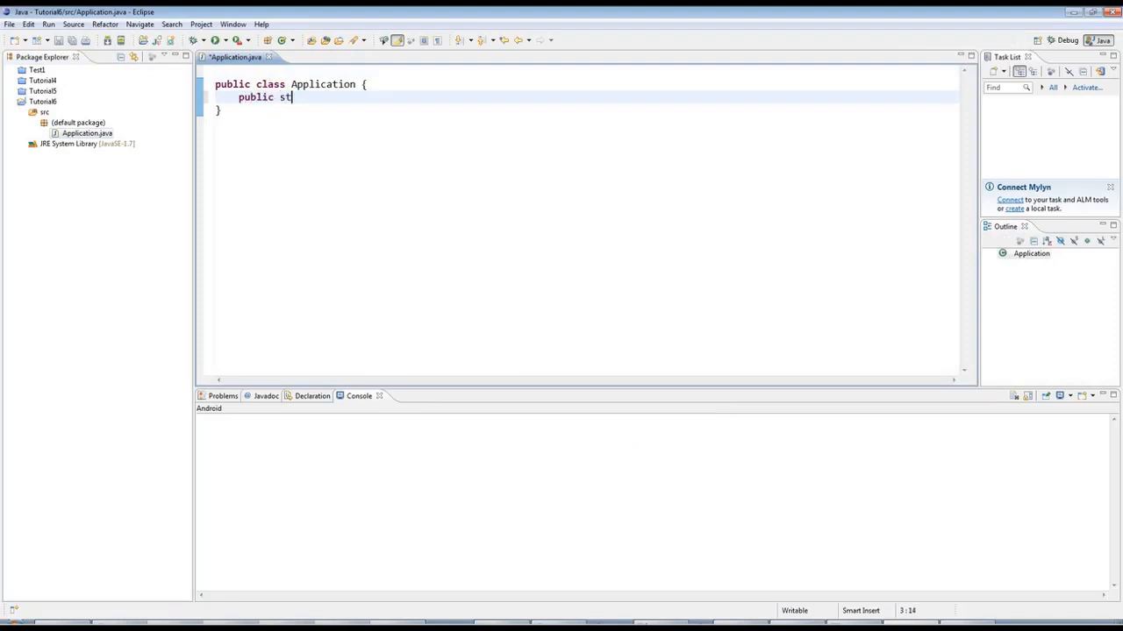
{"action": "type", "text": "atic void main("}
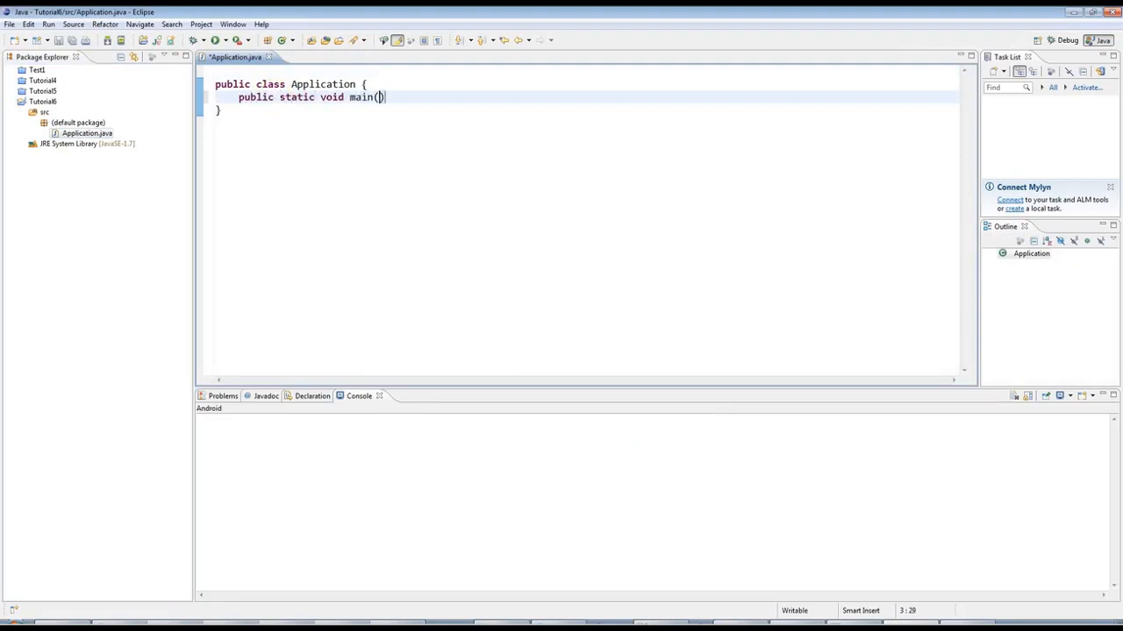
{"action": "type", "text": "String[] args"}
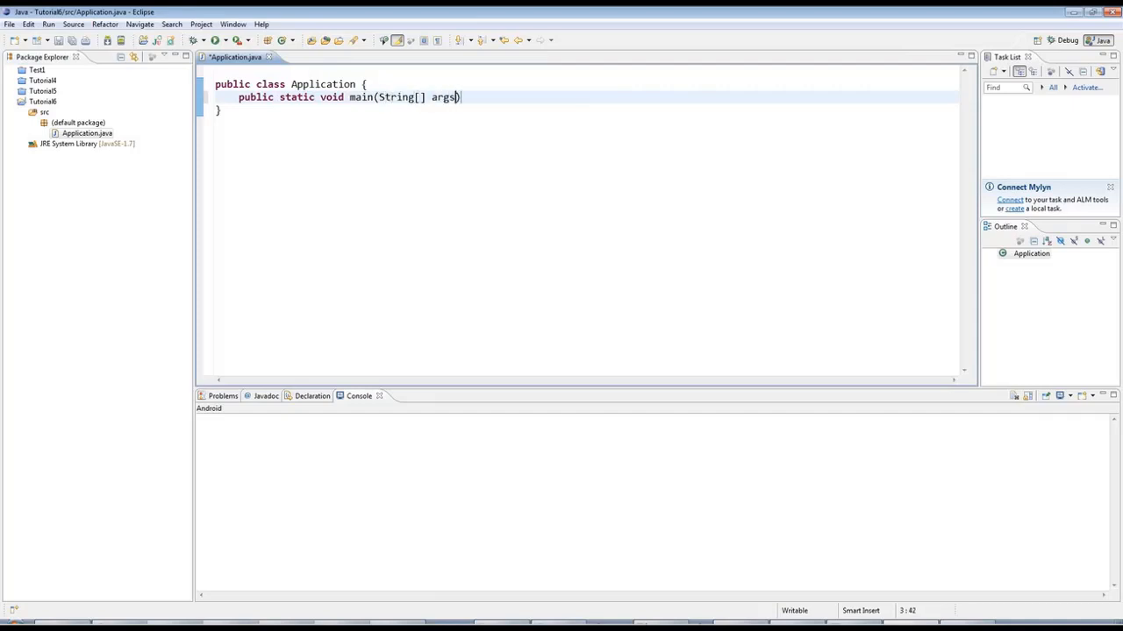
{"action": "type", "text": ") {"}
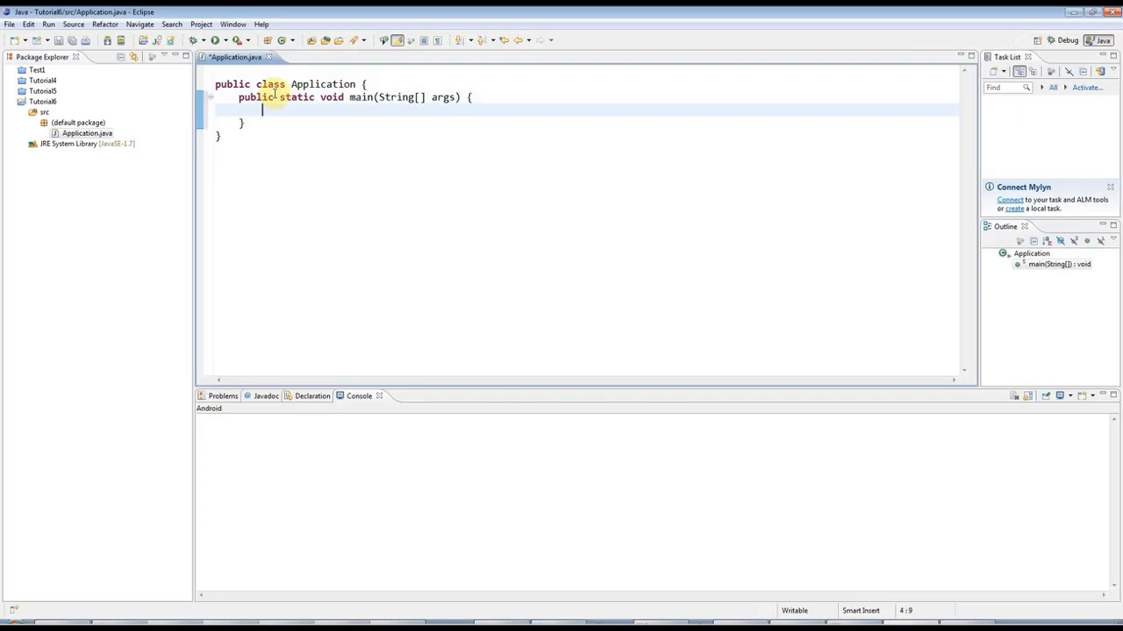
{"action": "key", "text": "Return"}
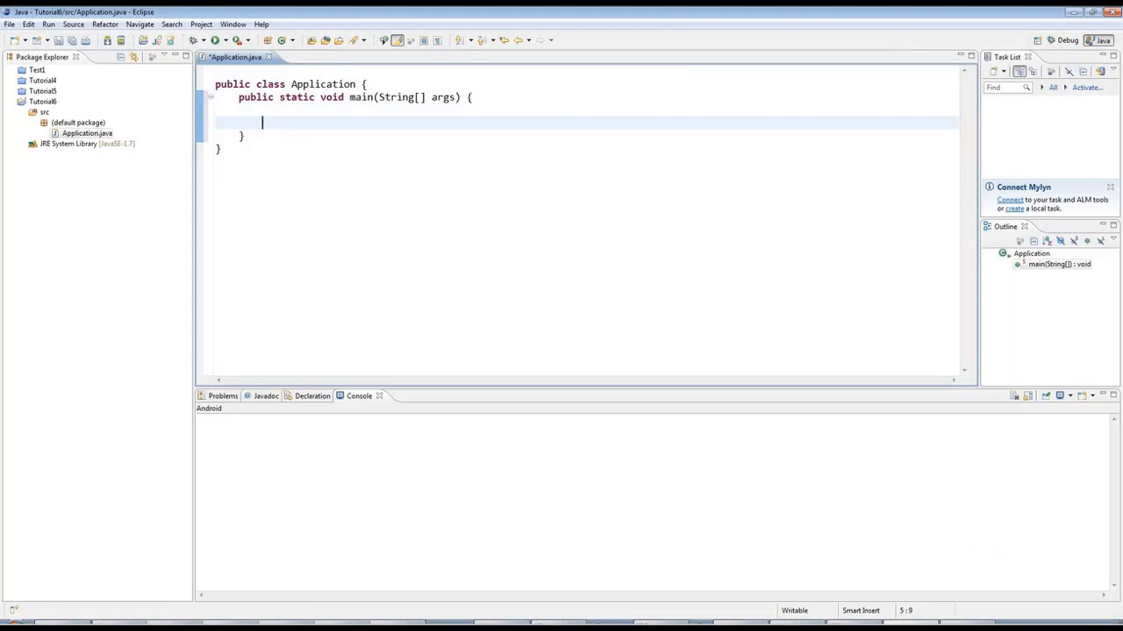
- Declare boolean cond = 1 < 6; and print it with System.out.println(cond);
{"action": "type", "text": "b"}
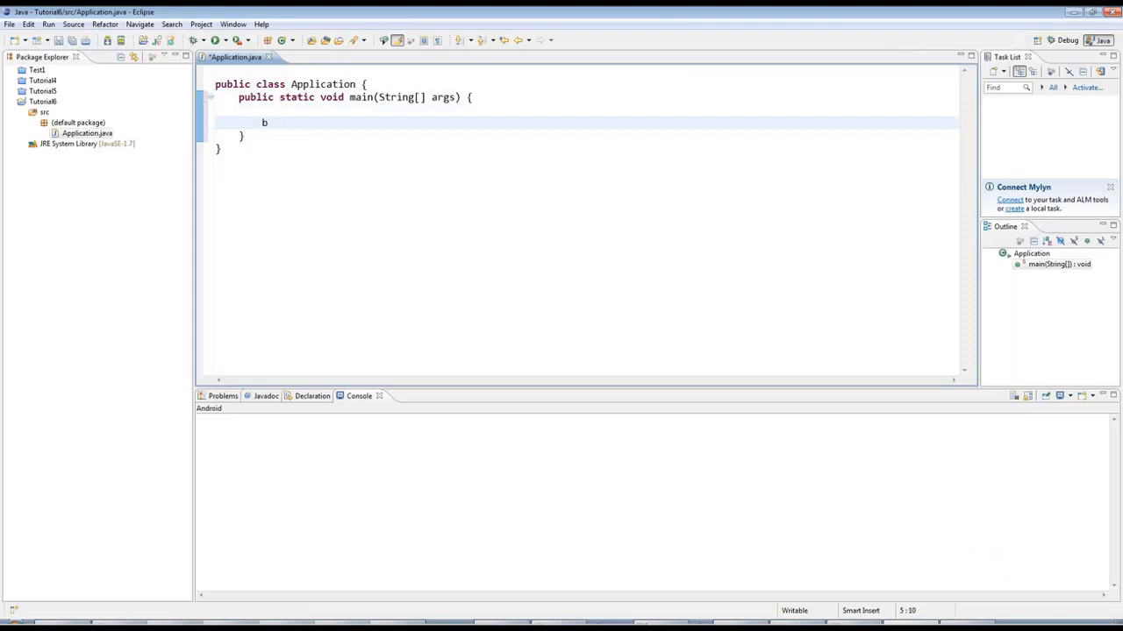
{"action": "type", "text": "ool"}
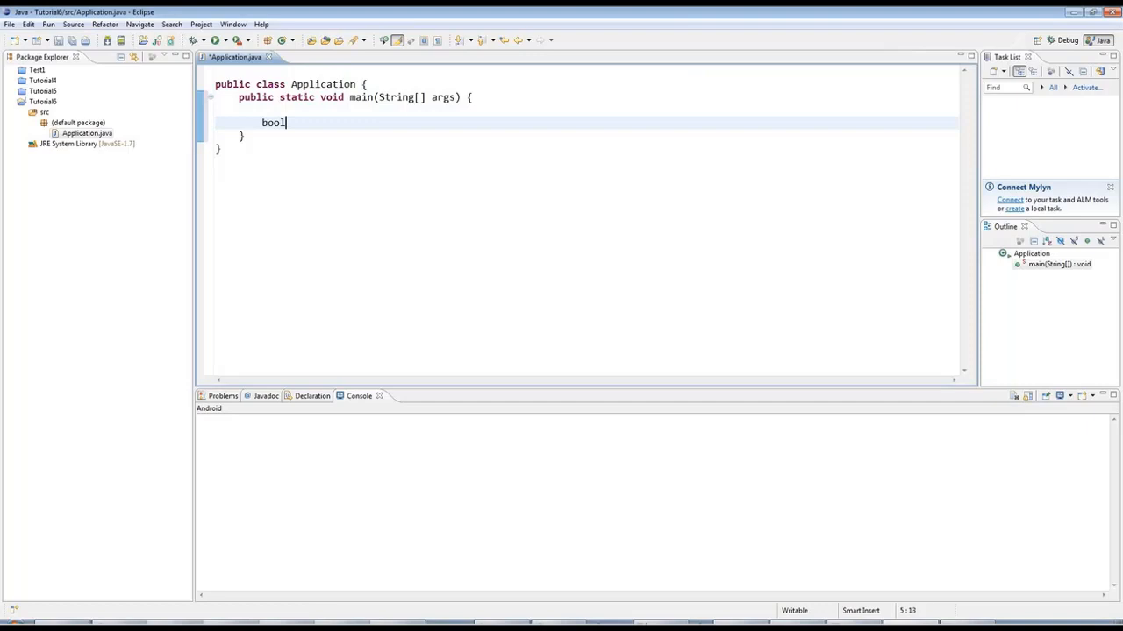
{"action": "type", "text": "ean"}
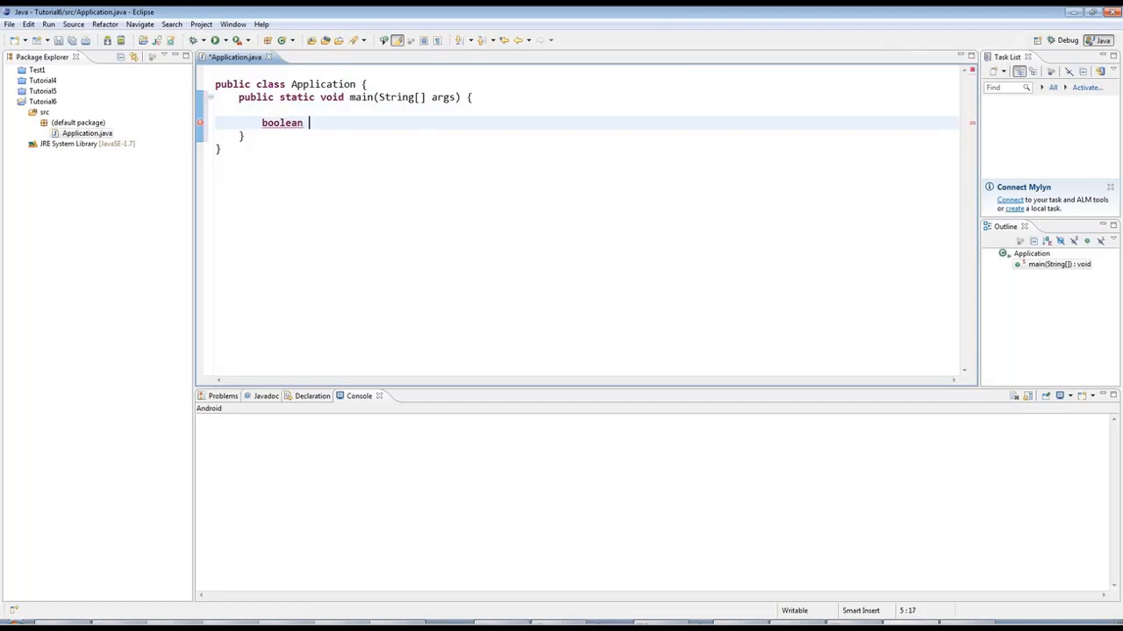
{"action": "type", "text": "cond"}
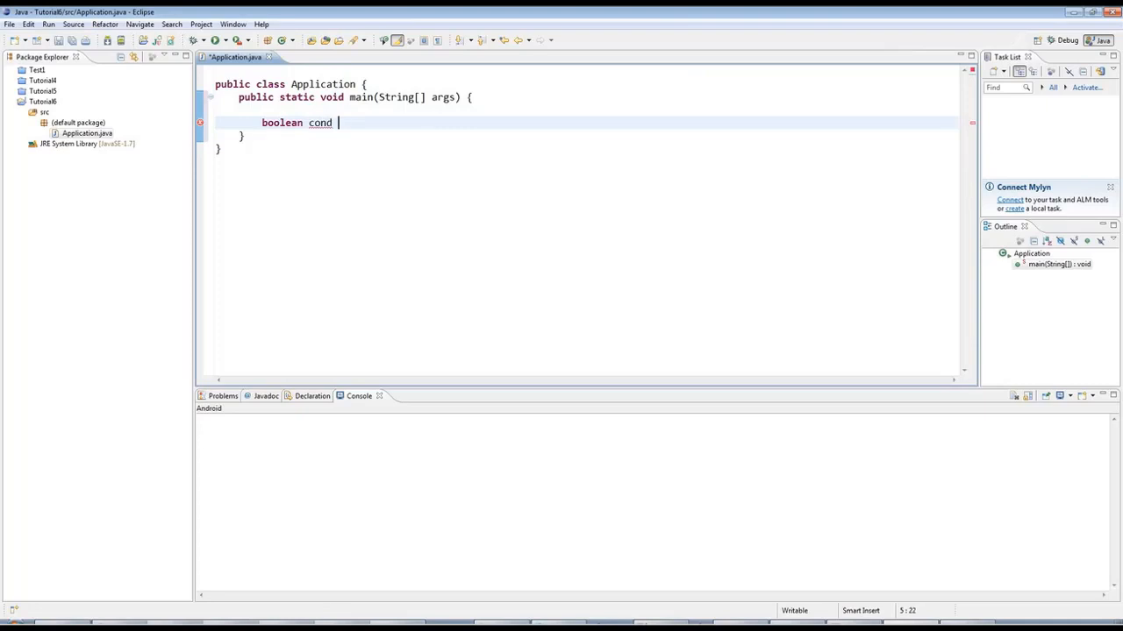
{"action": "type", "text": "= 1"}
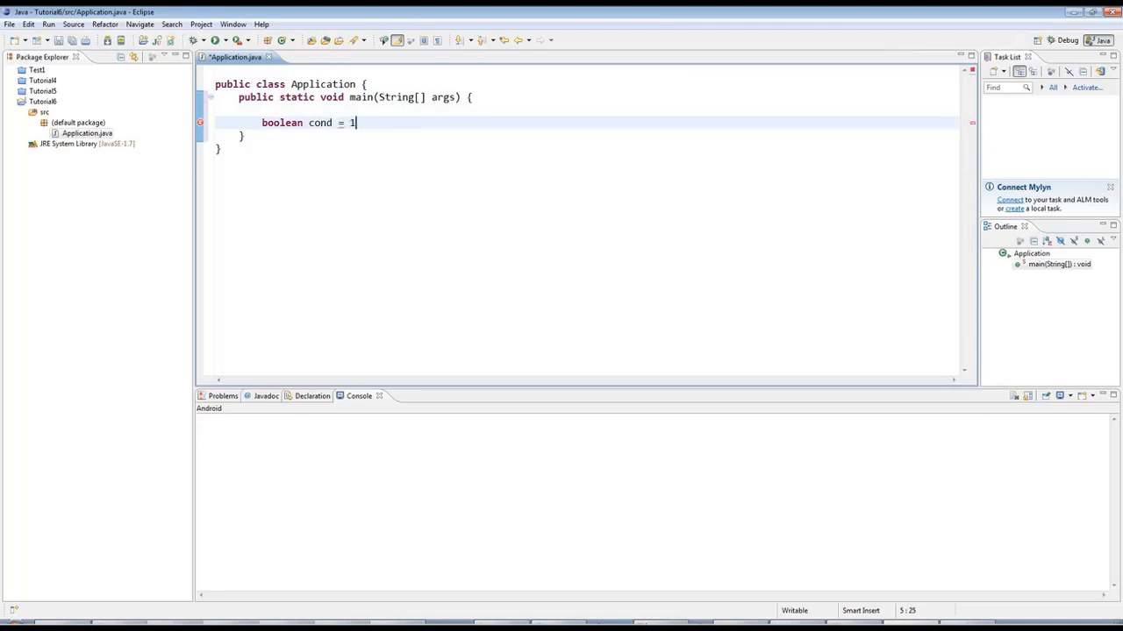
{"action": "type", "text": "< 6;"}
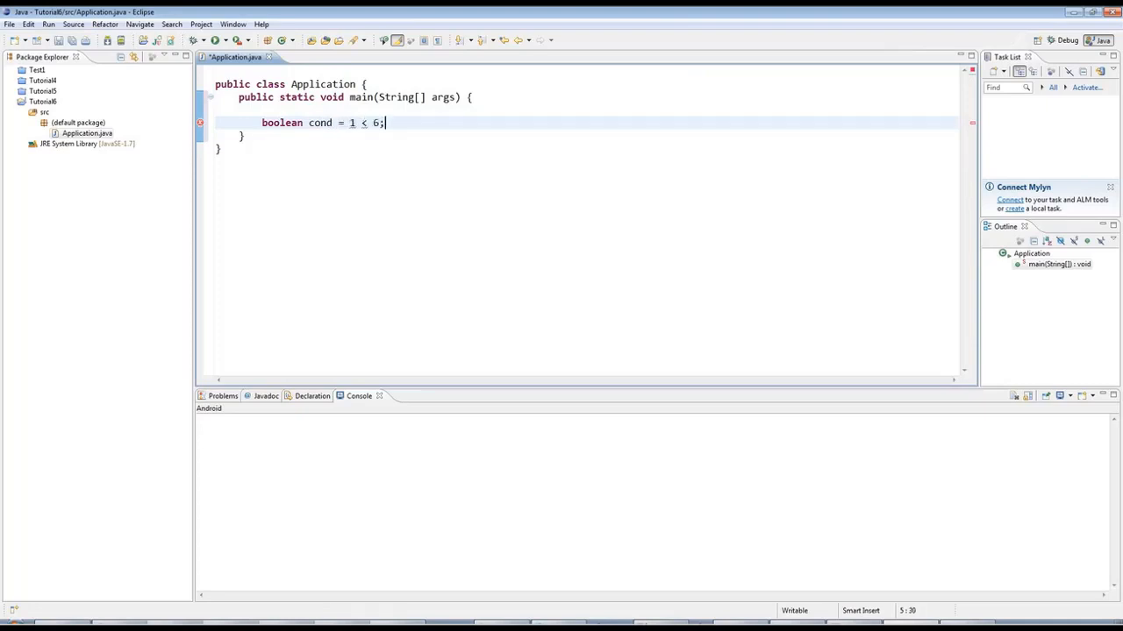
{"action": "type", "text": "System.out.println();"}
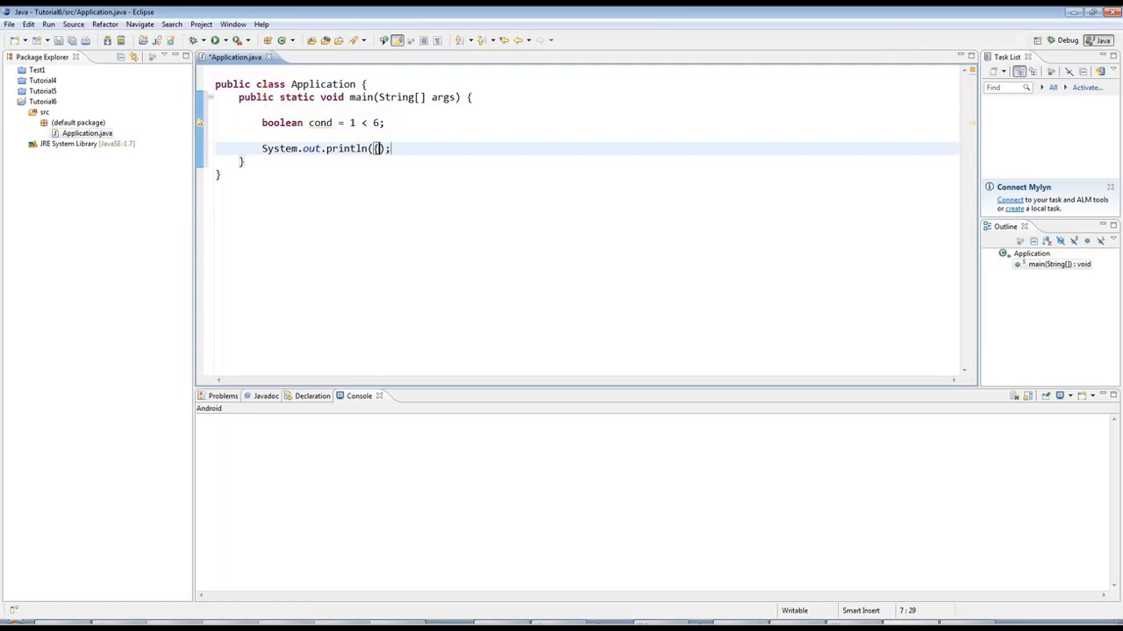
{"action": "type", "text": "cond"}
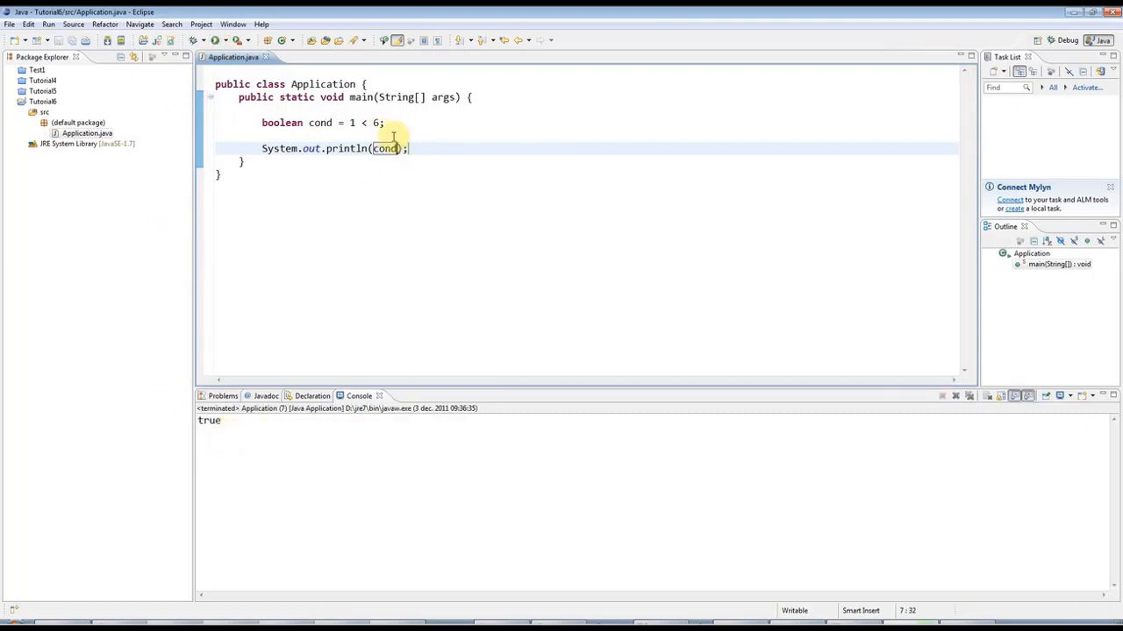
- Replace the comparison 1 < 6 with 3 > 8 and rerun the program
{"action": "double_click", "coordinate": [363, 122]}
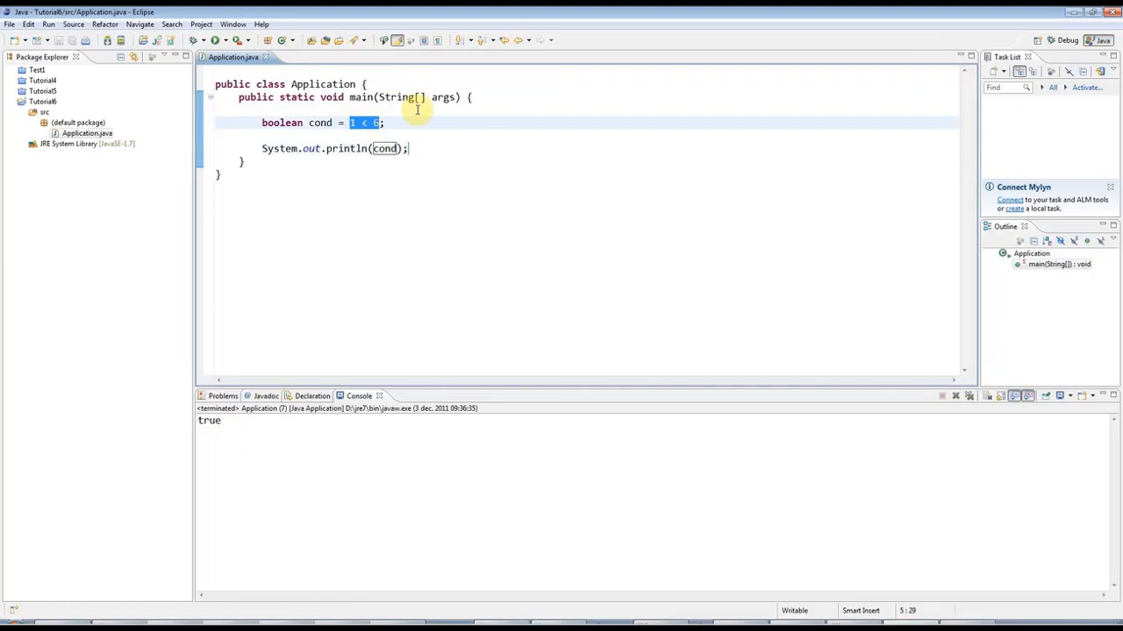
{"action": "type", "text": "3"}
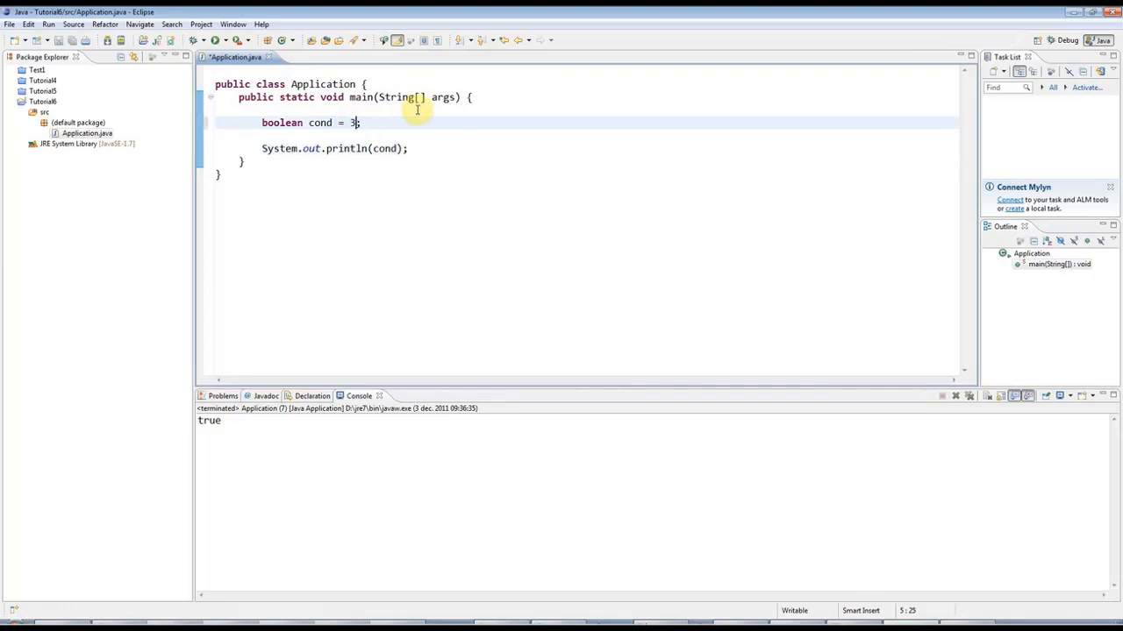
{"action": "type", "text": ">"}
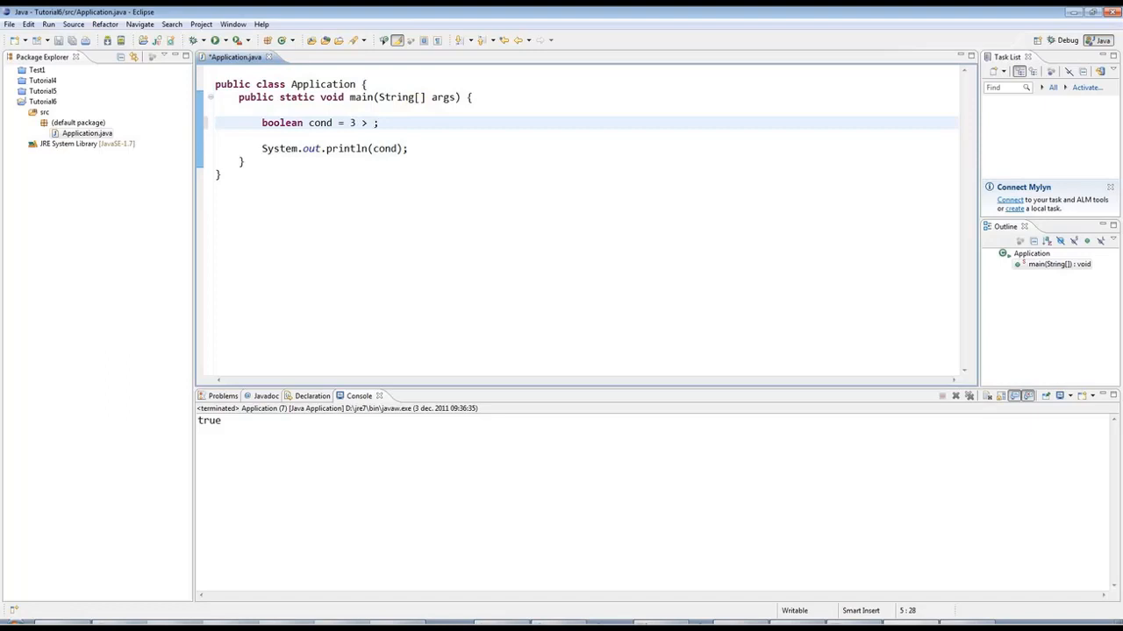
{"action": "type", "text": "8"}
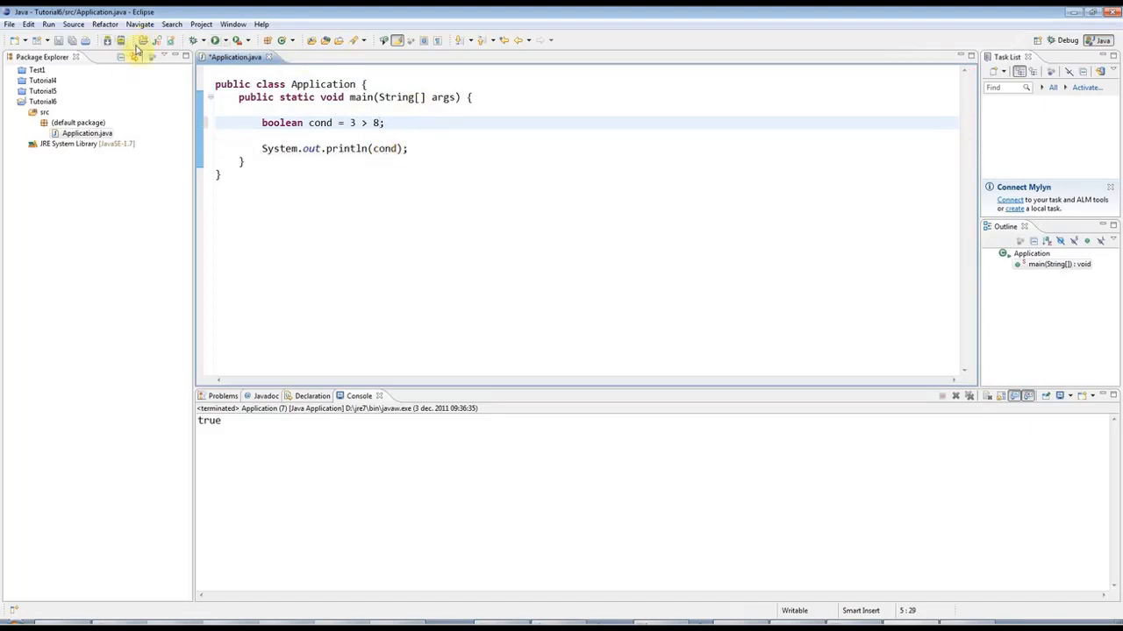
{"action": "left_click", "coordinate": [141, 41]}
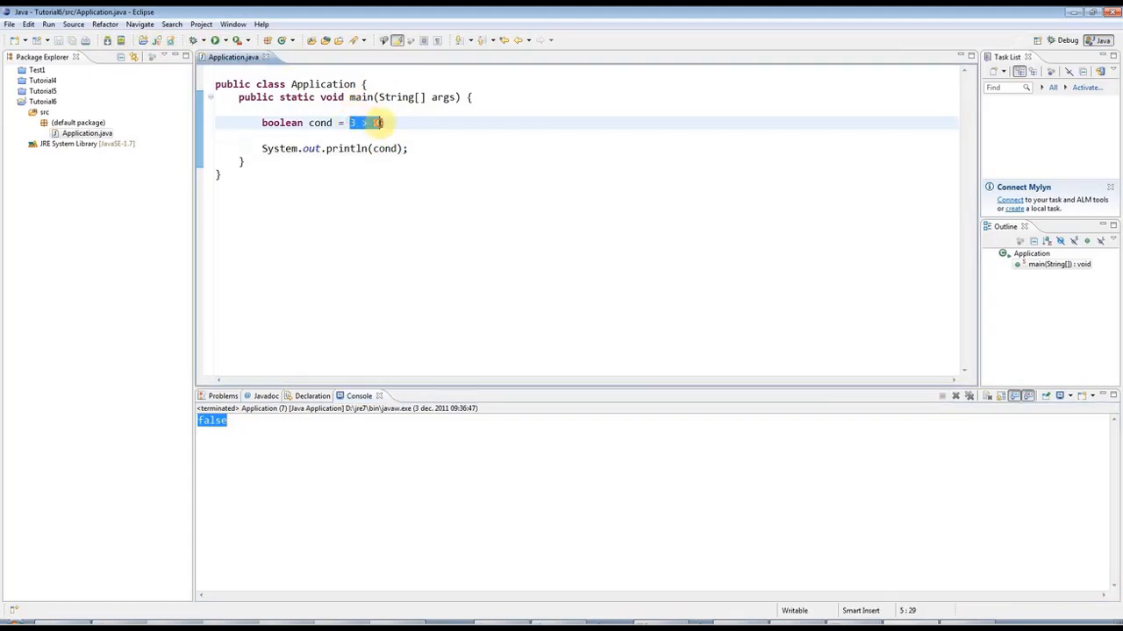
{"action": "mouse_move", "coordinate": [505, 113]}
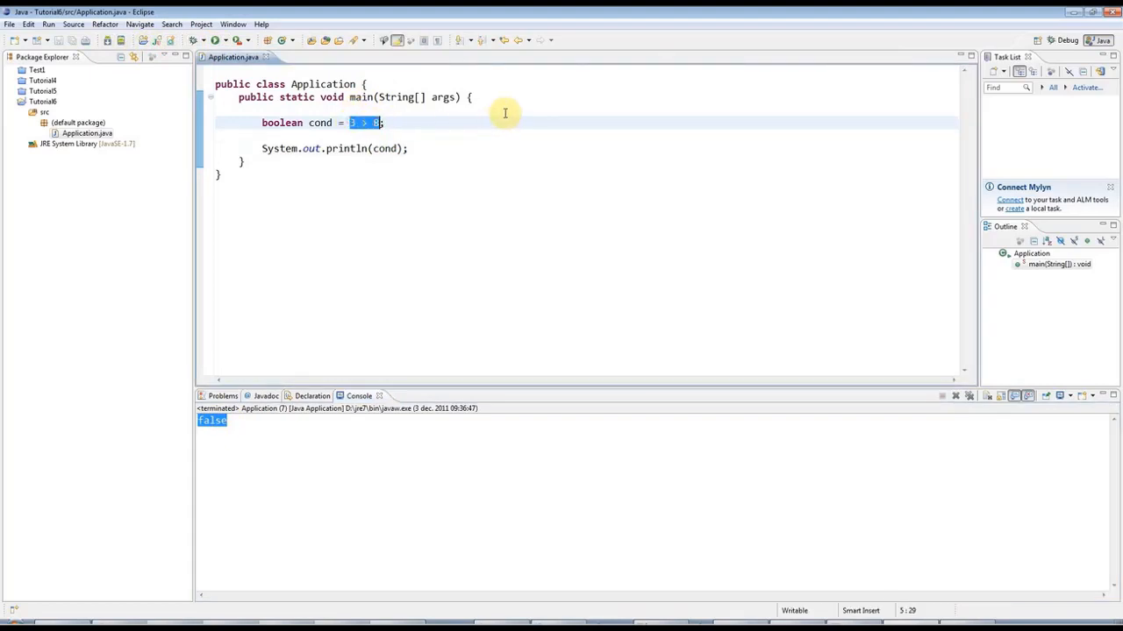
- Change the condition to 5 != 2 and run the program
{"action": "type", "text": "5"}
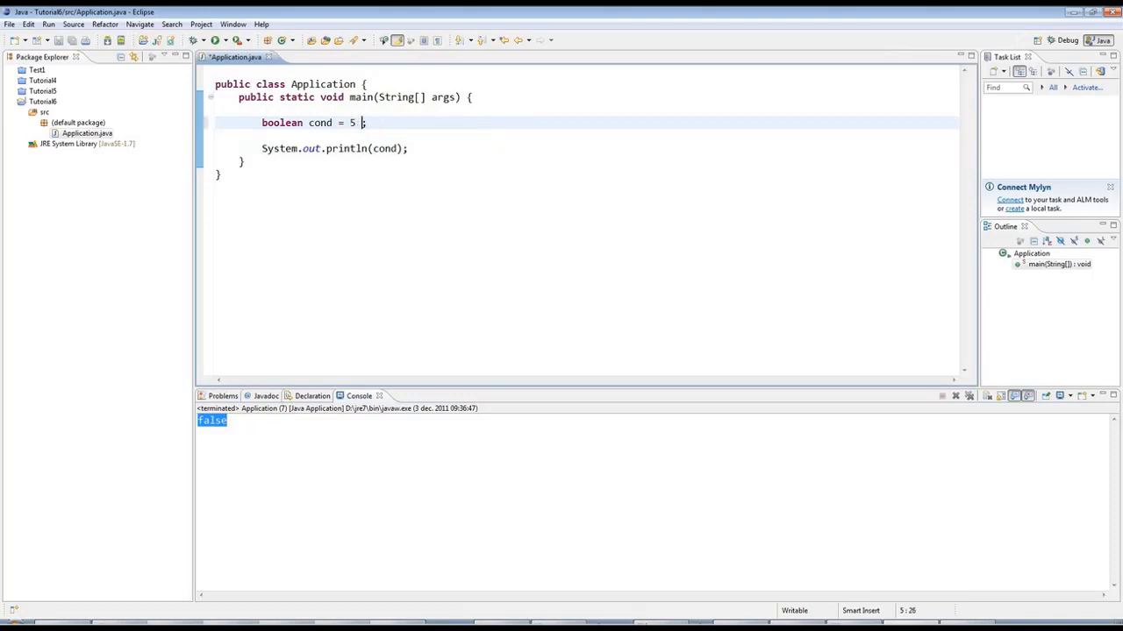
{"action": "type", "text": "!="}
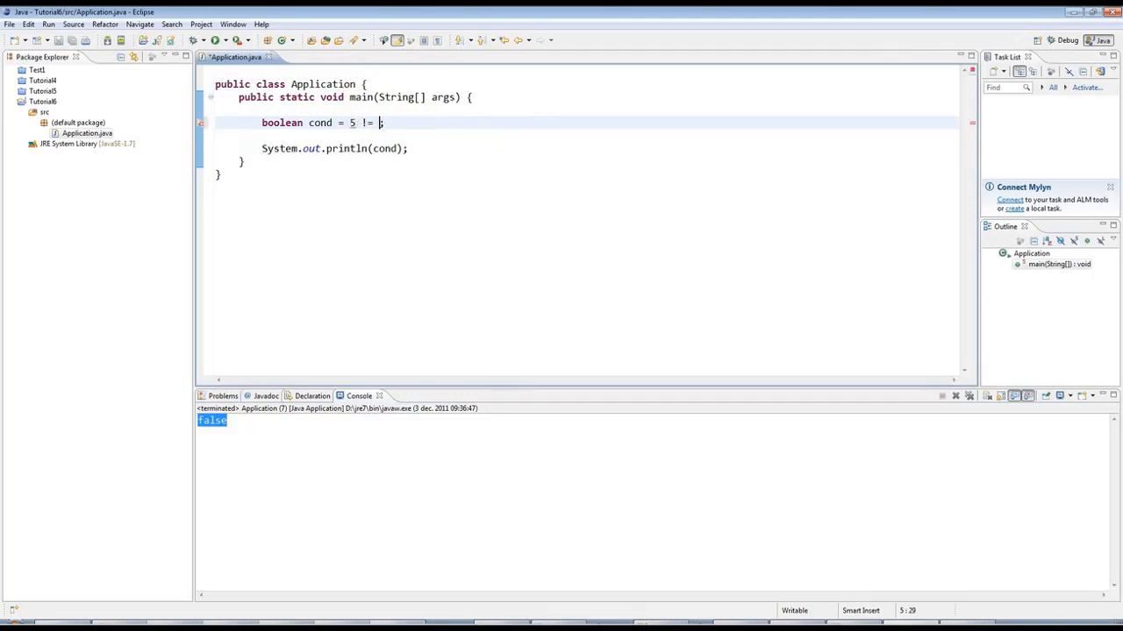
{"action": "type", "text": "2"}
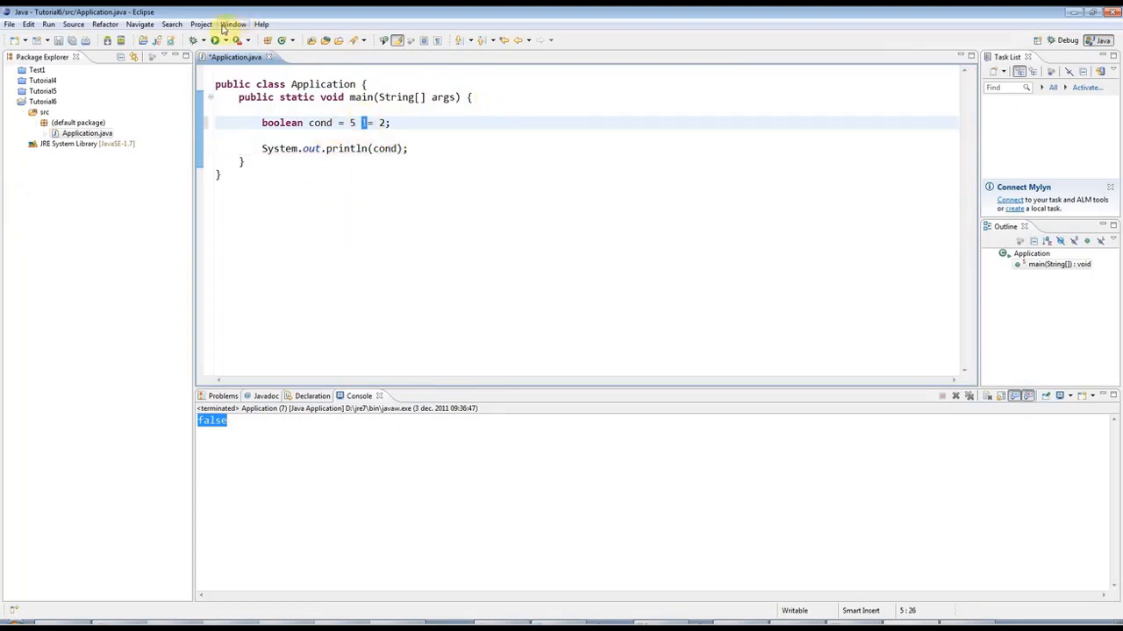
{"action": "left_click", "coordinate": [214, 41]}
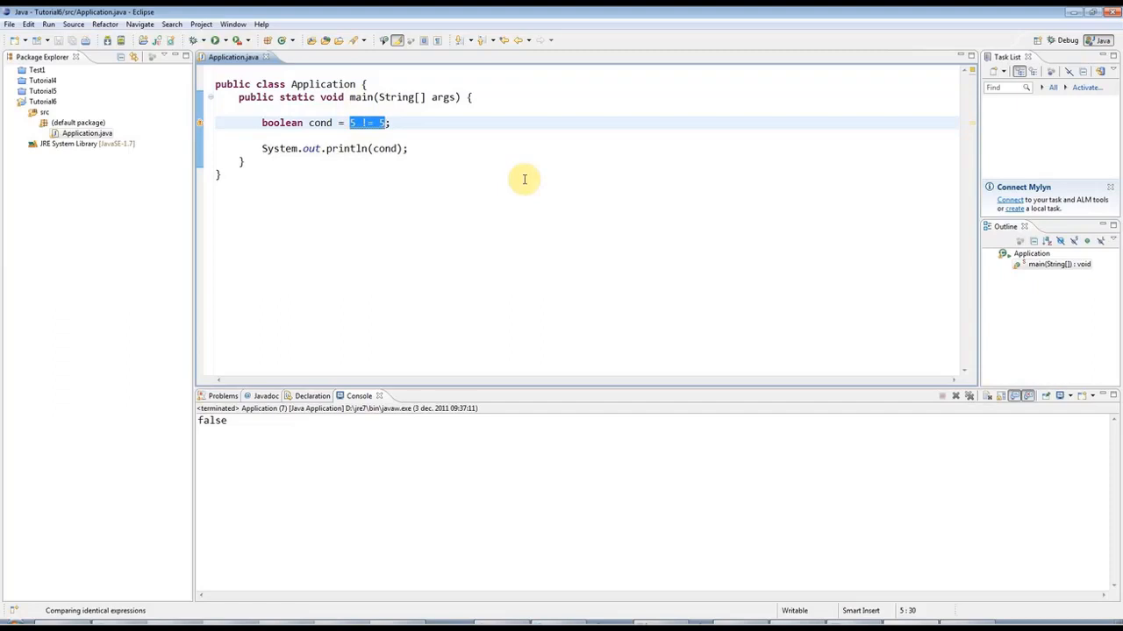
- Run with 4 == 3, then edit the comparison toward 5 == 7
{"action": "type", "text": "4 ==="}
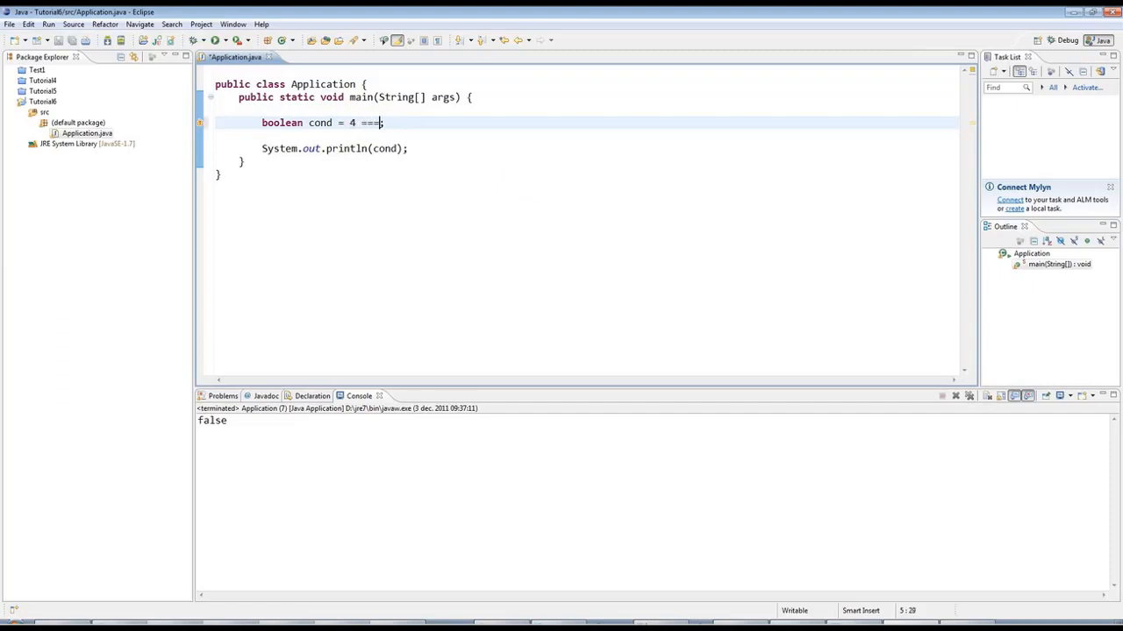
{"action": "type", "text": "3"}
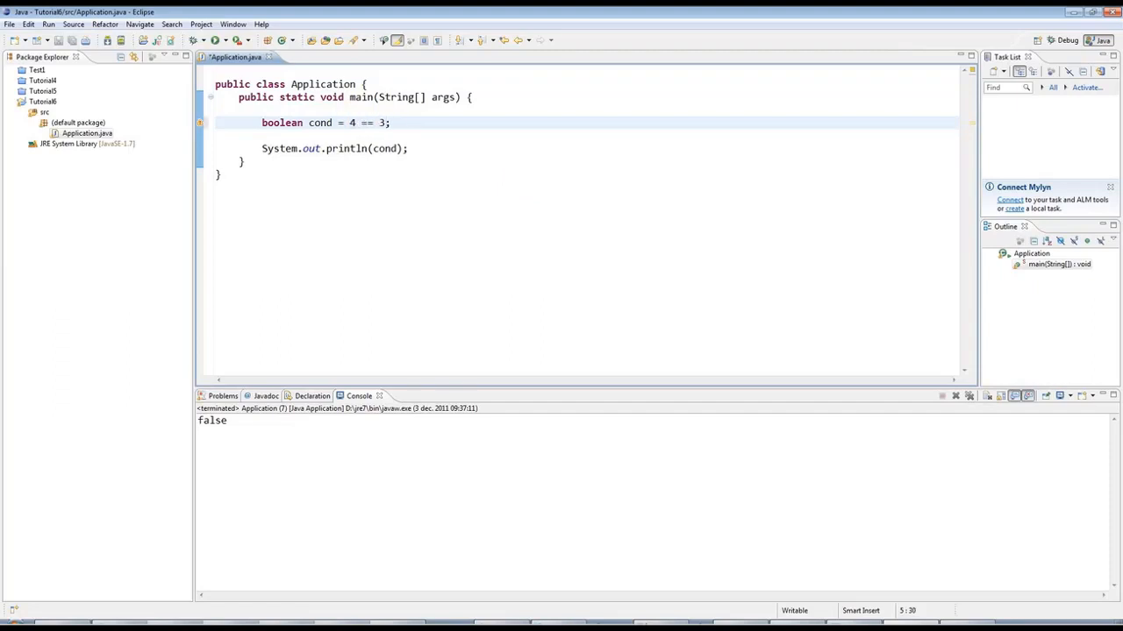
{"action": "left_click", "coordinate": [195, 40]}
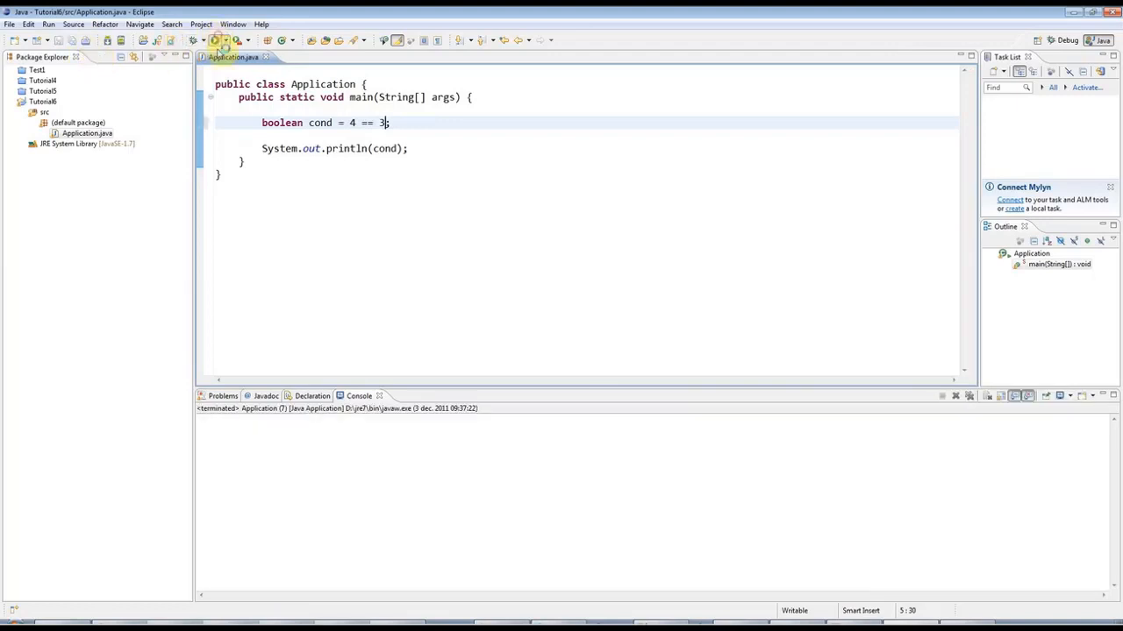
{"action": "left_click", "coordinate": [216, 40]}
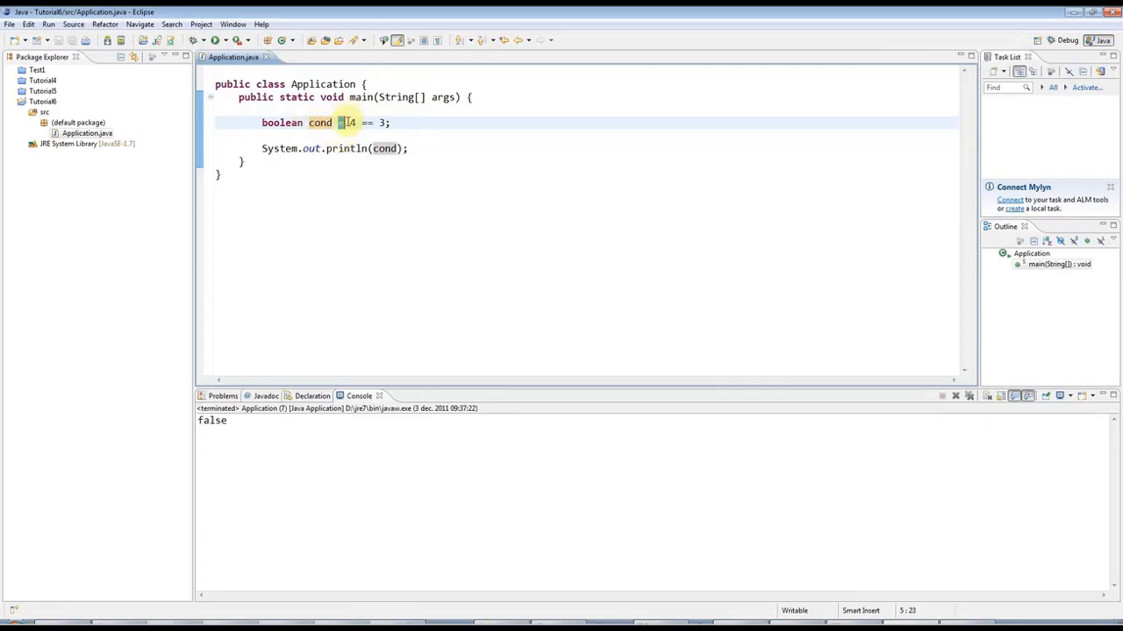
{"action": "left_click_drag", "start_coordinate": [346, 123], "coordinate": [386, 123]}
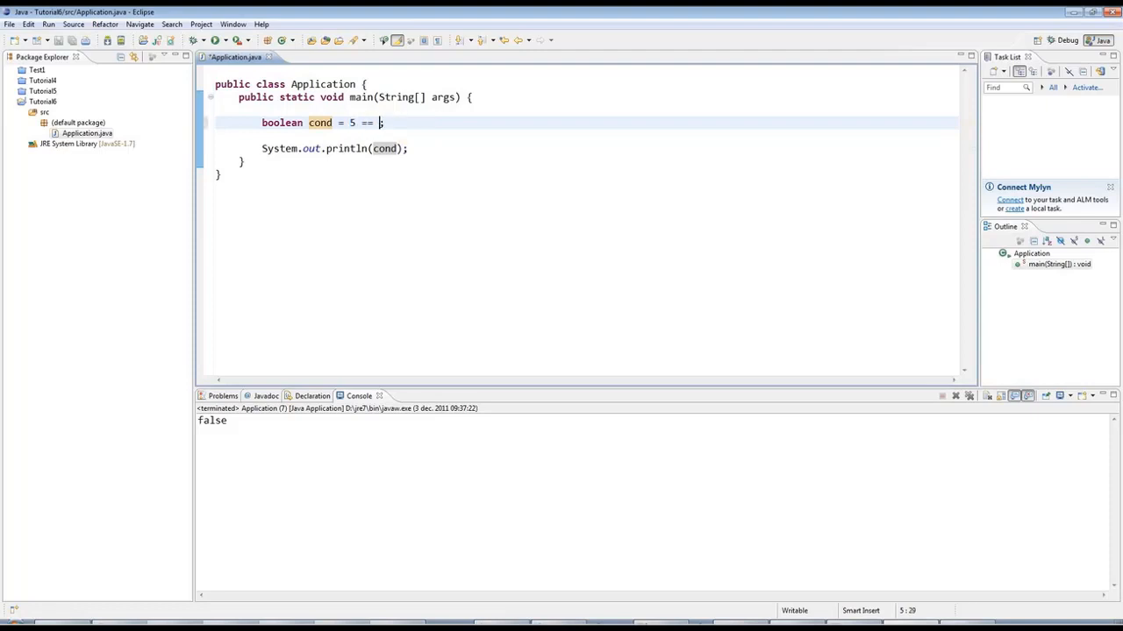
{"action": "type", "text": "7"}
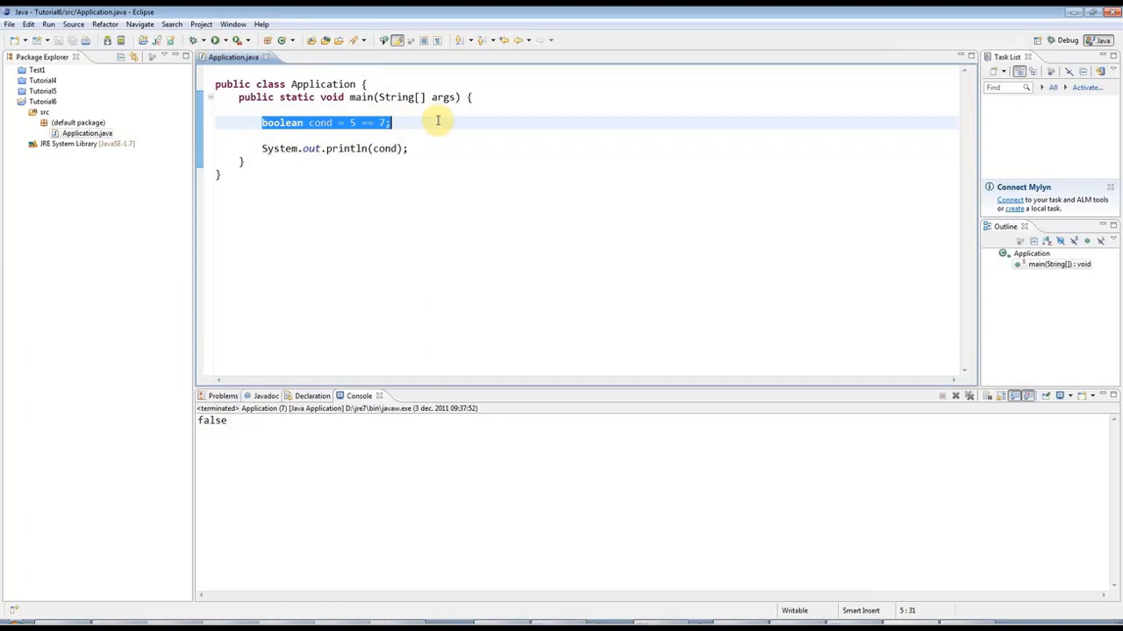
- Build an if block with the condition 4 == 4
{"action": "type", "text": "if"}
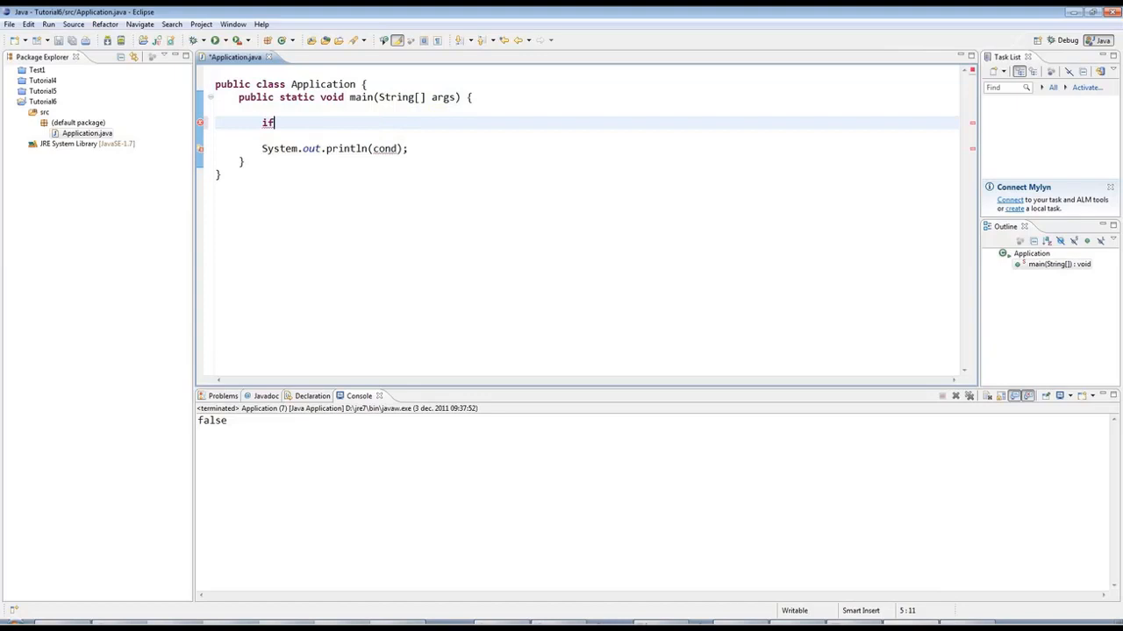
{"action": "type", "text": "()"}
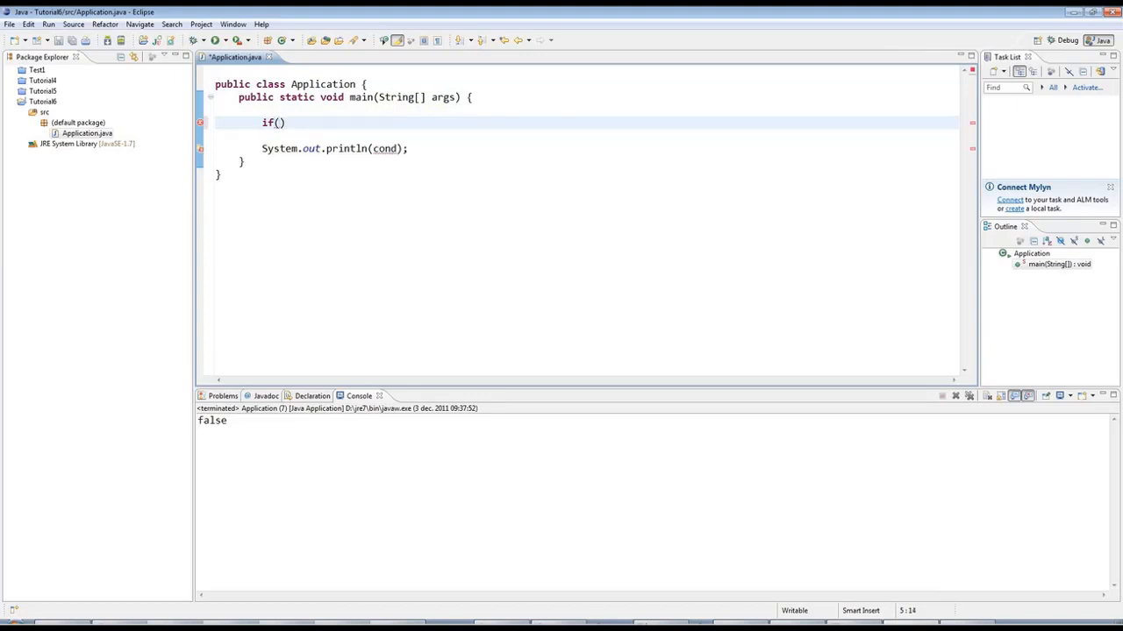
{"action": "type", "text": "{"}
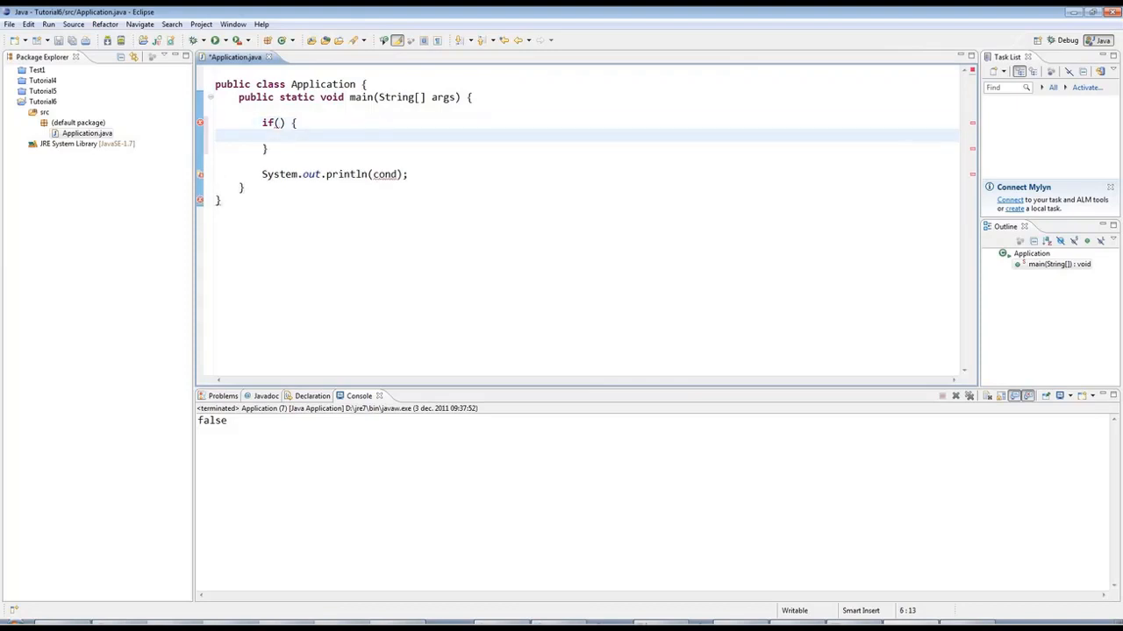
{"action": "left_click", "coordinate": [285, 136]}
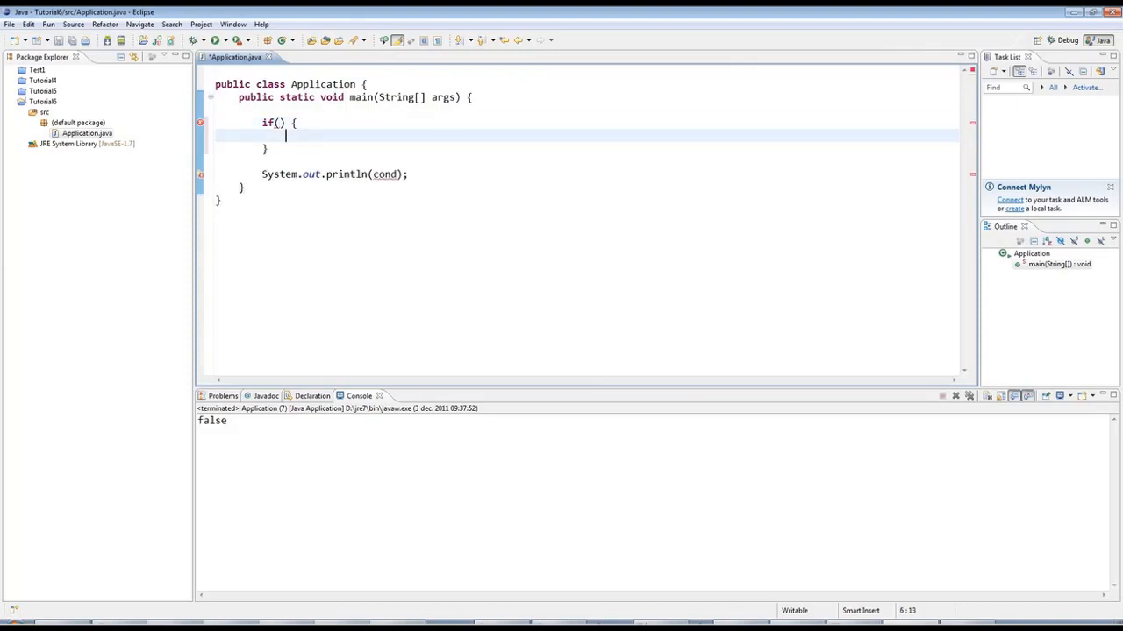
{"action": "mouse_move", "coordinate": [227, 182]}
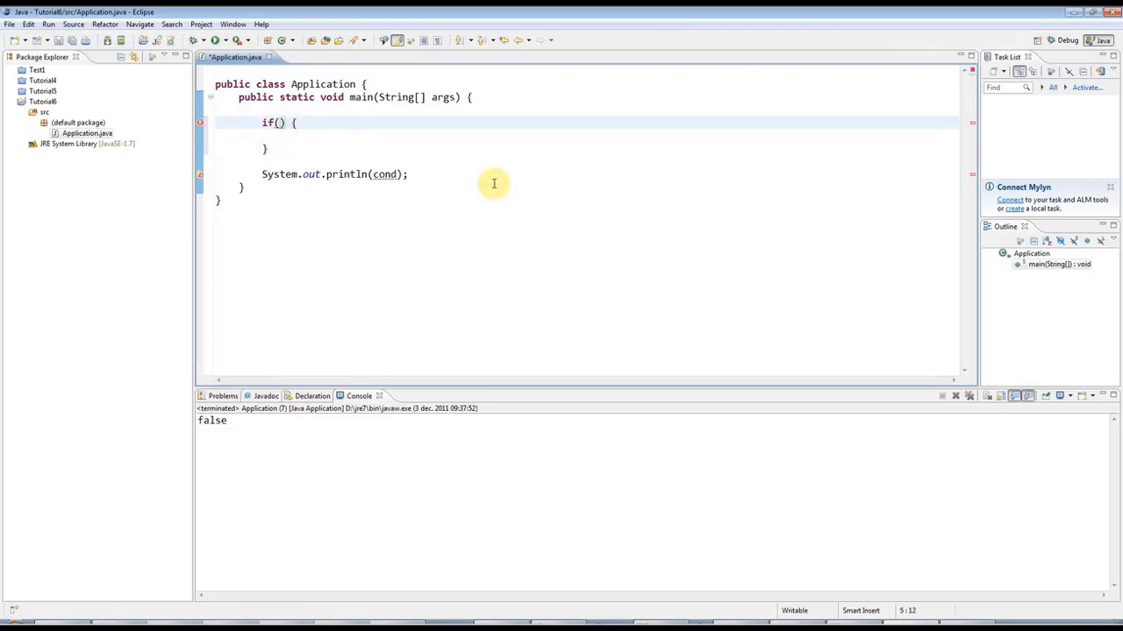
{"action": "type", "text": "4 == 4"}
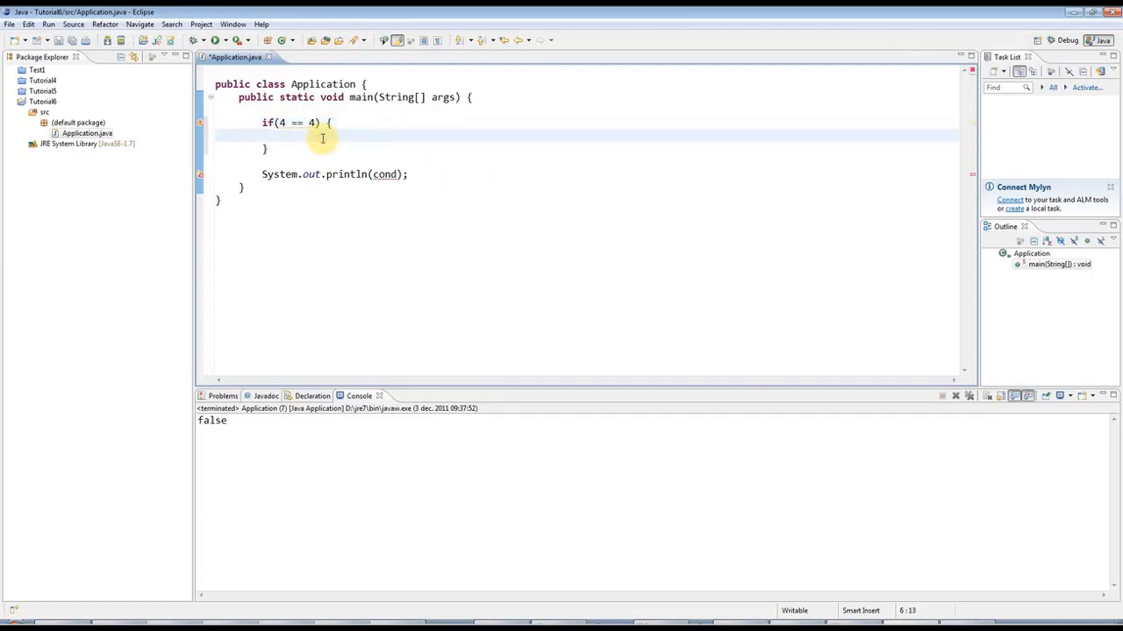
- Print "Yes, it's true!" inside the if, run it, and delete the cond print line
{"action": "type", "text": "System.out.println();"}
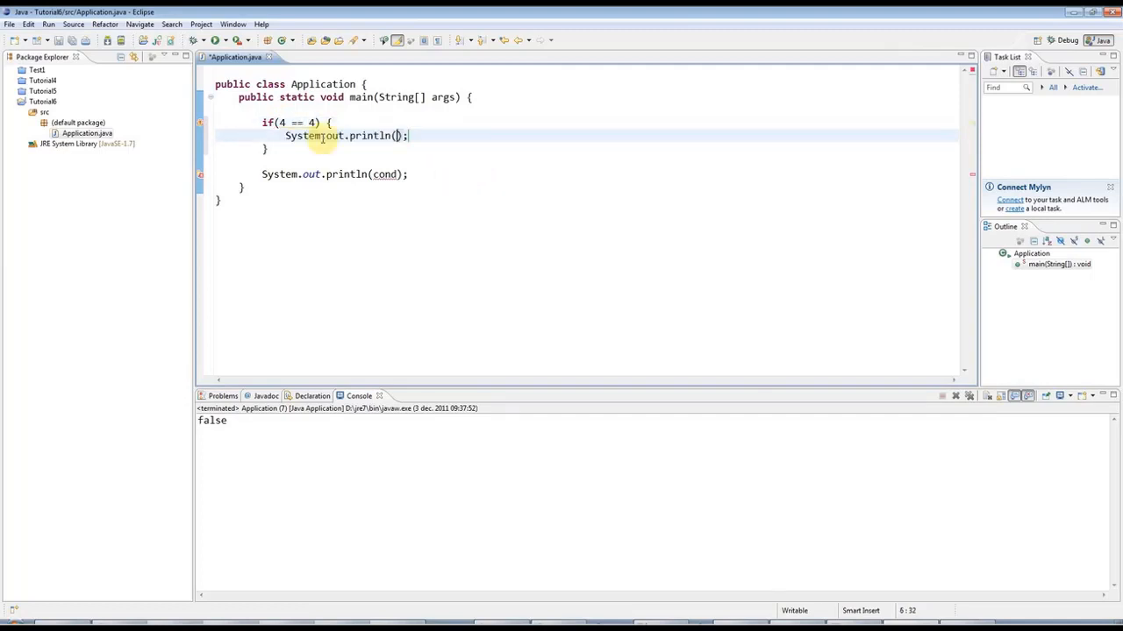
{"action": "type", "text": "\""}
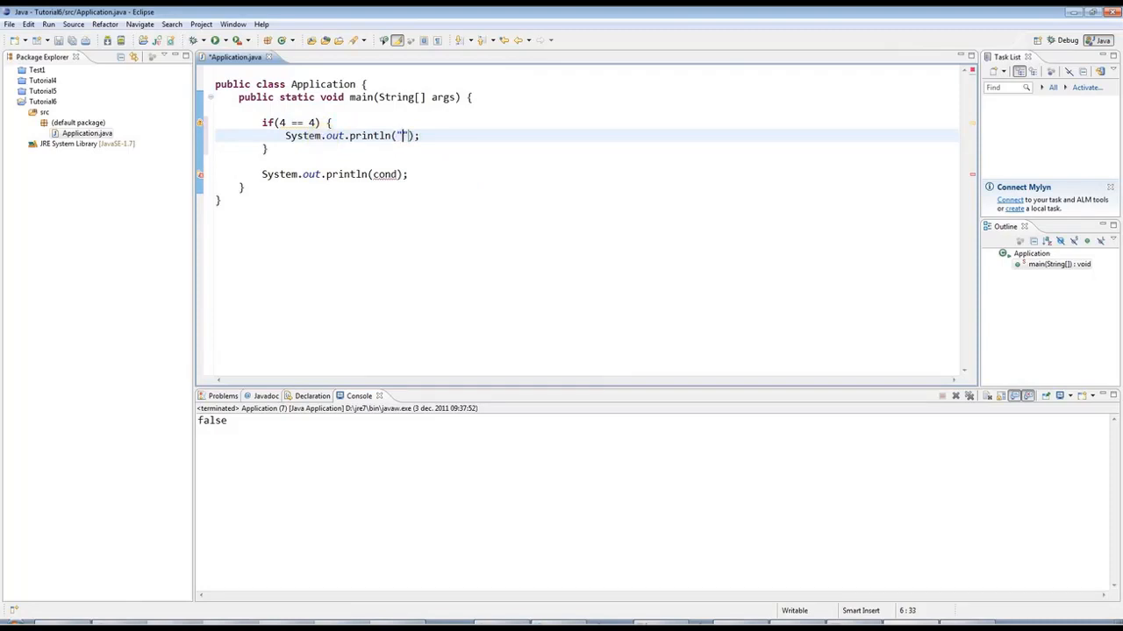
{"action": "type", "text": "Yes, it's true"}
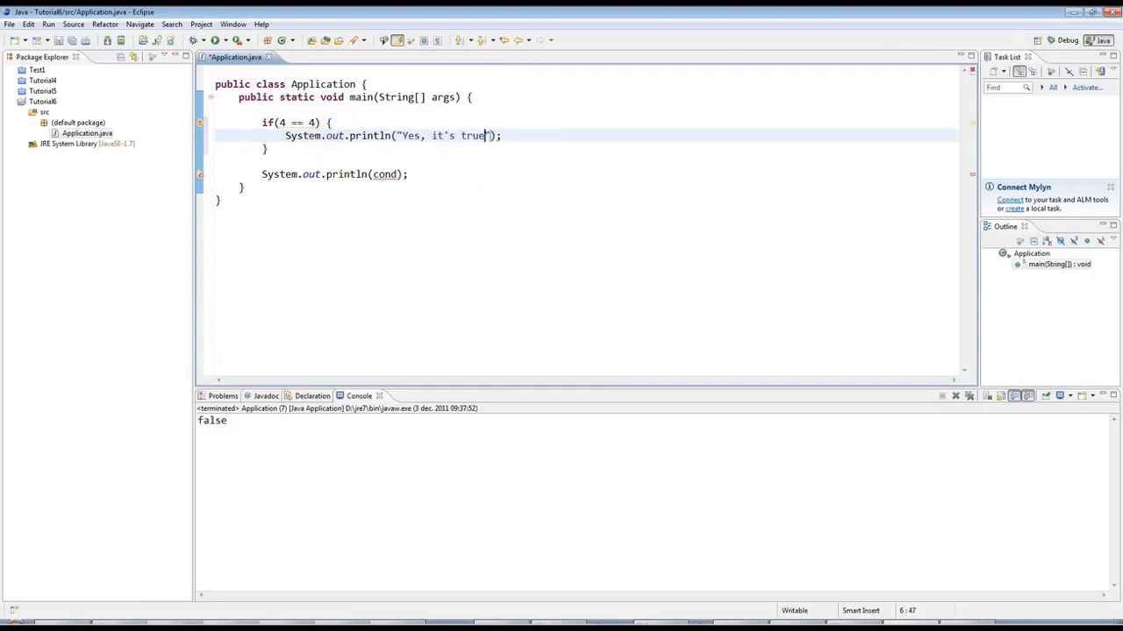
{"action": "double_click", "coordinate": [303, 136]}
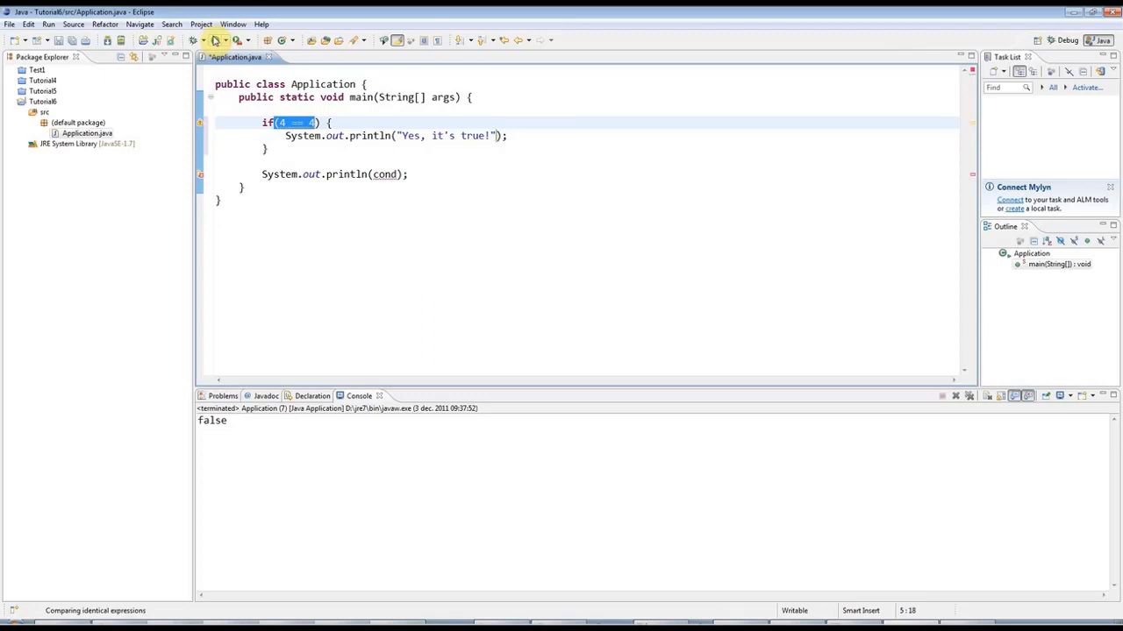
{"action": "left_click", "coordinate": [217, 40]}
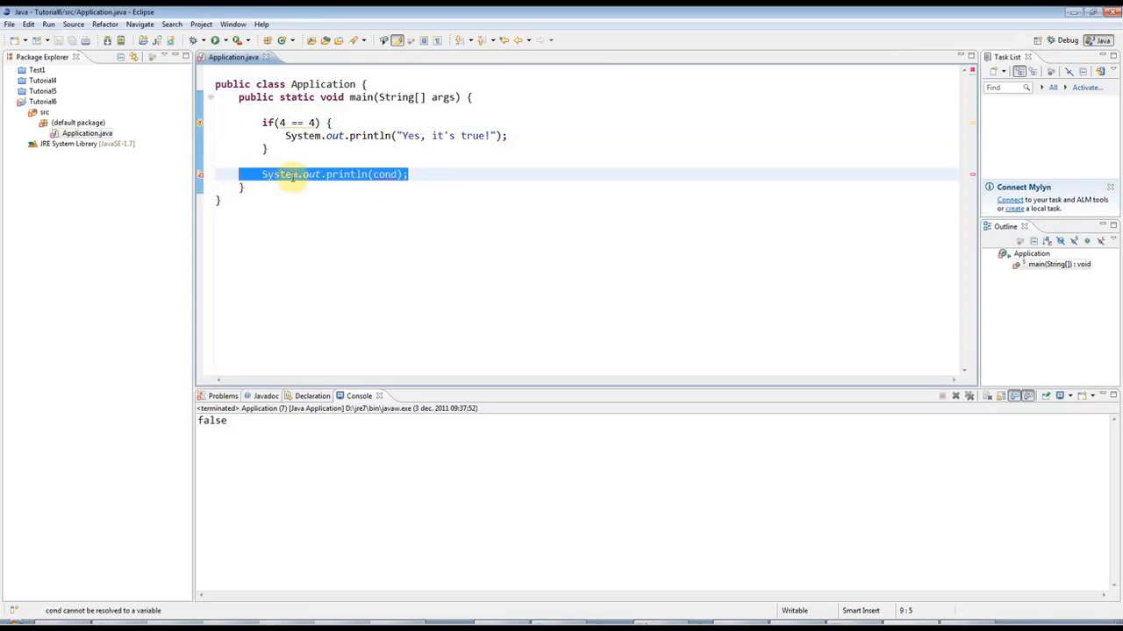
{"action": "key", "text": "Delete"}
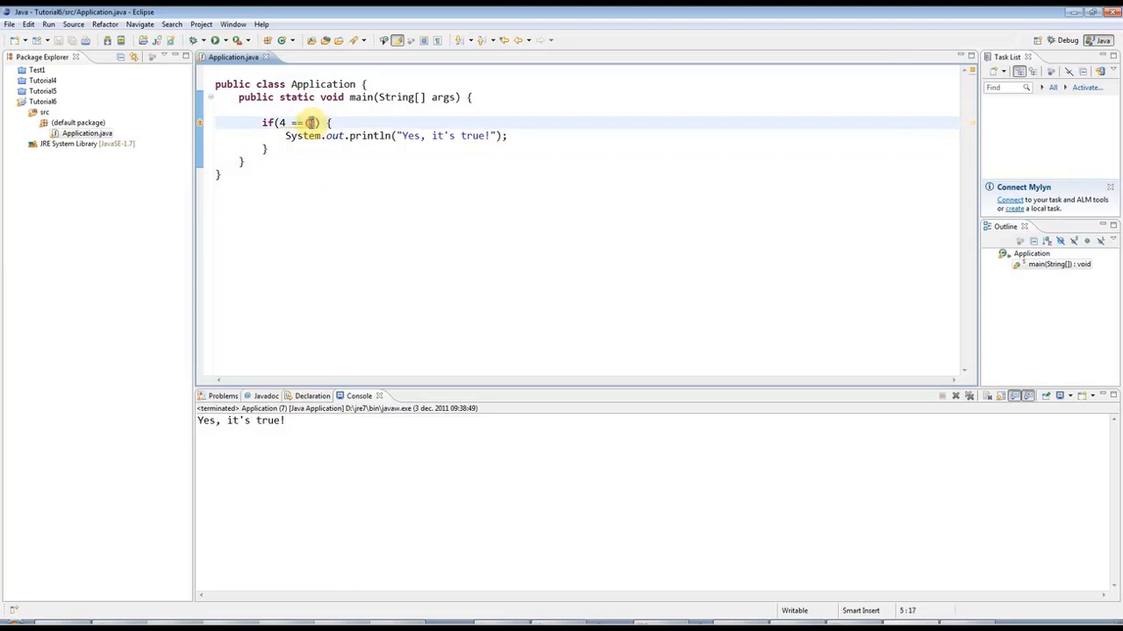
- Change the if condition to 5 != 5, then place the caret before the if statement
{"action": "type", "text": "5"}
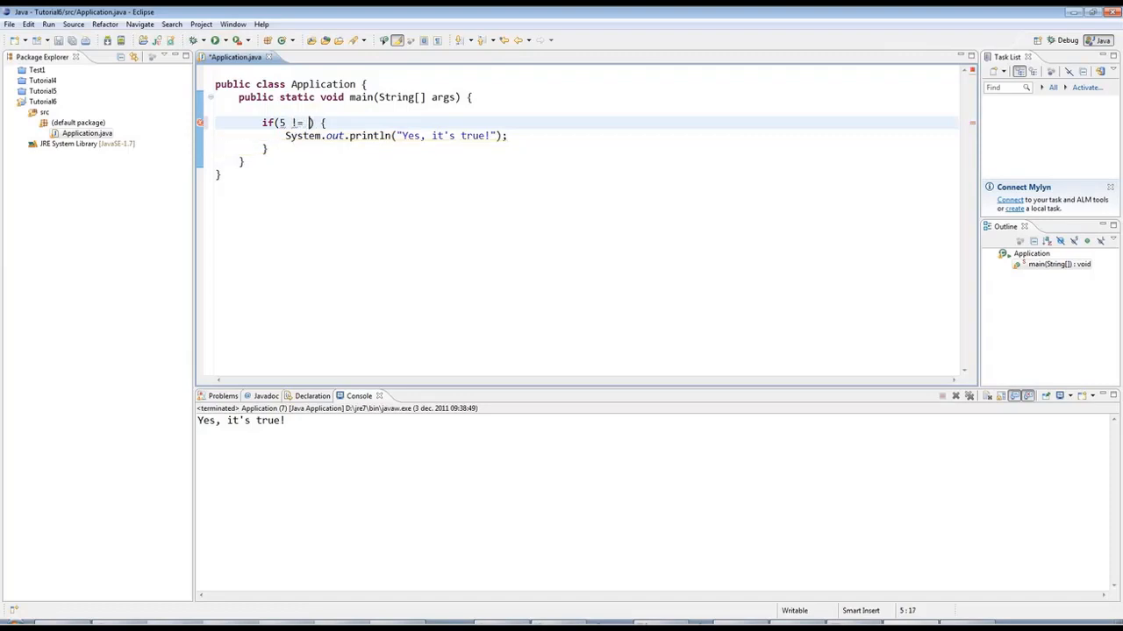
{"action": "type", "text": "5"}
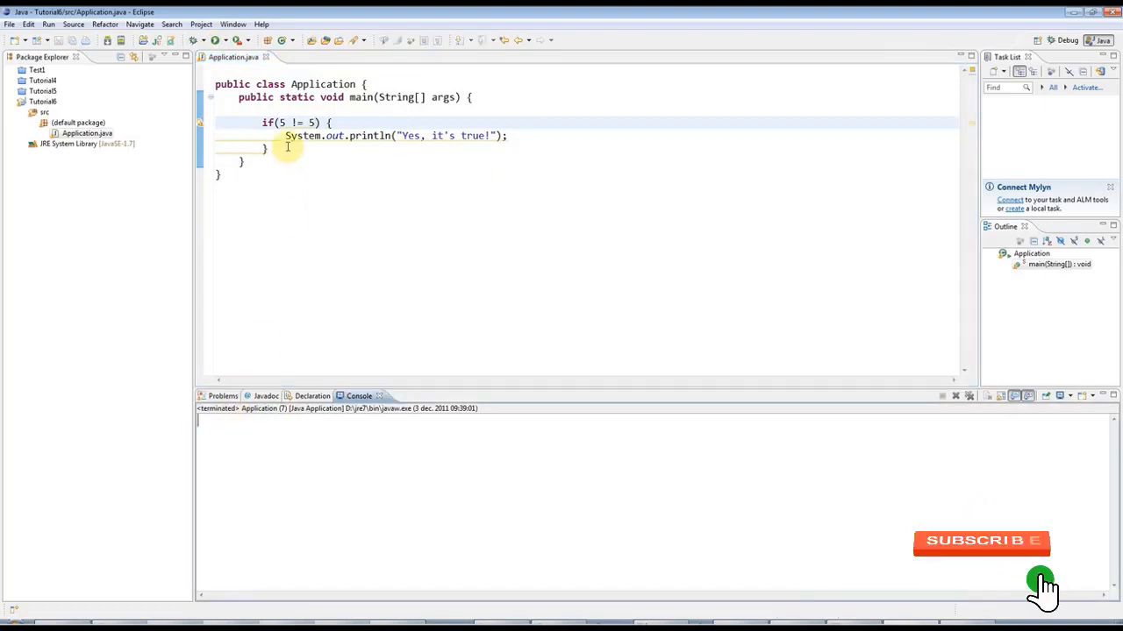
{"action": "left_click", "coordinate": [281, 123]}
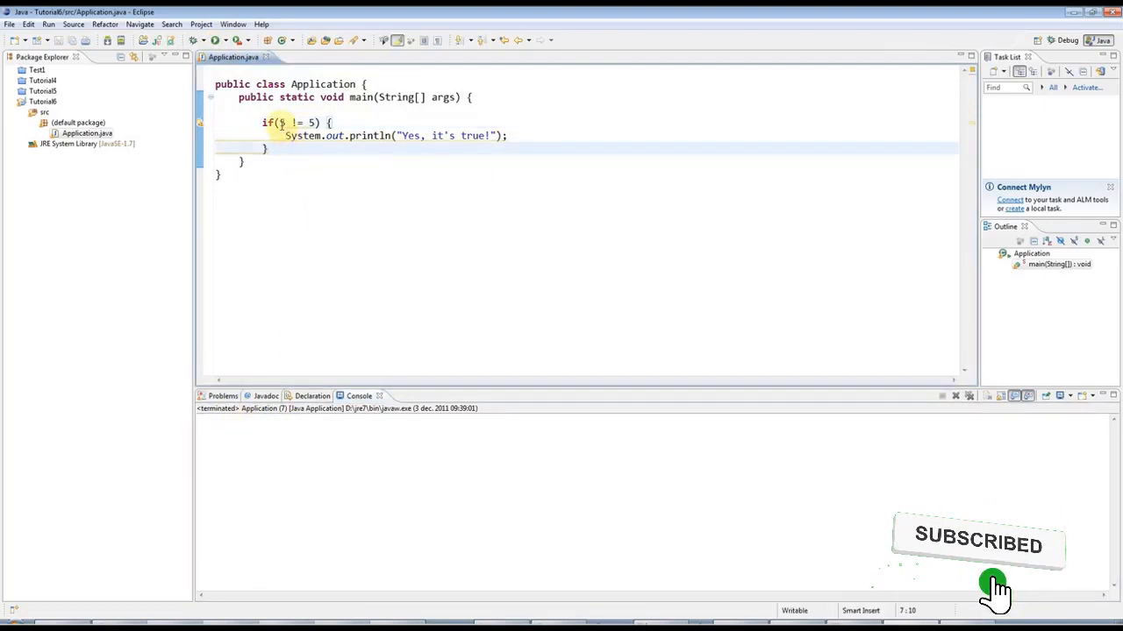
{"action": "left_click", "coordinate": [591, 97]}
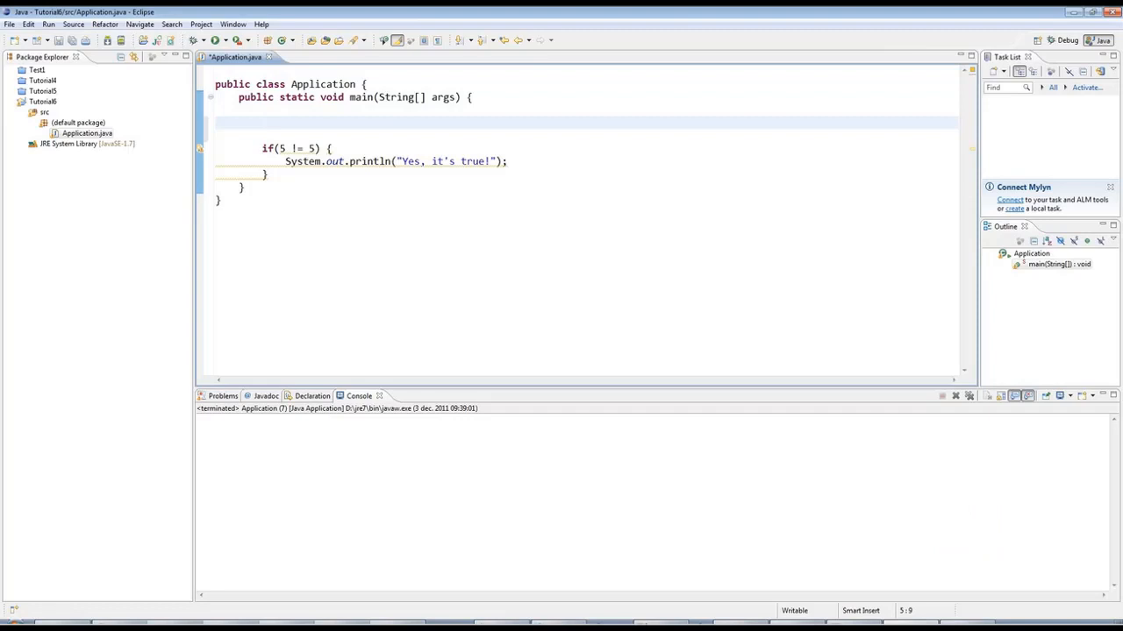
- Declare int myInt = 20; and run with the condition myInt < 30
{"action": "type", "text": "int"}
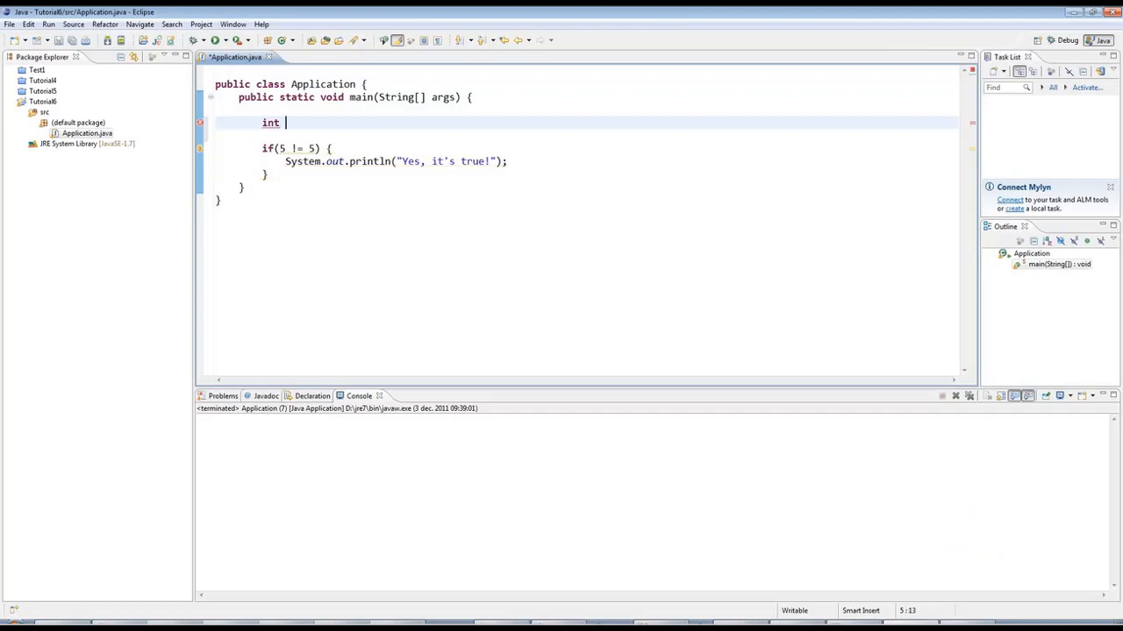
{"action": "type", "text": "m"}
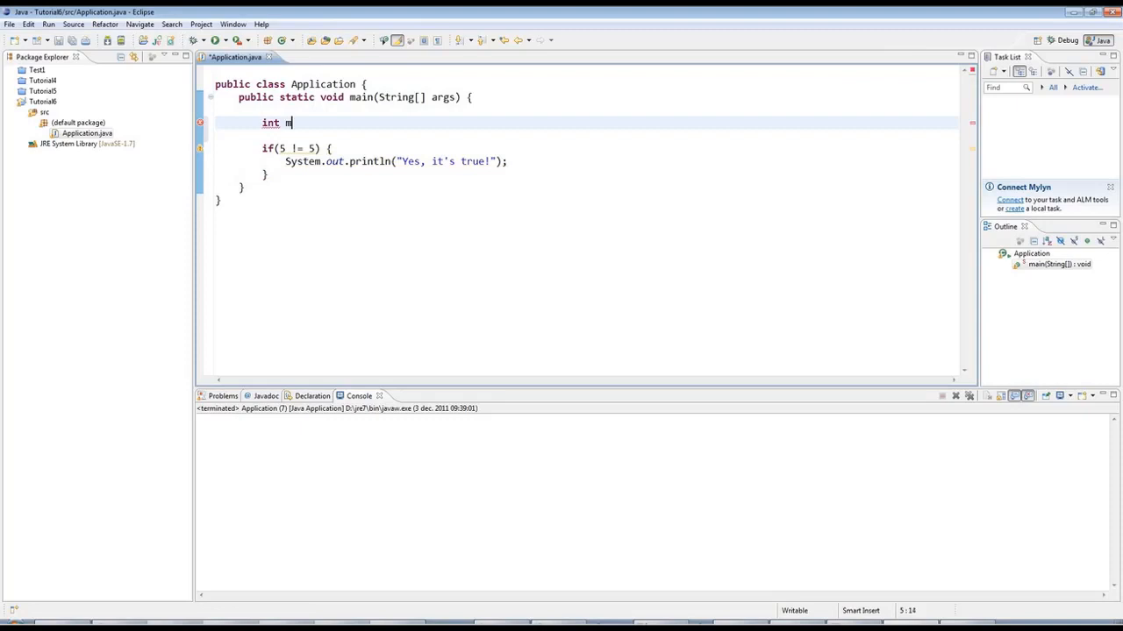
{"action": "type", "text": "yInt ="}
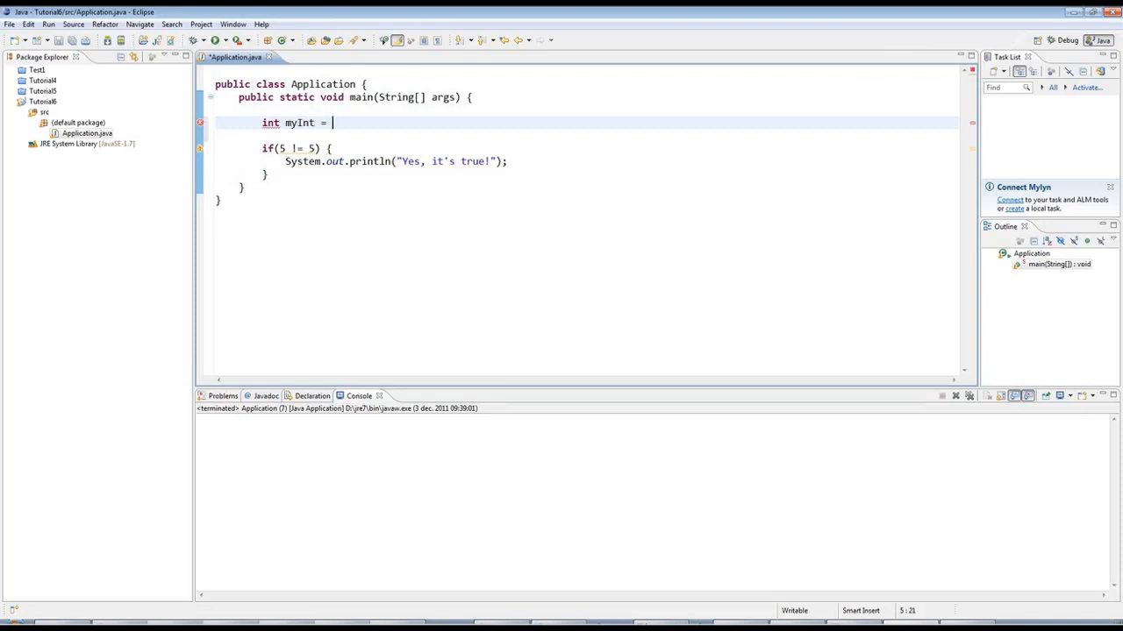
{"action": "type", "text": "20;"}
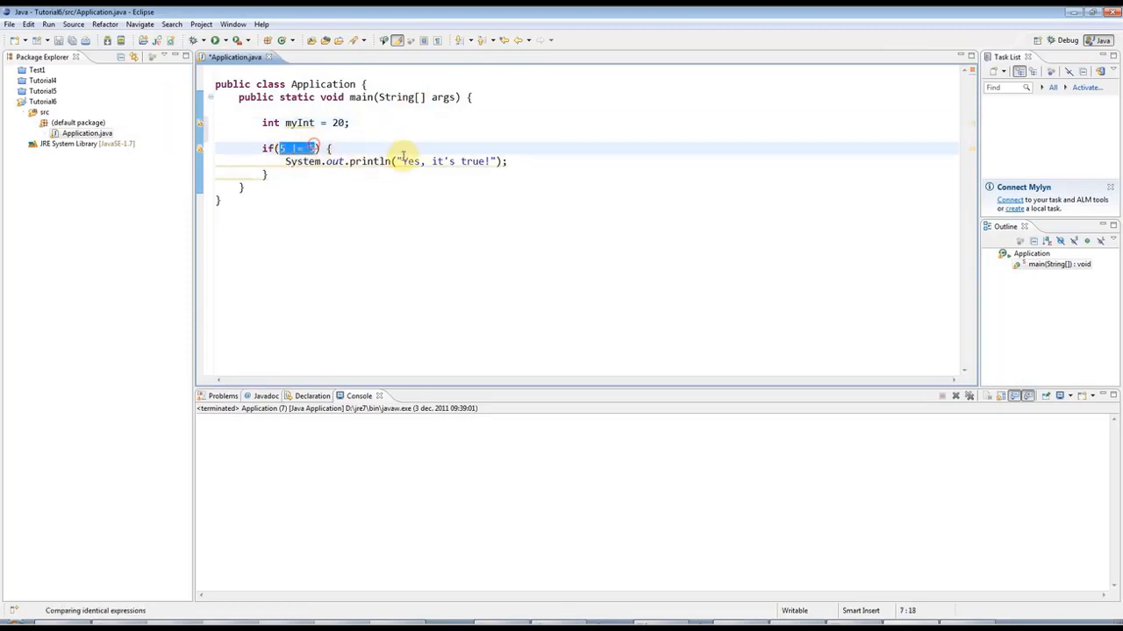
{"action": "type", "text": "myInt"}
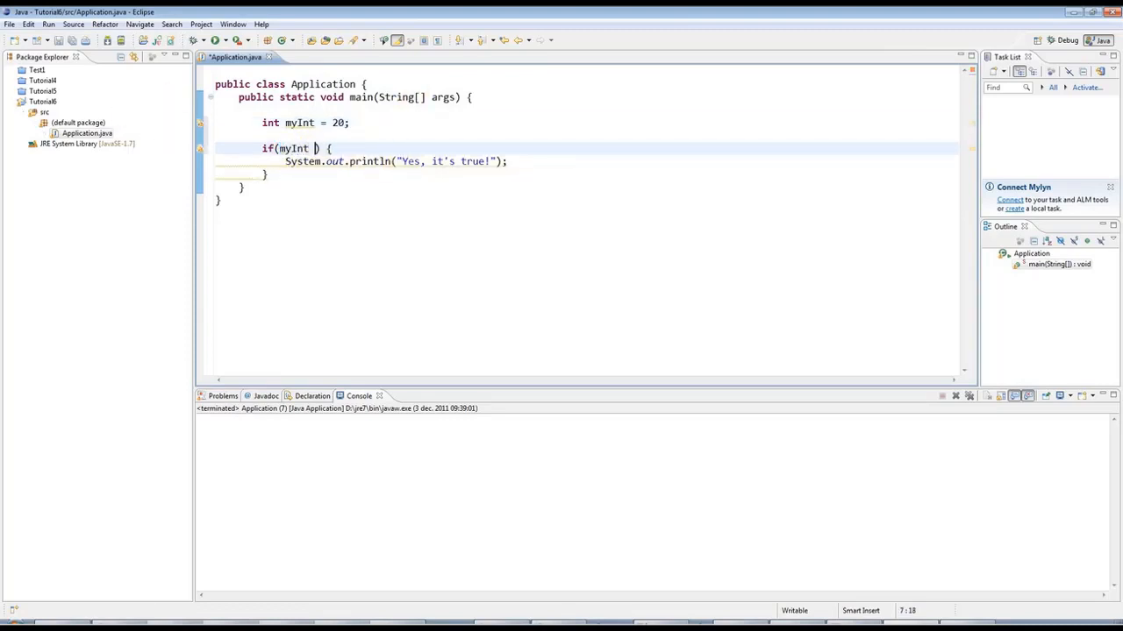
{"action": "type", "text": "< 30"}
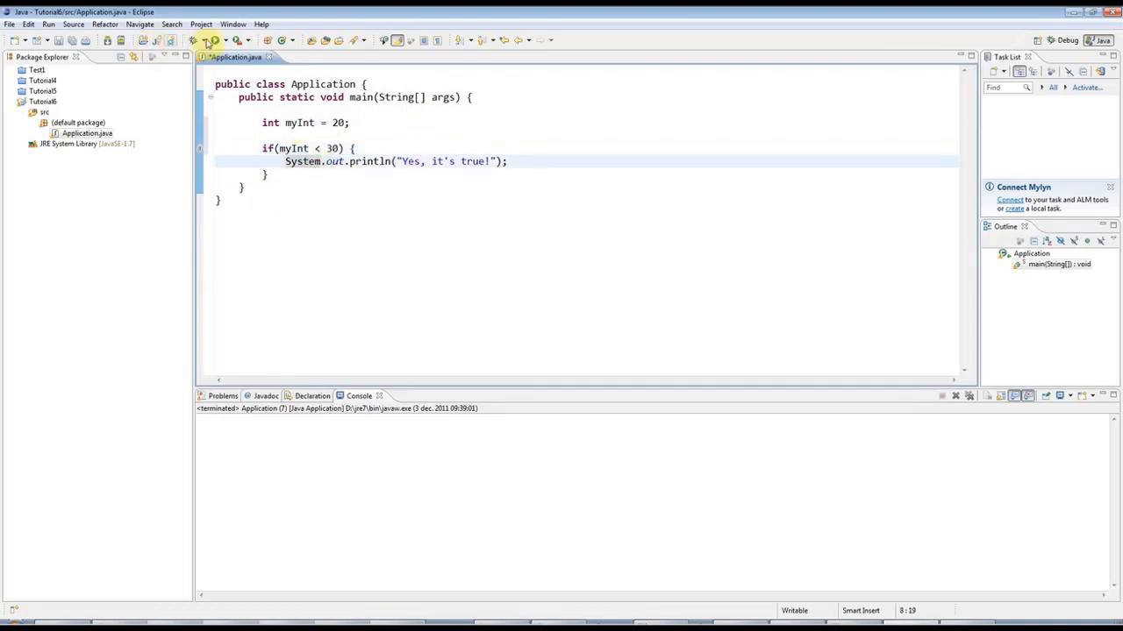
{"action": "left_click", "coordinate": [208, 40]}
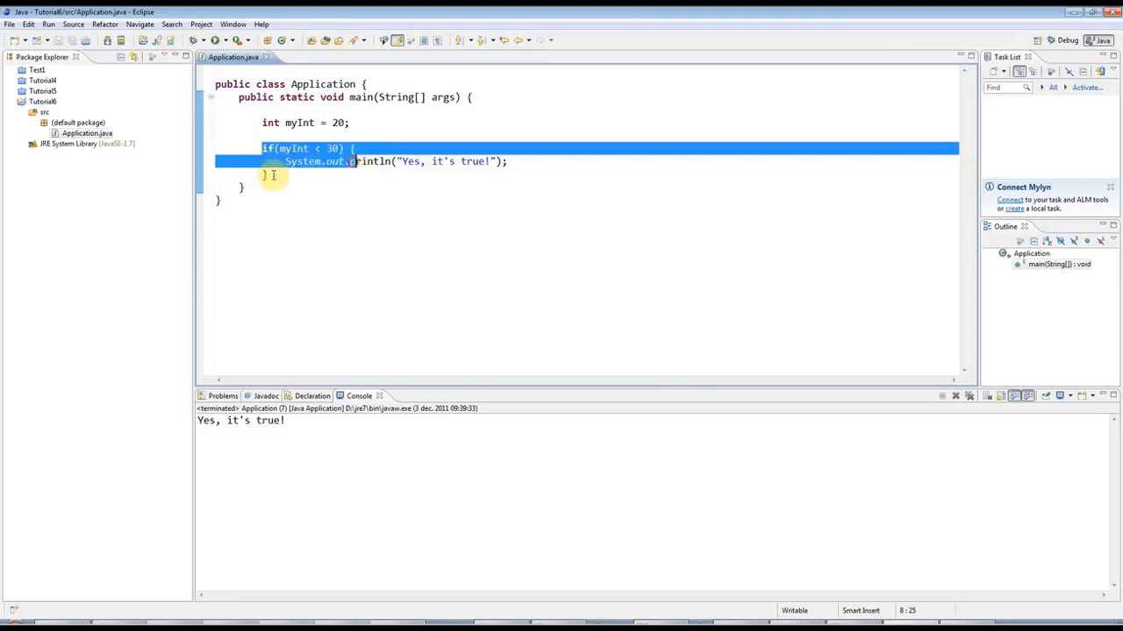
- Lower the limit to myInt < 10 and move the caret past the if block's brace
{"action": "left_click", "coordinate": [272, 174]}
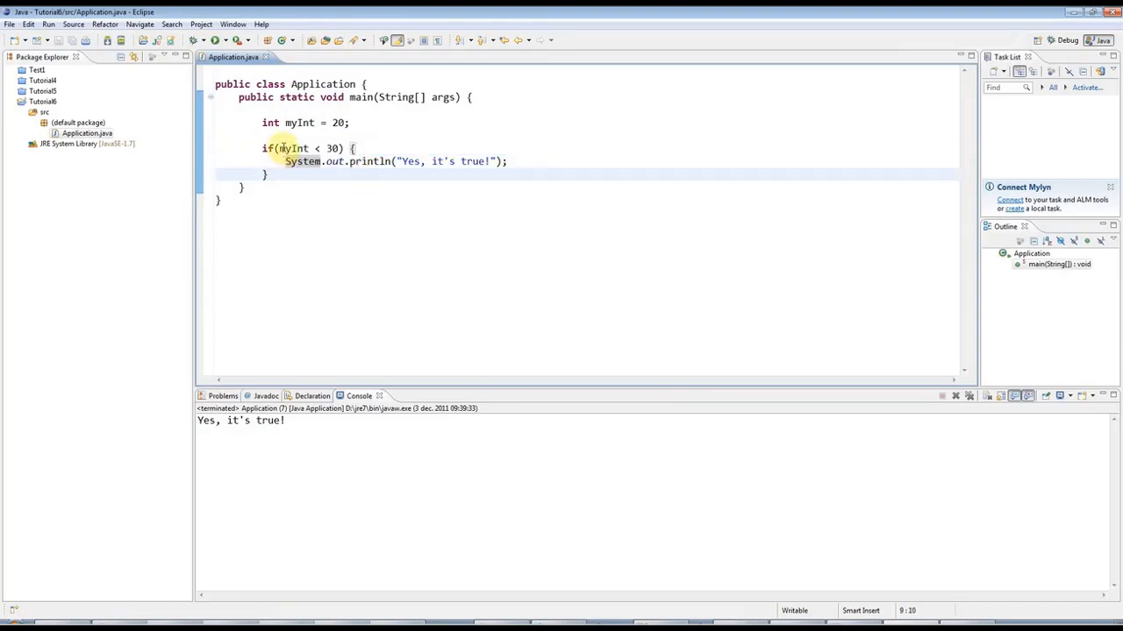
{"action": "left_click_drag", "start_coordinate": [281, 148], "coordinate": [340, 148]}
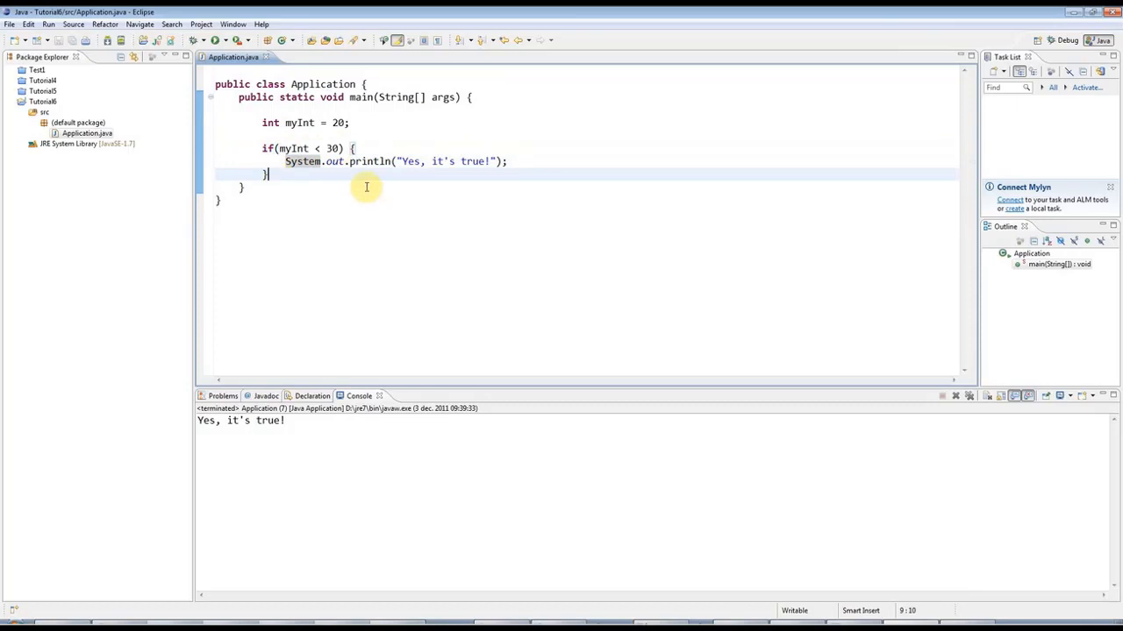
{"action": "mouse_move", "coordinate": [334, 147]}
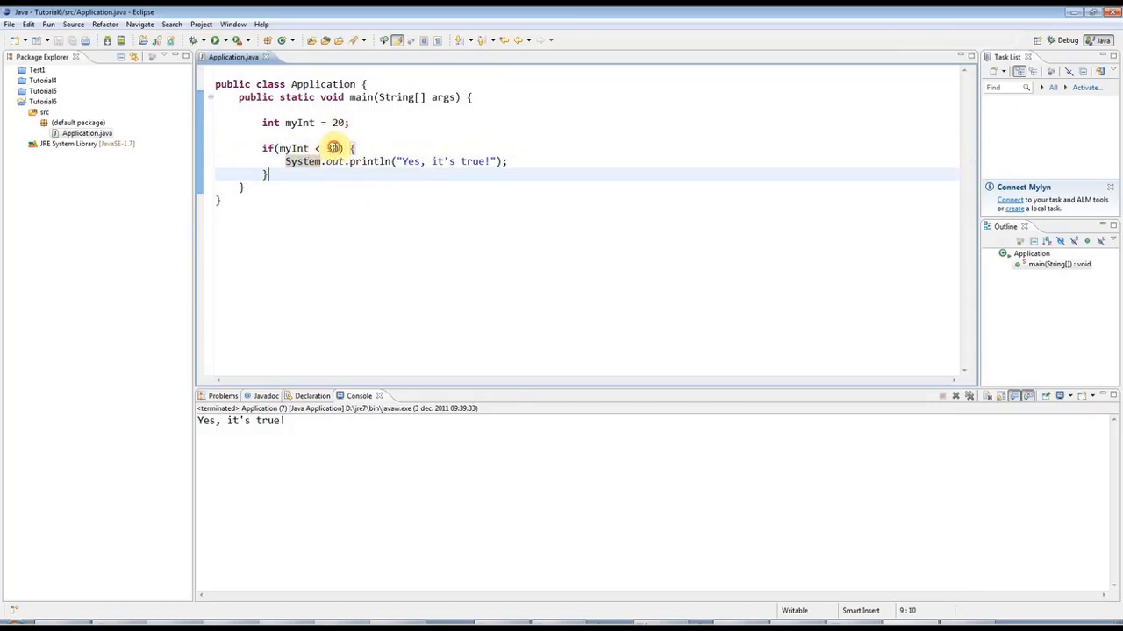
{"action": "type", "text": "10"}
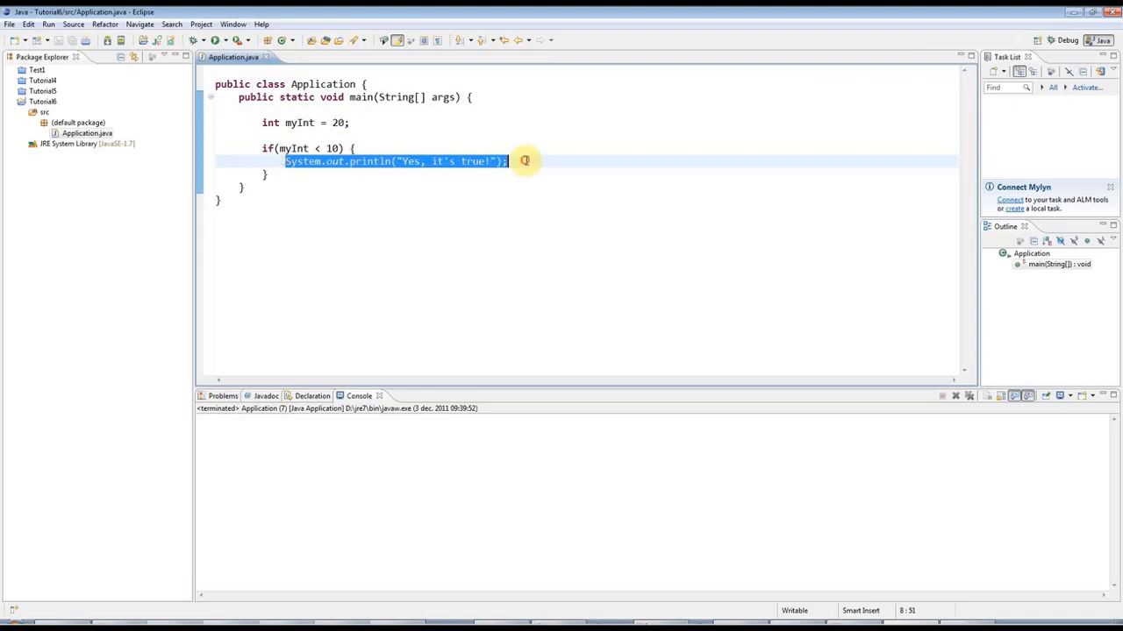
{"action": "left_click", "coordinate": [364, 175]}
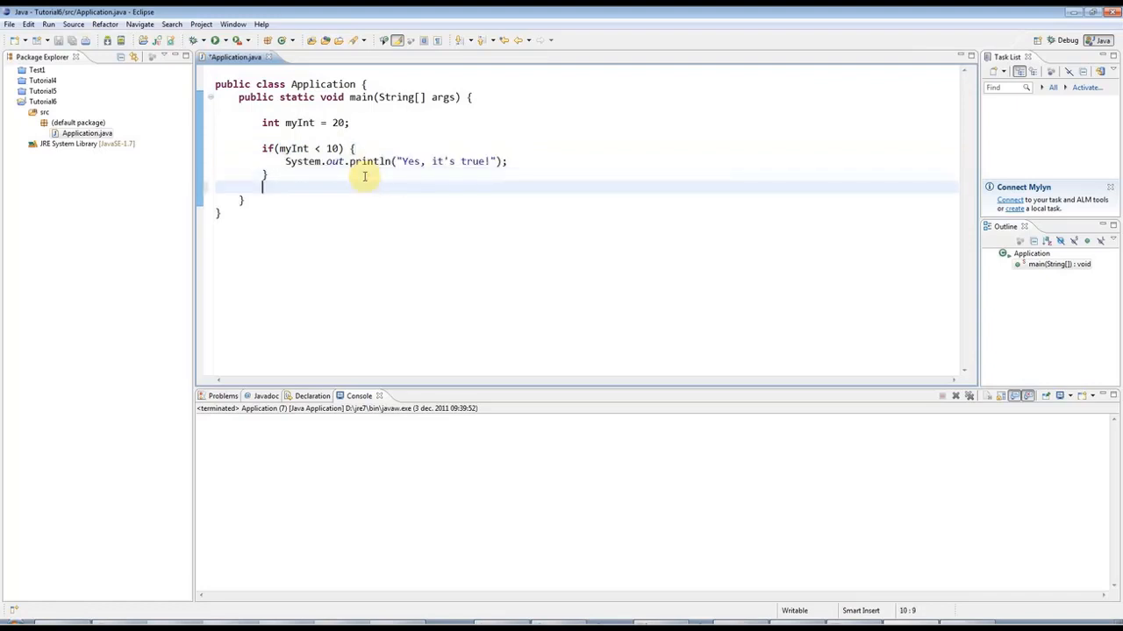
- Add an else block printing "No, it's false!" using the sysout template
{"action": "type", "text": "else"}
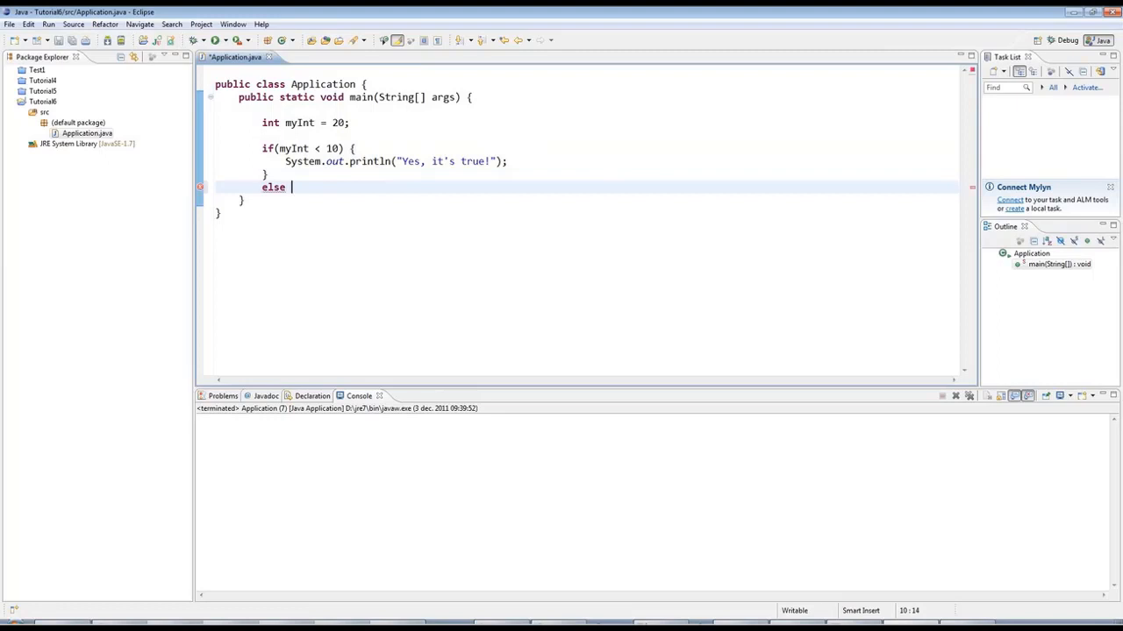
{"action": "type", "text": "{"}
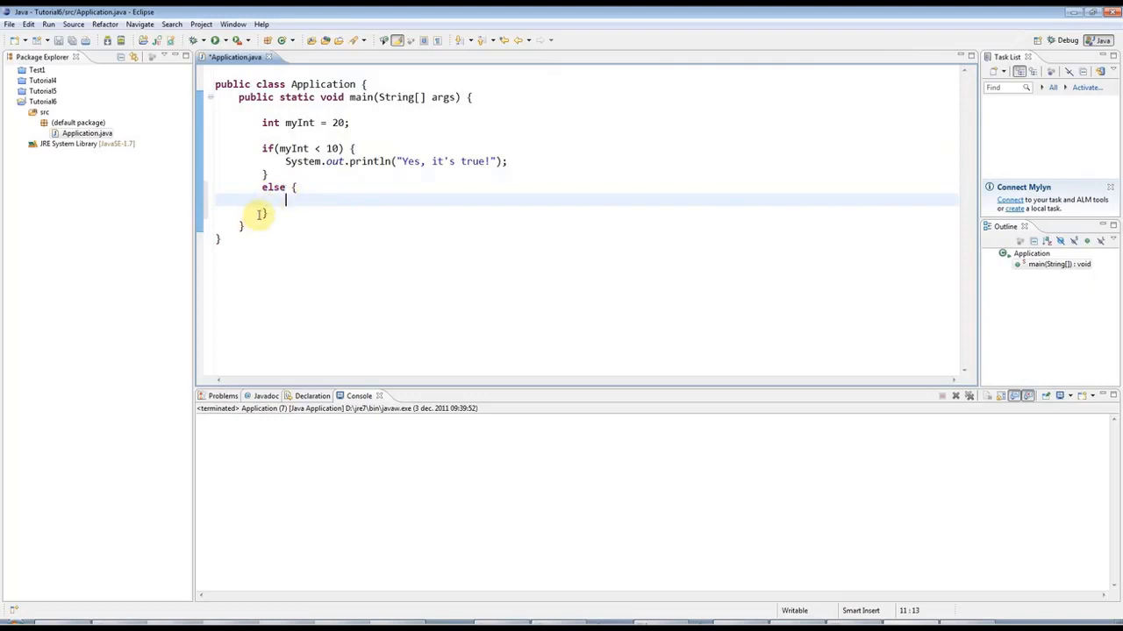
{"action": "left_click", "coordinate": [293, 187]}
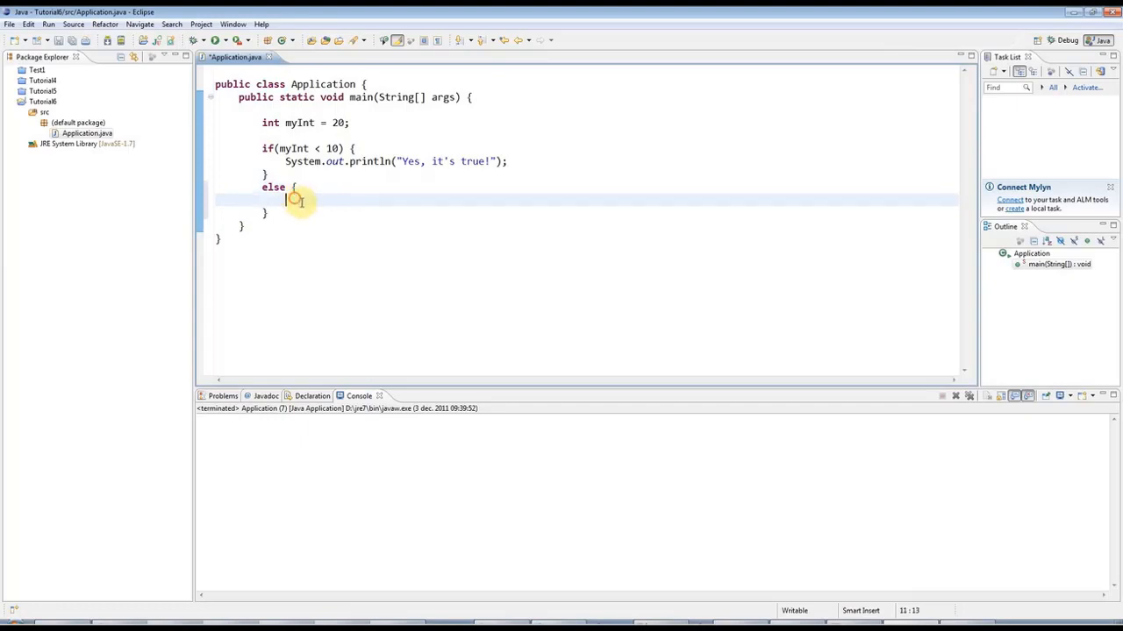
{"action": "mouse_move", "coordinate": [368, 229]}
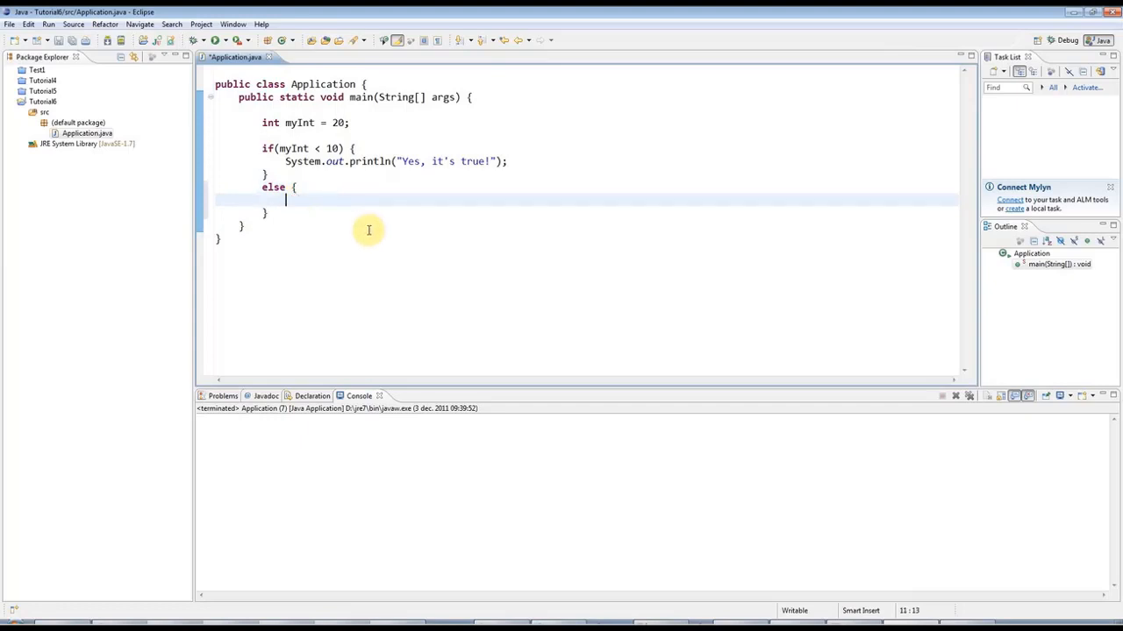
{"action": "type", "text": "sysout"}
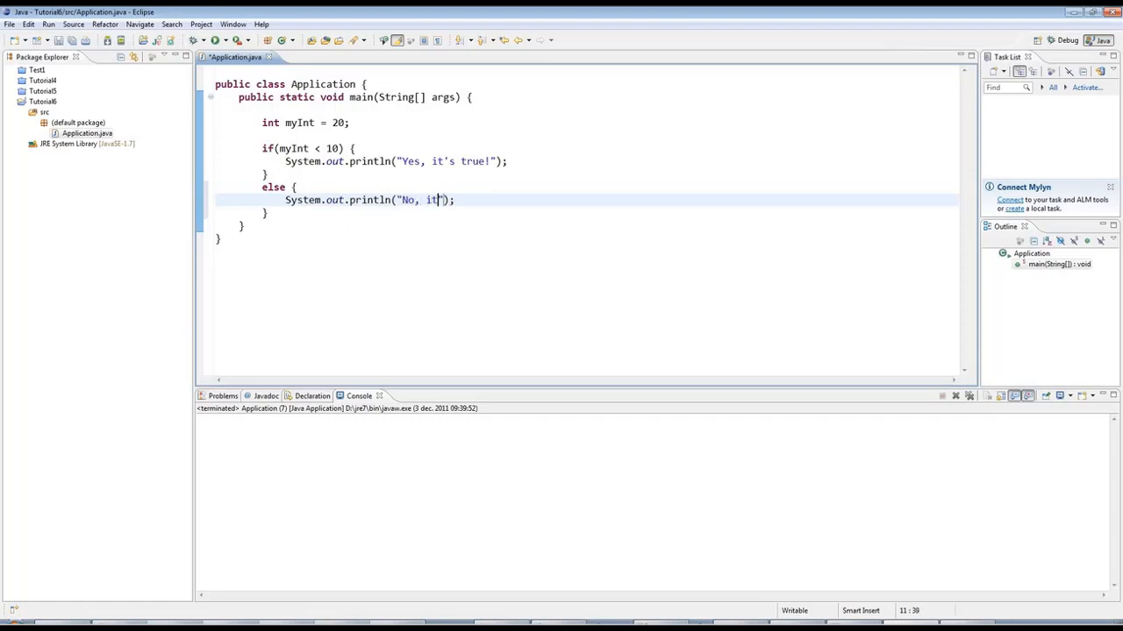
{"action": "type", "text": "'s false!"}
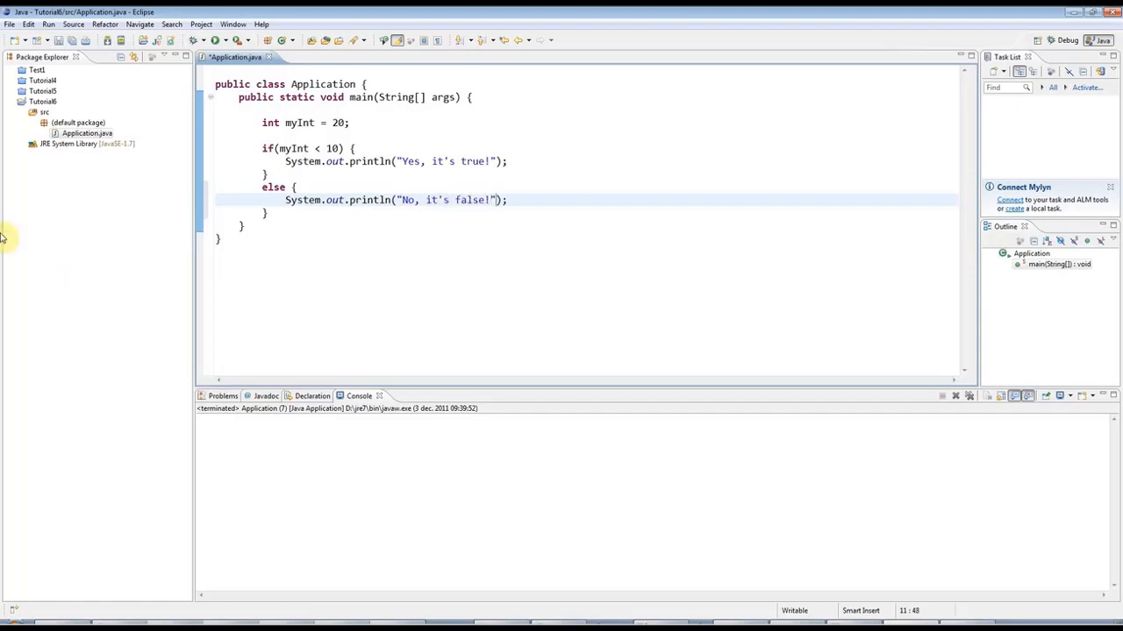
- Run the program, then raise the condition limit to myInt < 100
{"action": "left_click", "coordinate": [235, 41]}
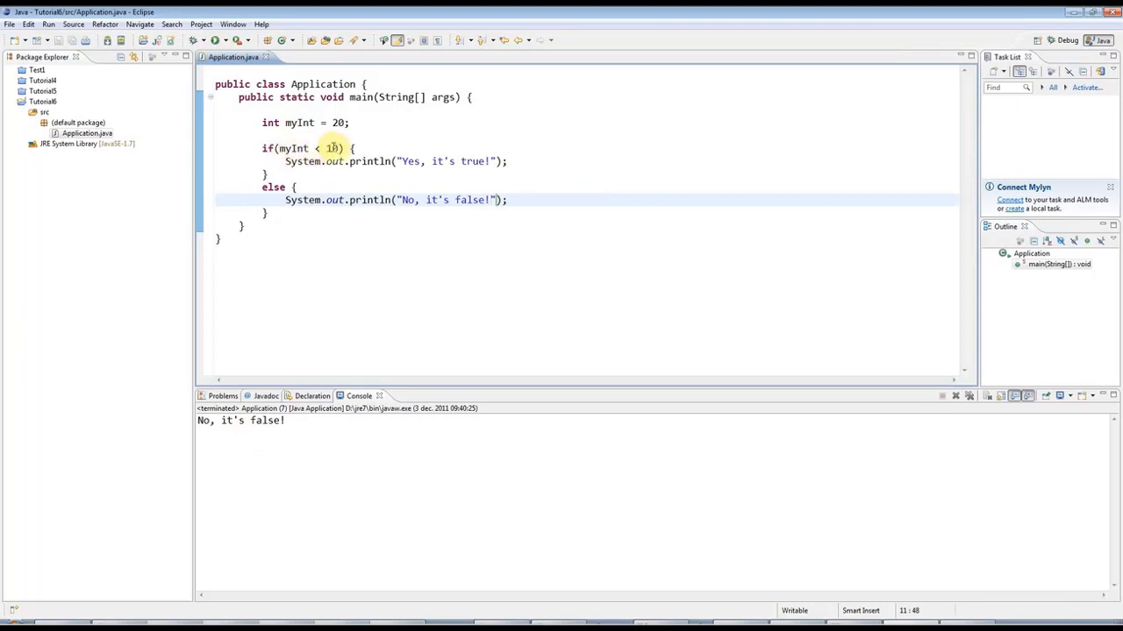
{"action": "double_click", "coordinate": [331, 148]}
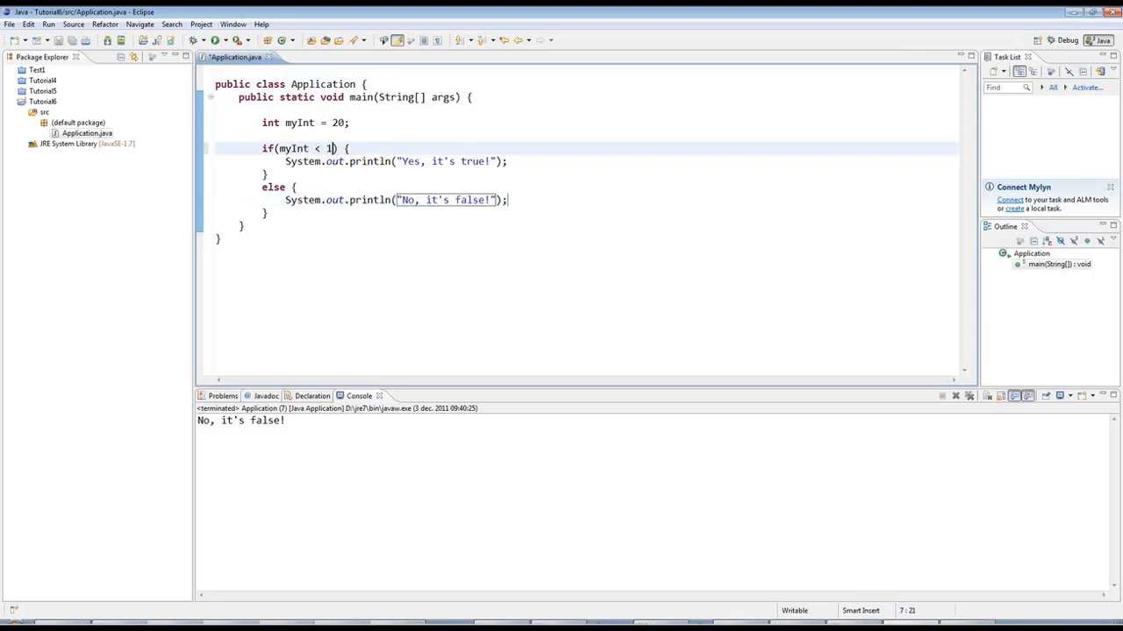
{"action": "type", "text": "00"}
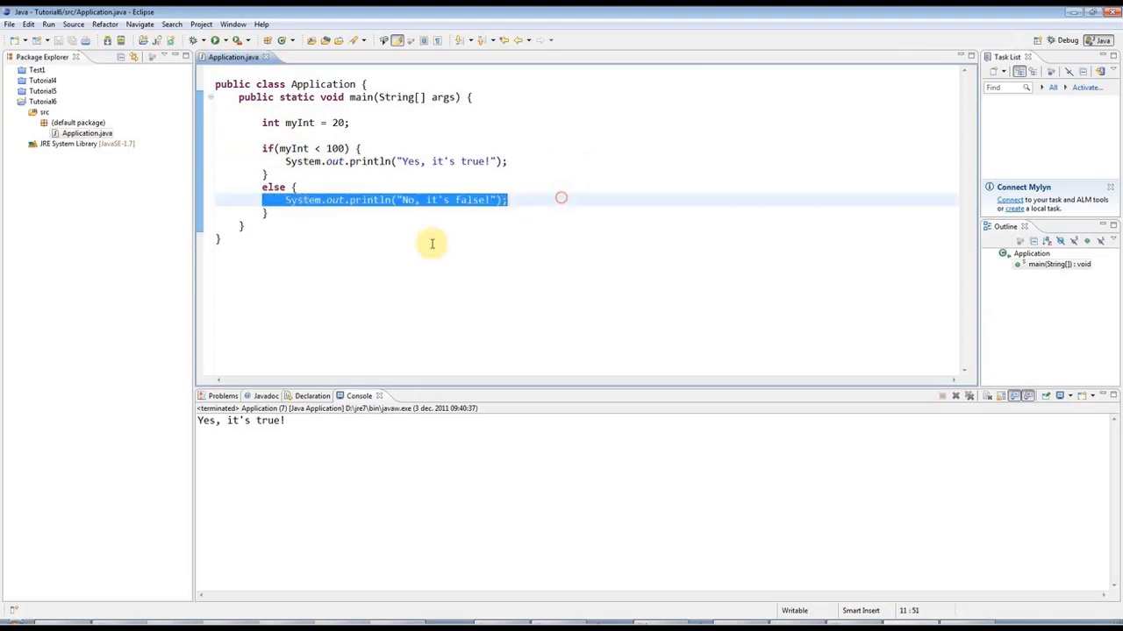
{"action": "mouse_move", "coordinate": [283, 181]}
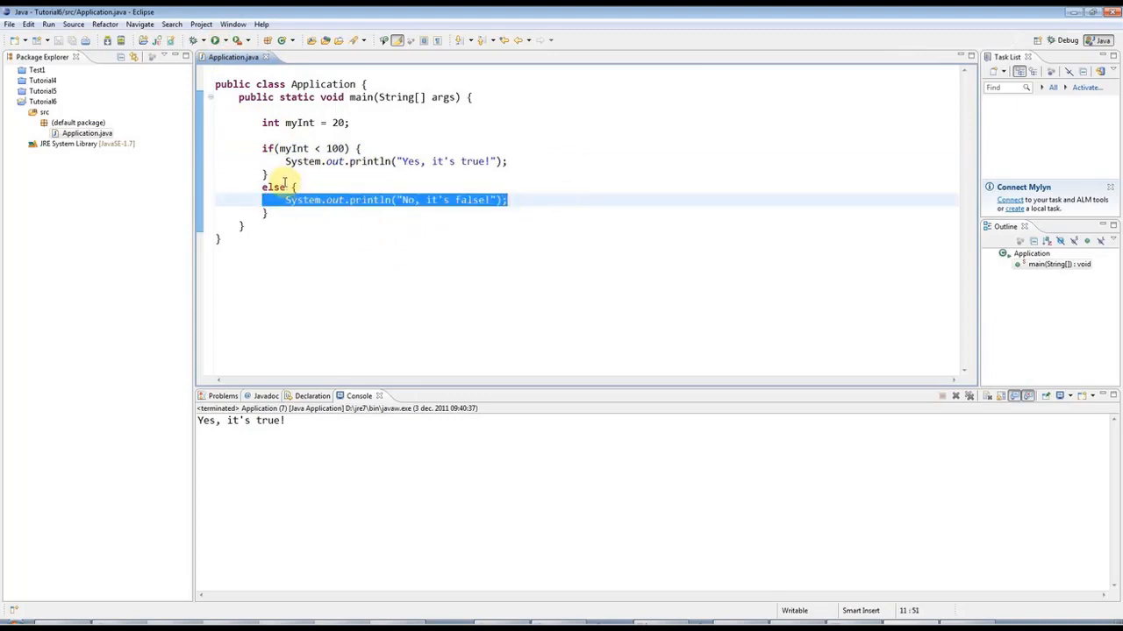
- Add if() after the else to begin an else-if branch
{"action": "left_click", "coordinate": [274, 175]}
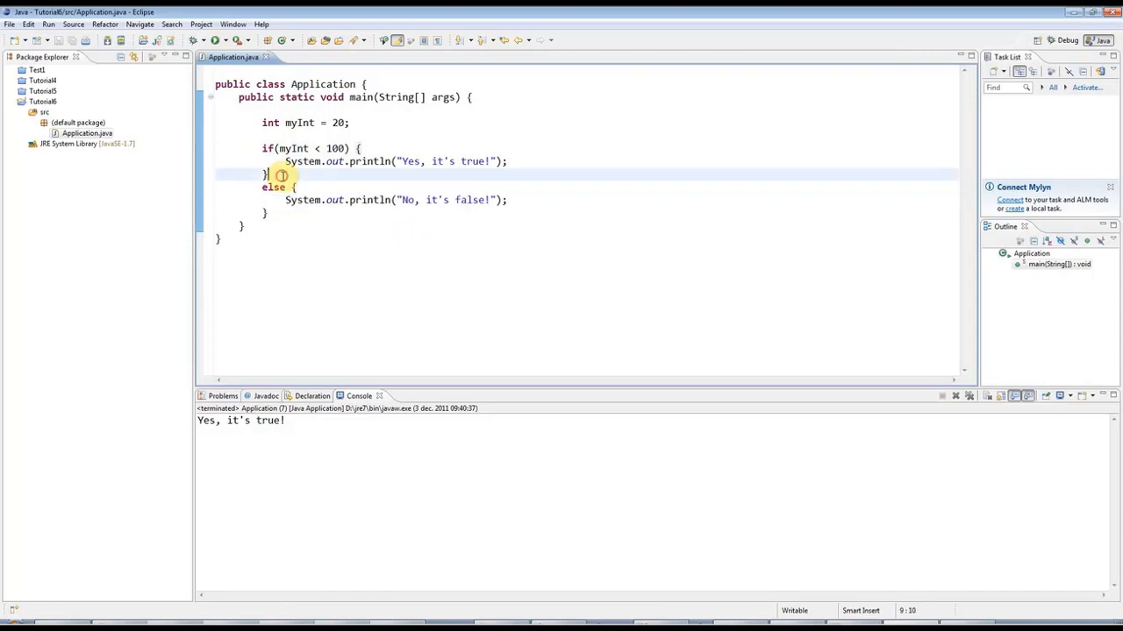
{"action": "mouse_move", "coordinate": [471, 128]}
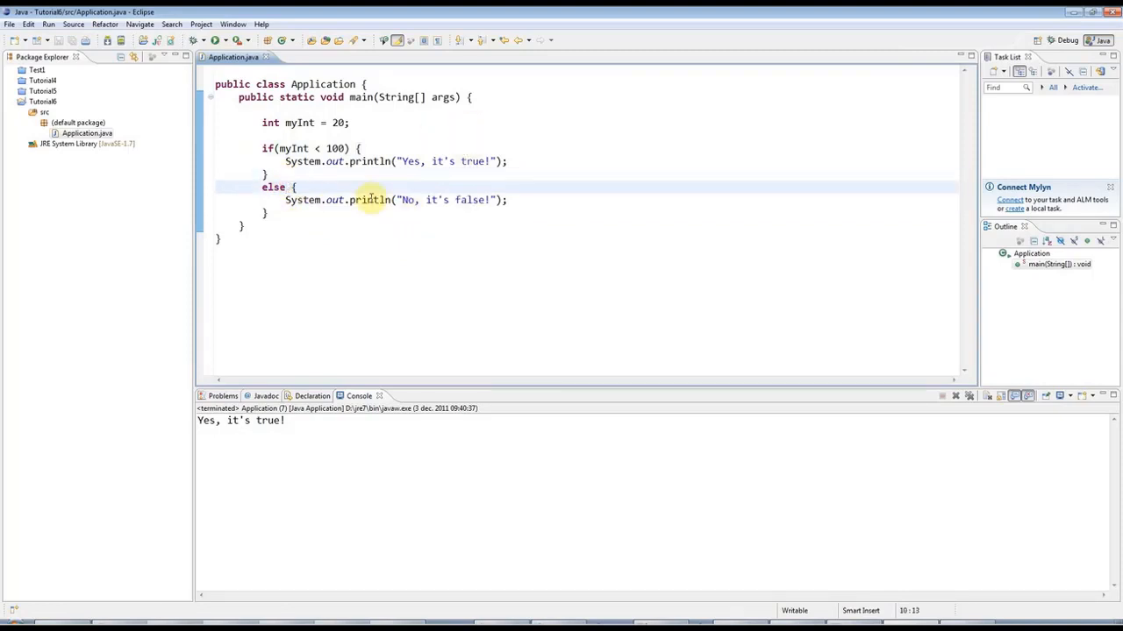
{"action": "type", "text": "if"}
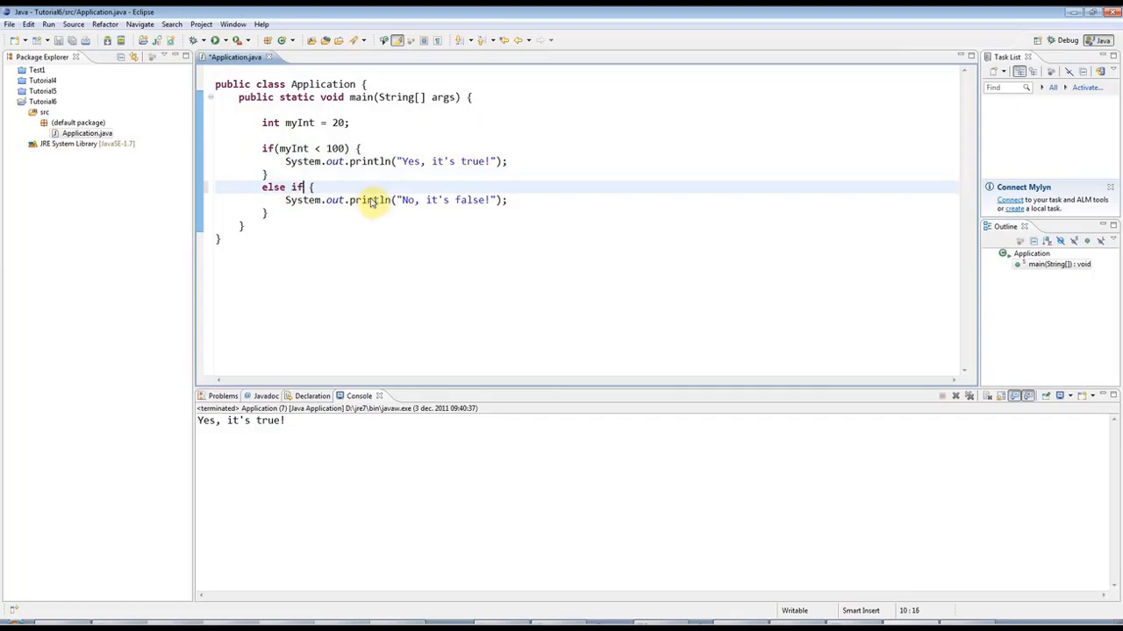
{"action": "type", "text": "()"}
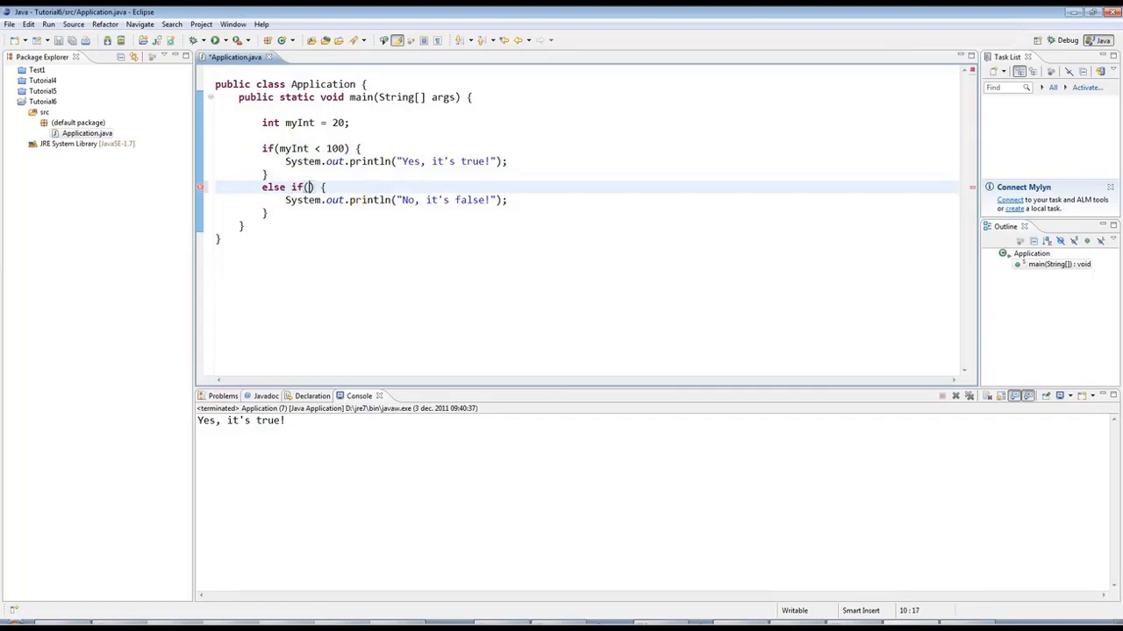
- Make the else-if test myInt > 20 and the first condition myInt < 10
{"action": "double_click", "coordinate": [337, 148]}
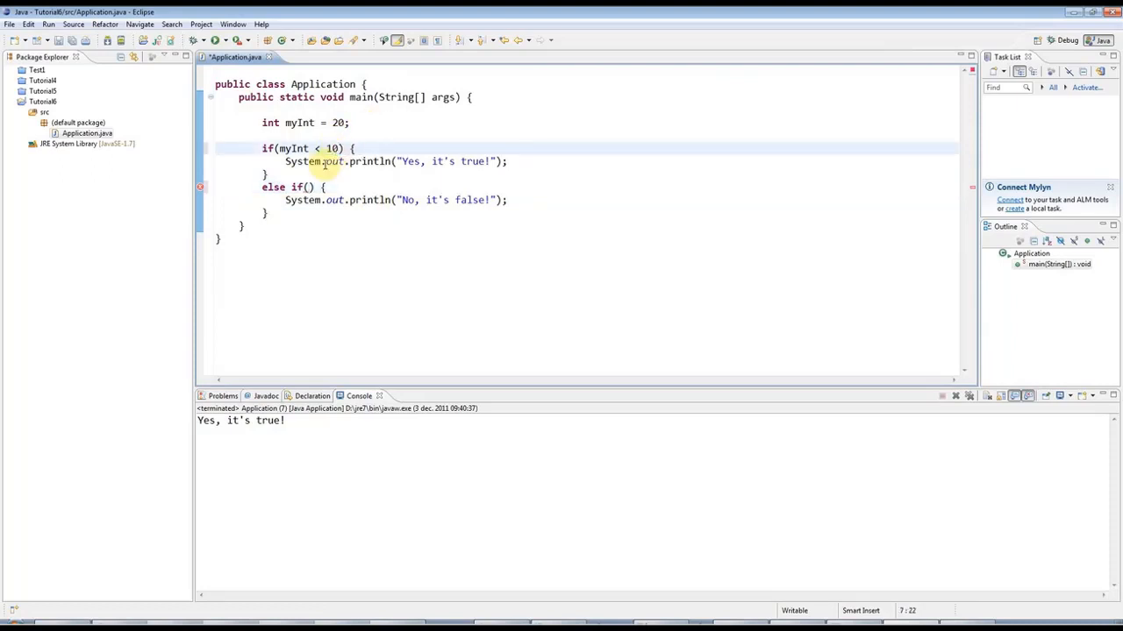
{"action": "triple_click", "coordinate": [395, 161]}
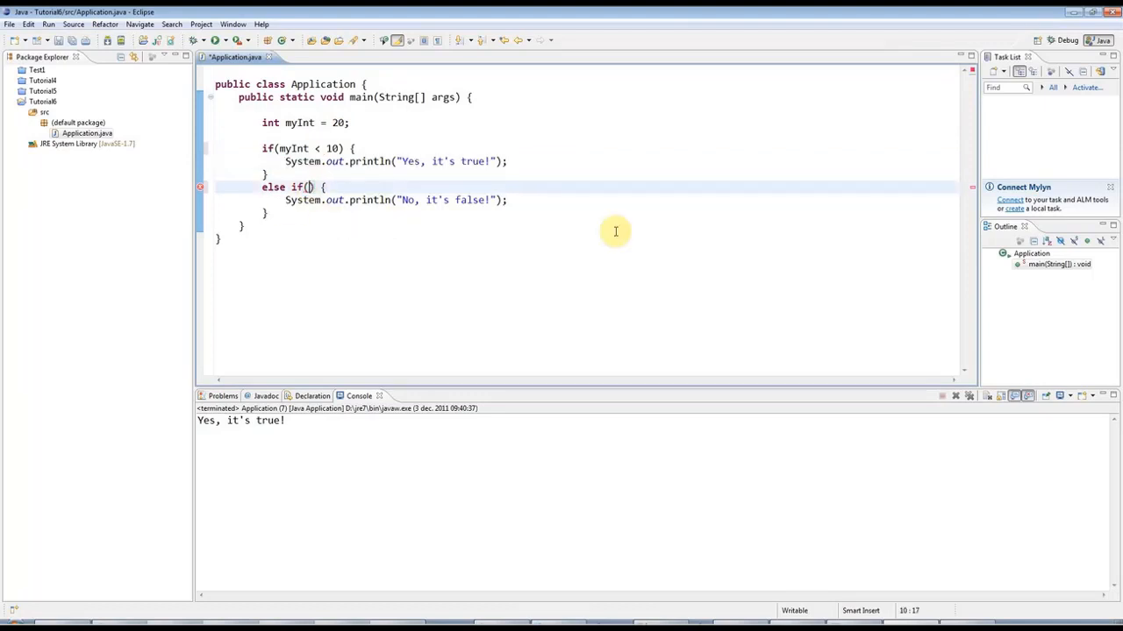
{"action": "type", "text": "myInt"}
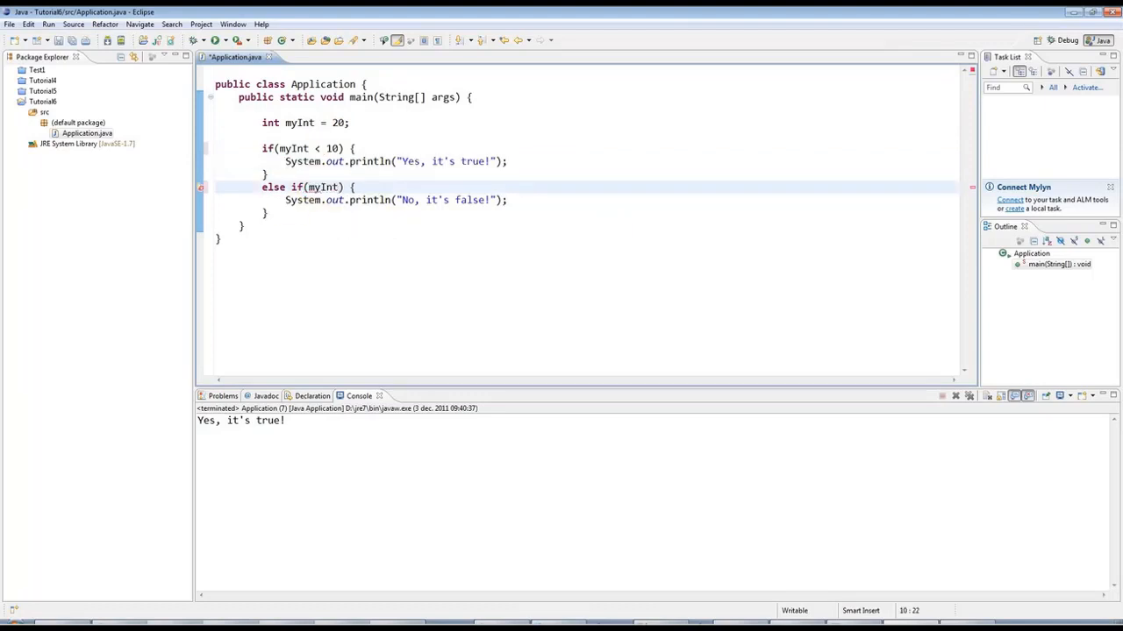
{"action": "double_click", "coordinate": [324, 187]}
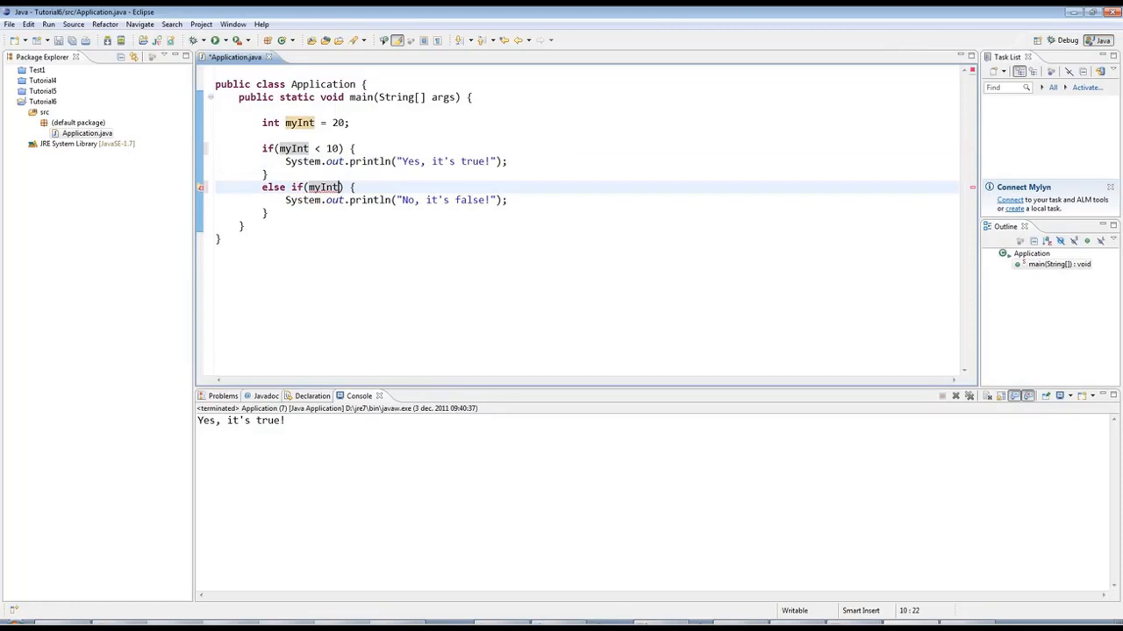
{"action": "type", "text": ">"}
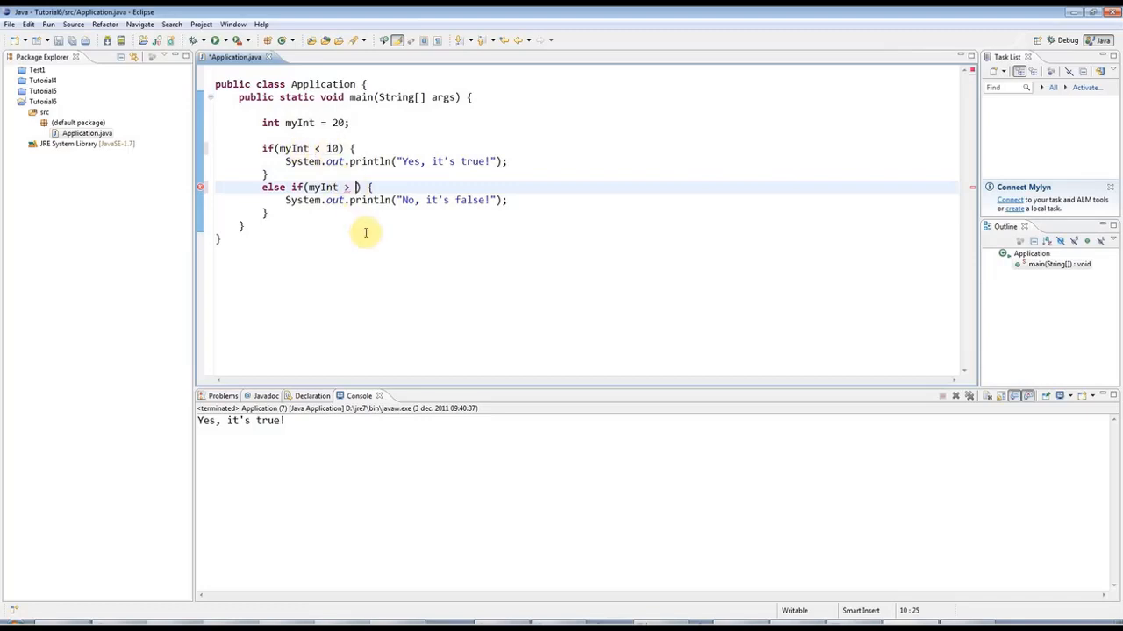
{"action": "mouse_move", "coordinate": [467, 199]}
{"action": "type", "text": "20"}
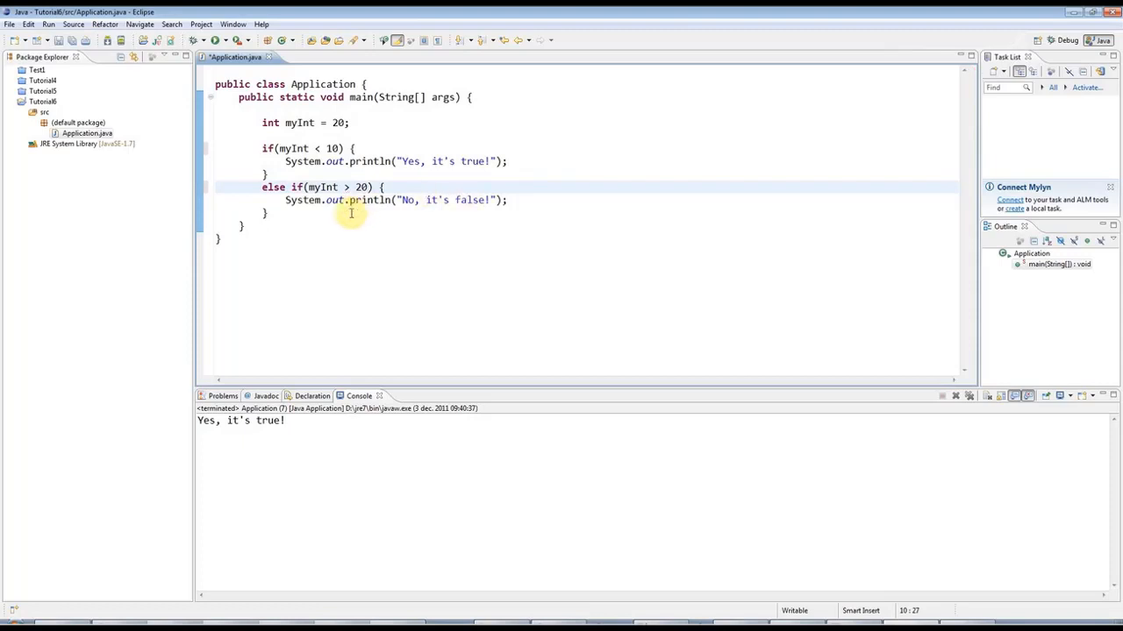
{"action": "triple_click", "coordinate": [395, 200]}
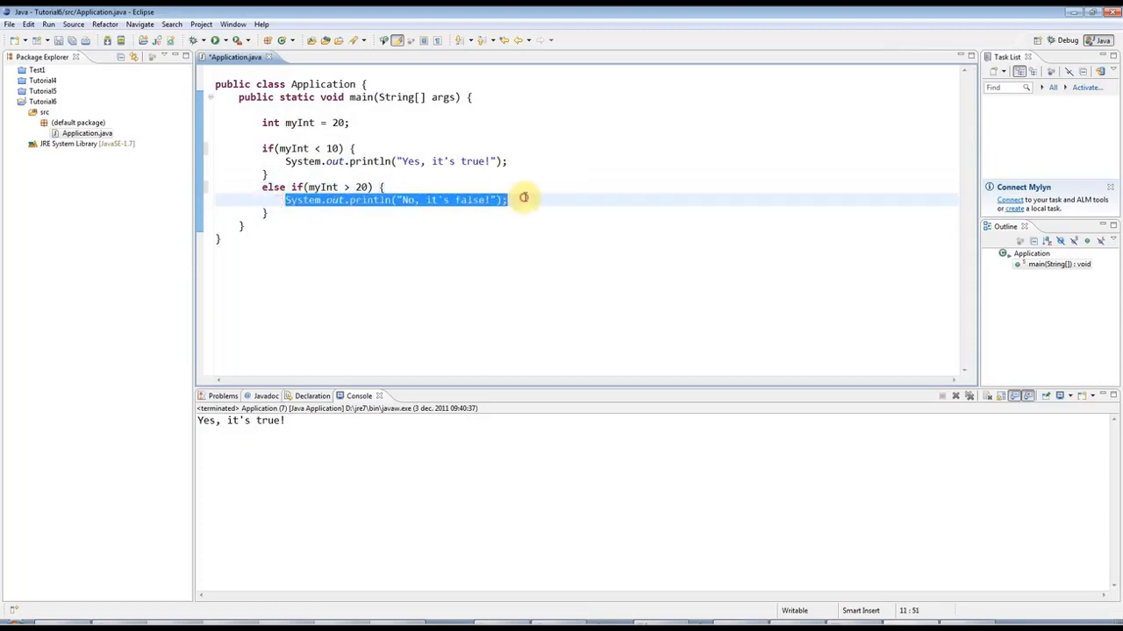
{"action": "double_click", "coordinate": [336, 123]}
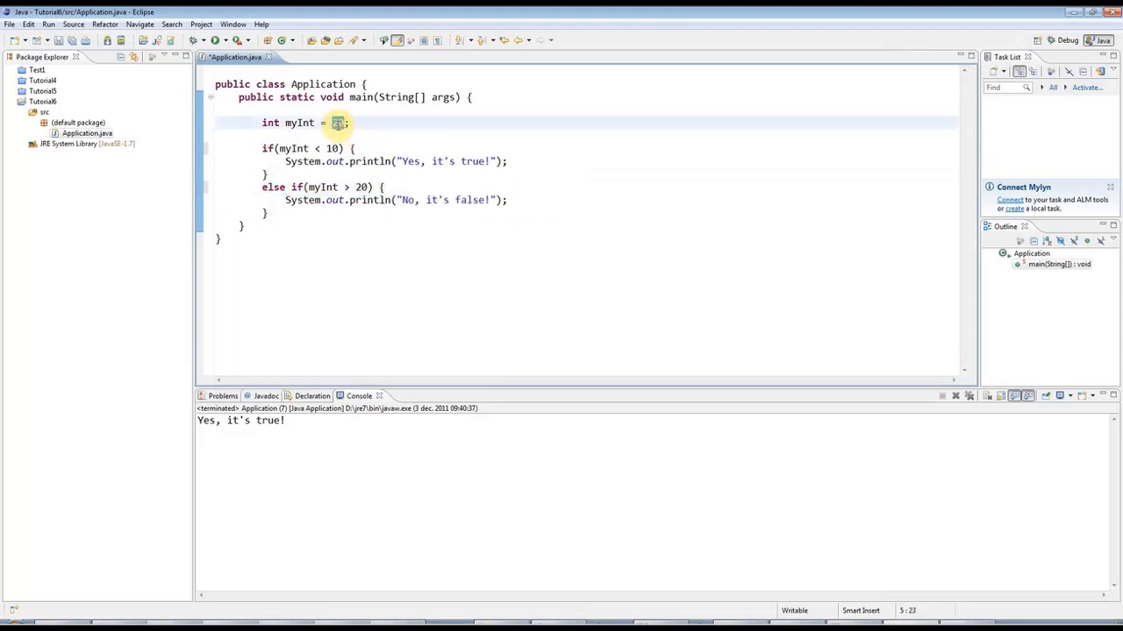
- Run the program with myInt set to 15, then with myInt at 5
{"action": "type", "text": "15"}
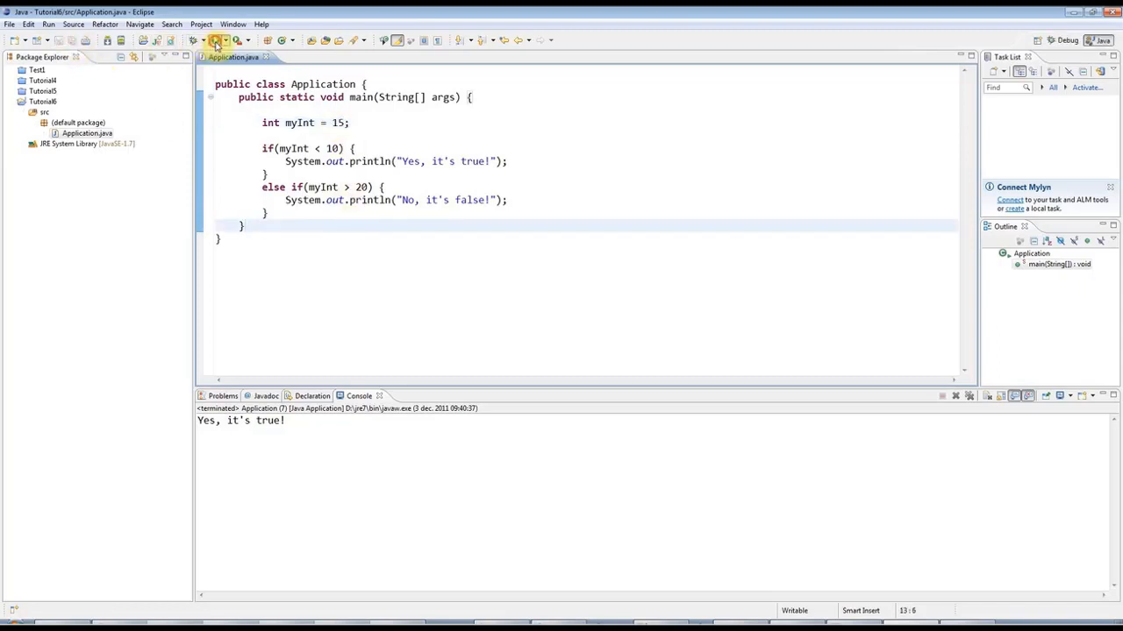
{"action": "left_click", "coordinate": [232, 40]}
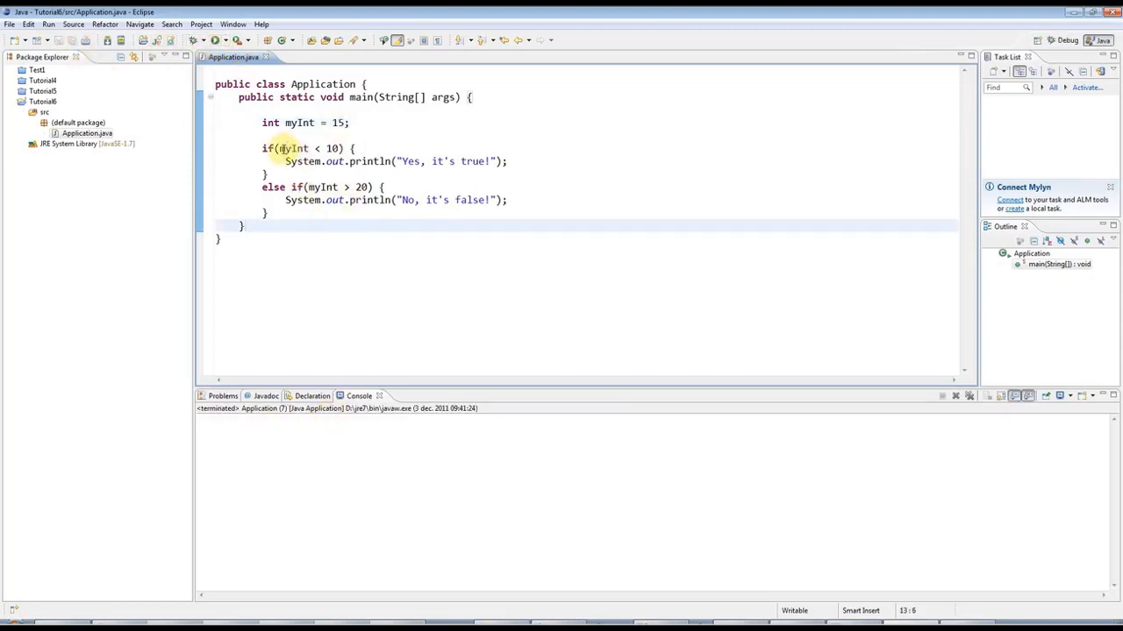
{"action": "triple_click", "coordinate": [395, 161]}
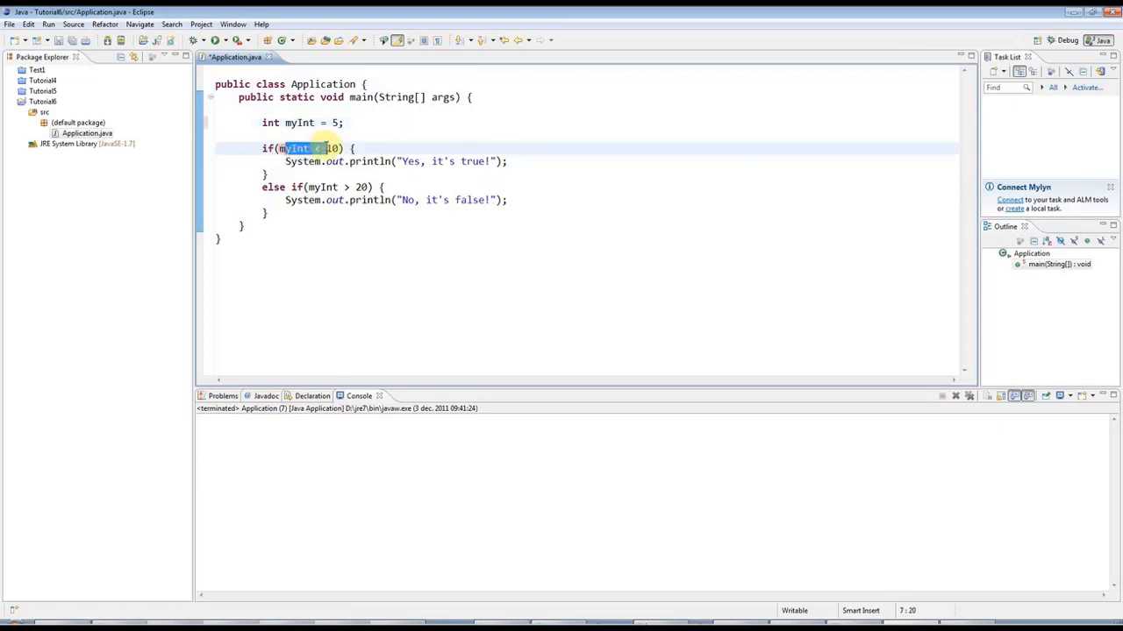
{"action": "left_click", "coordinate": [215, 40]}
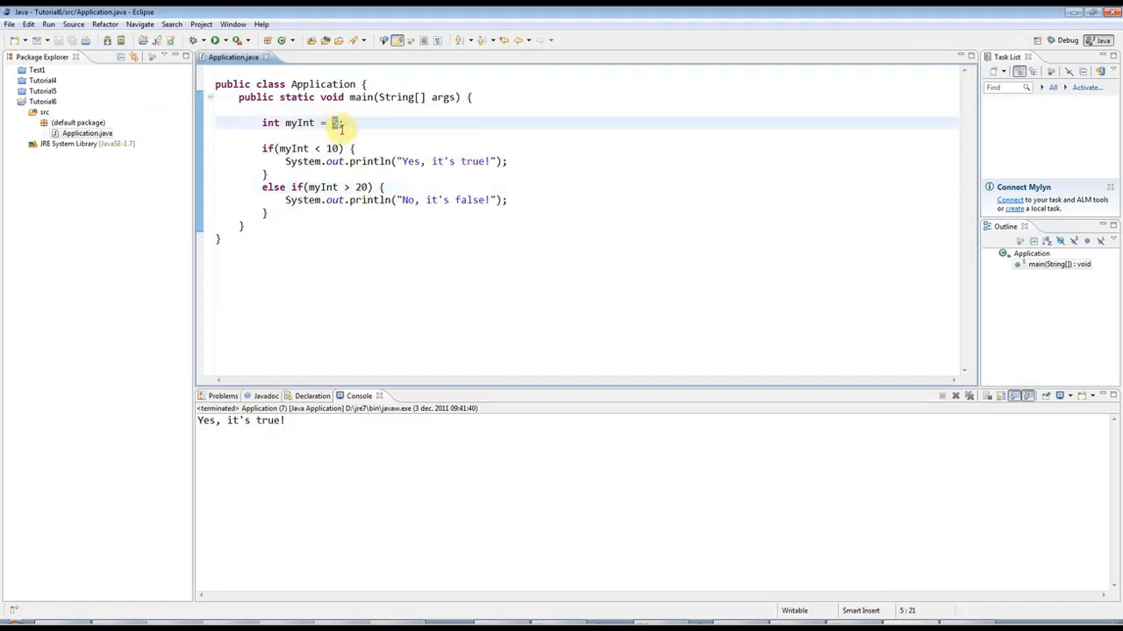
- Set myInt to 30 and change the else-if condition to myInt < 20
{"action": "type", "text": "30"}
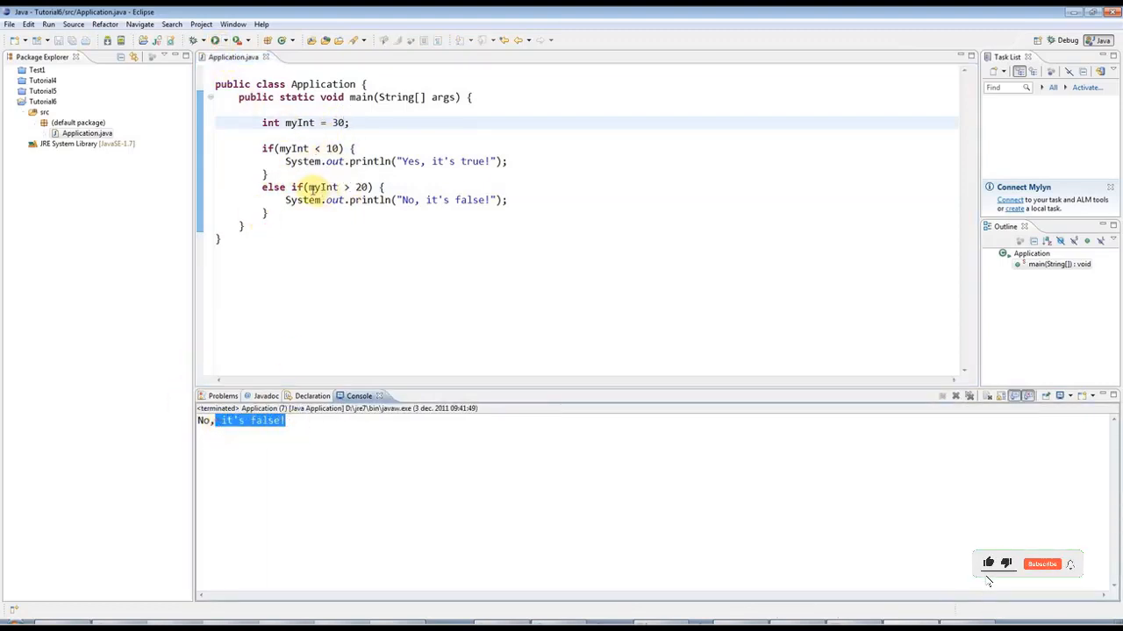
{"action": "double_click", "coordinate": [325, 187]}
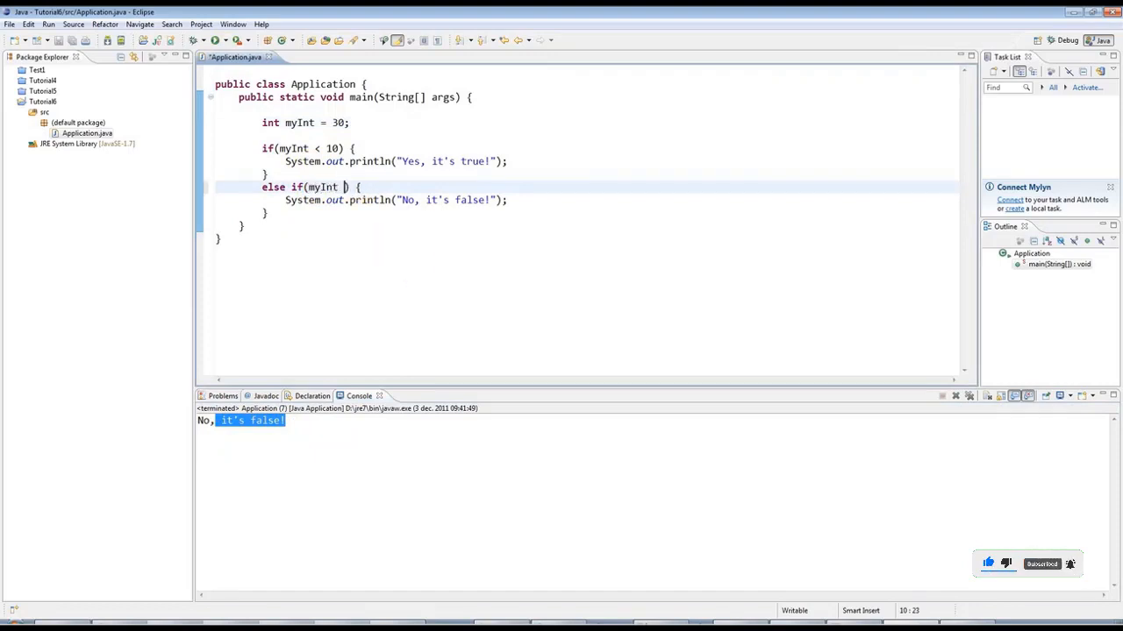
{"action": "type", "text": "< 20"}
{"action": "left_click", "coordinate": [306, 123]}
{"action": "type", "text": "5"}
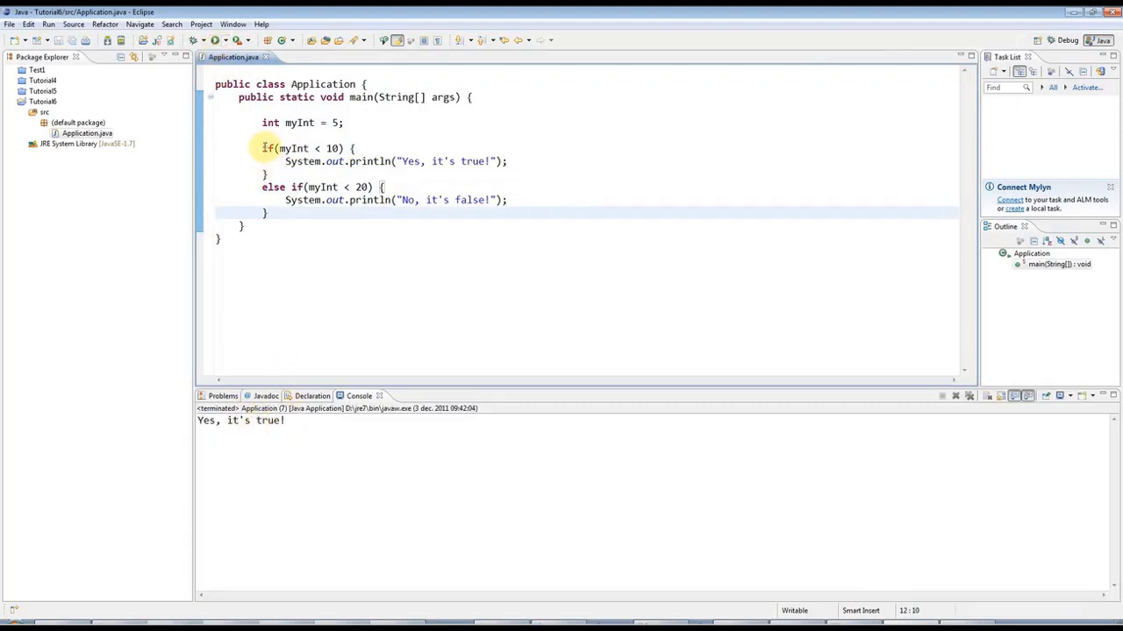
- Review the if and else-if branches, then place the cursor after the else-if block
{"action": "left_click_drag", "start_coordinate": [262, 148], "coordinate": [268, 213]}
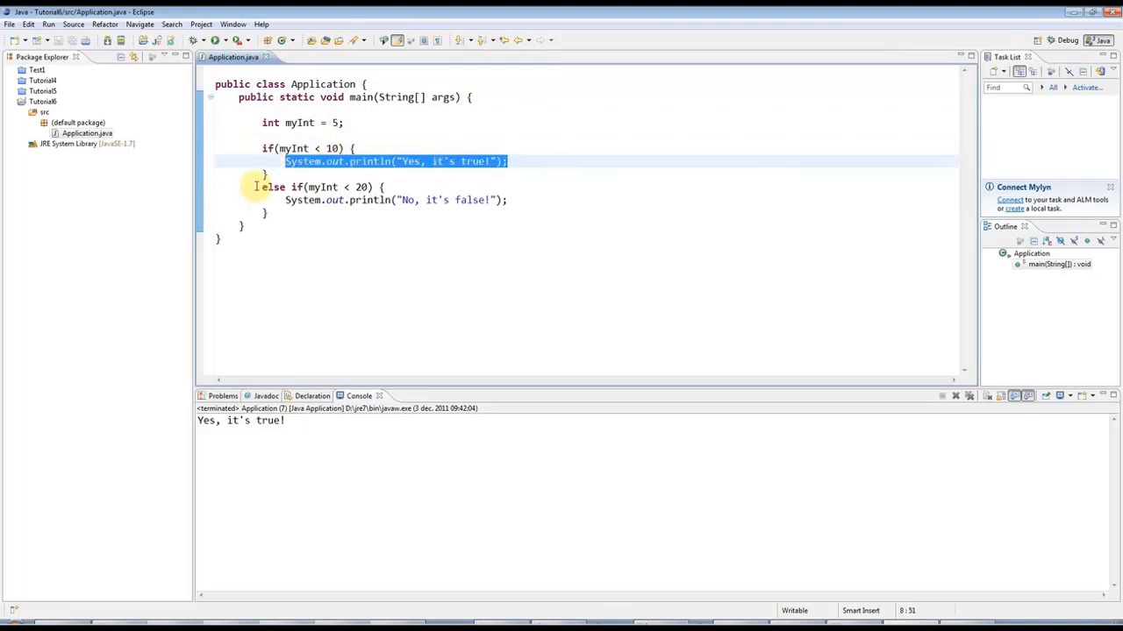
{"action": "left_click", "coordinate": [257, 186]}
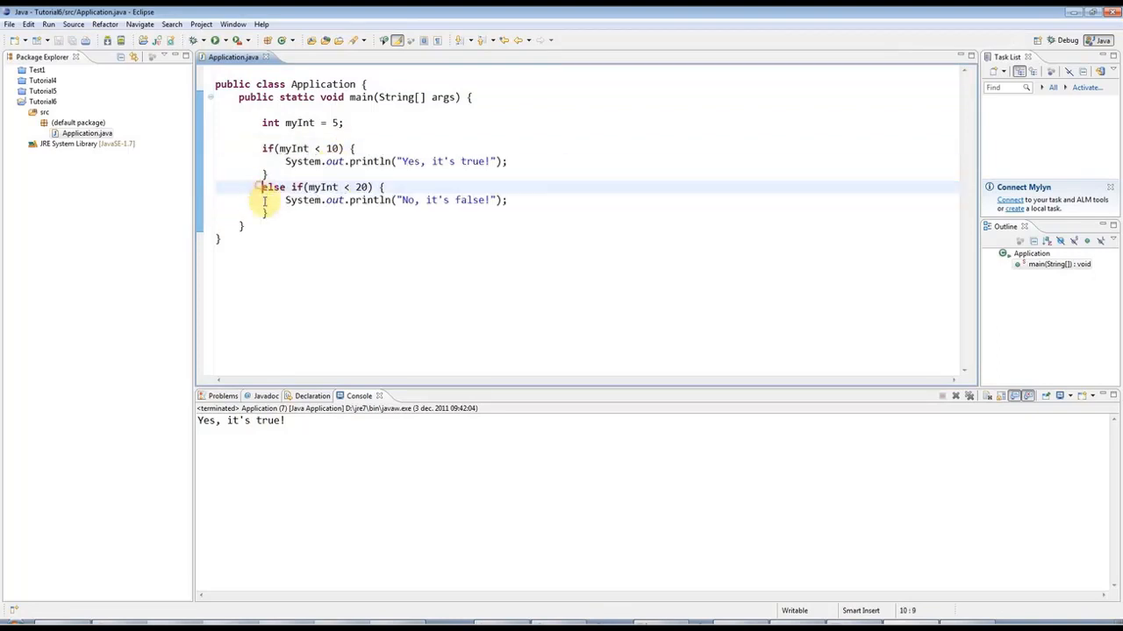
{"action": "double_click", "coordinate": [272, 187]}
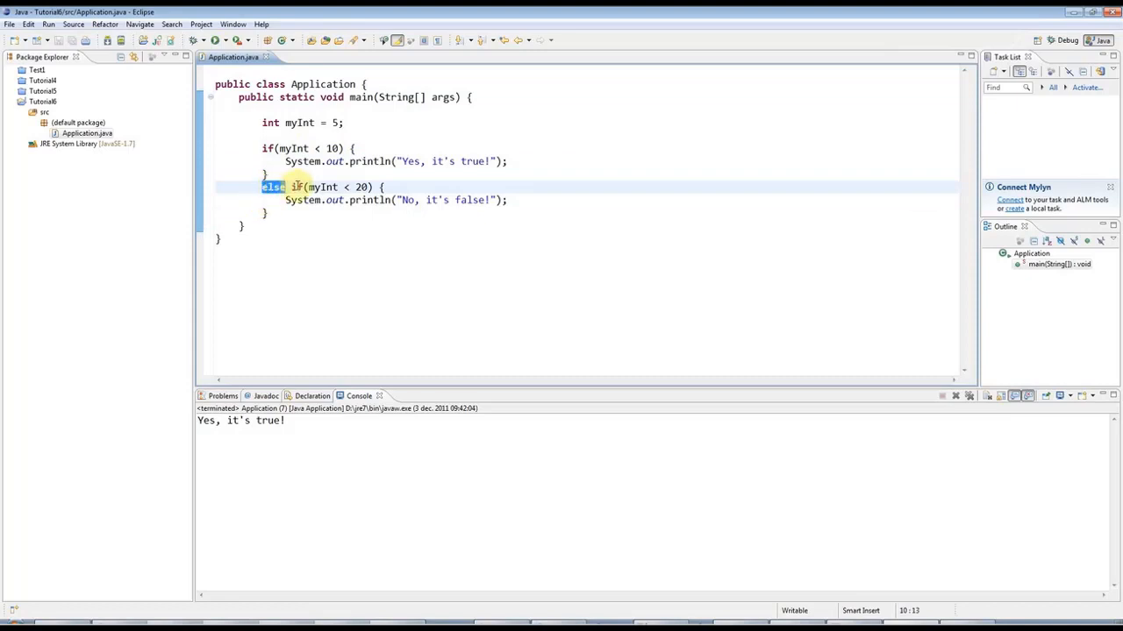
{"action": "left_click", "coordinate": [285, 200]}
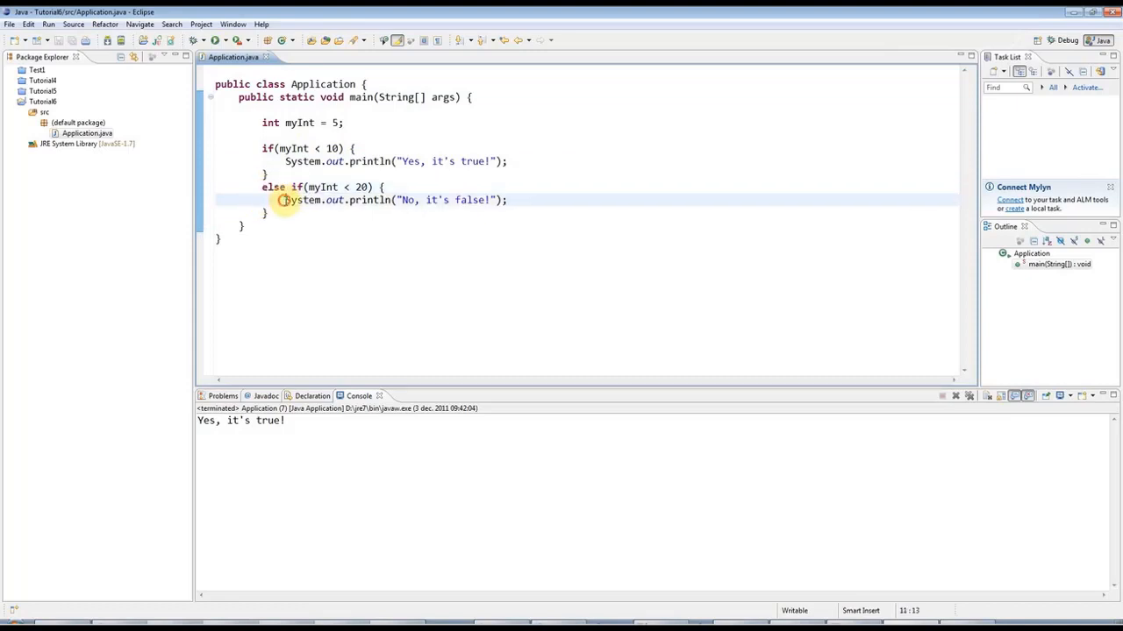
{"action": "double_click", "coordinate": [294, 149]}
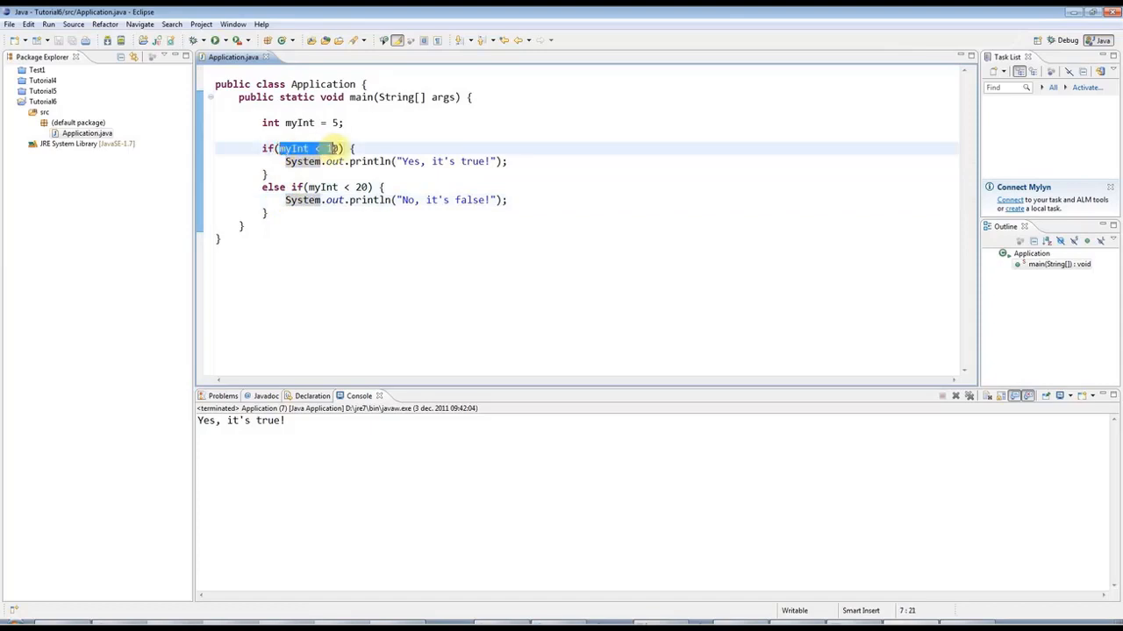
{"action": "mouse_move", "coordinate": [292, 148]}
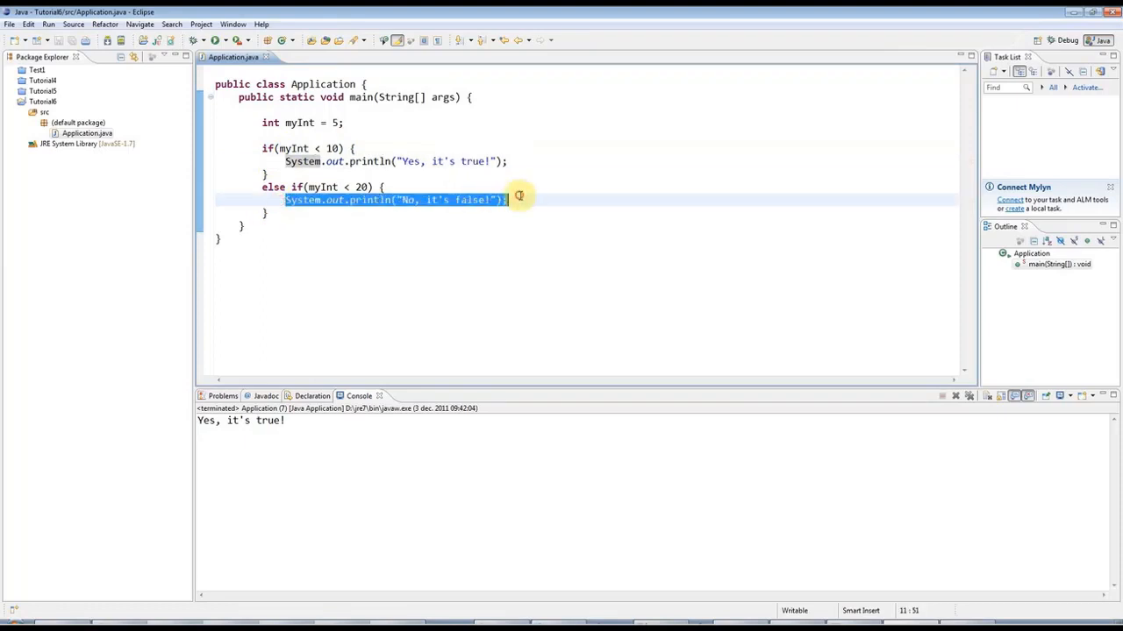
{"action": "mouse_move", "coordinate": [283, 176]}
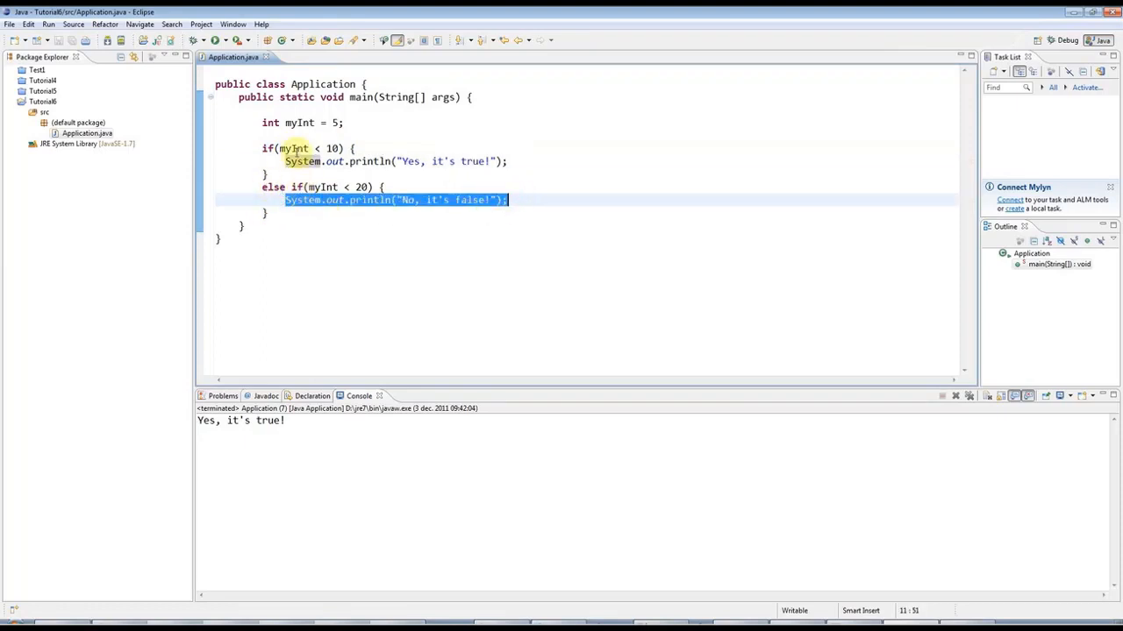
{"action": "left_click", "coordinate": [313, 187]}
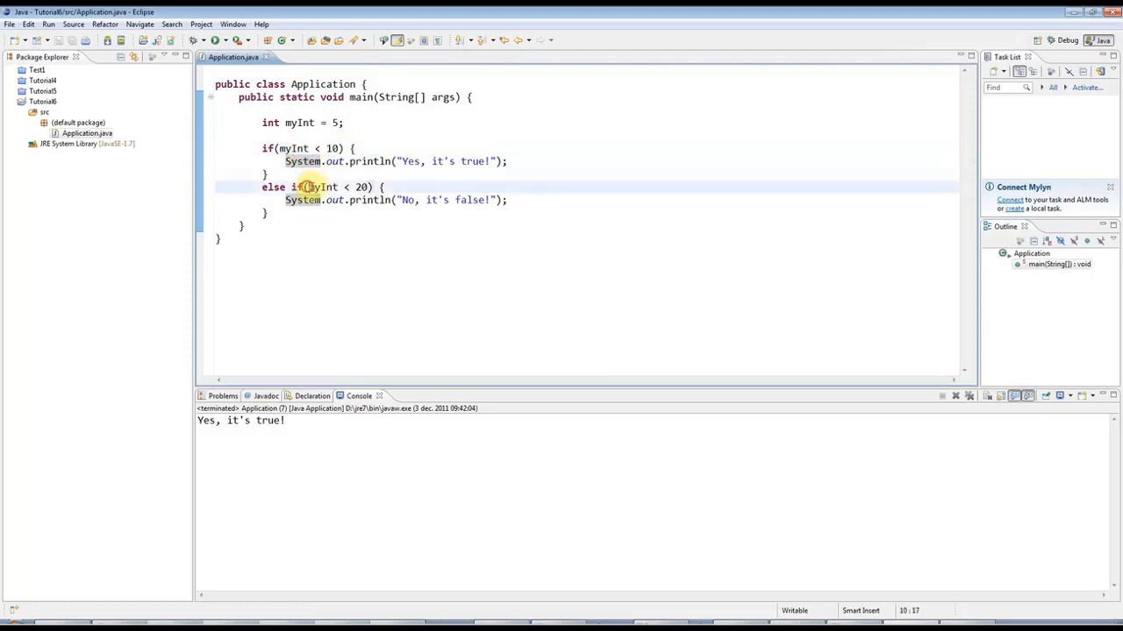
{"action": "left_click", "coordinate": [538, 271]}
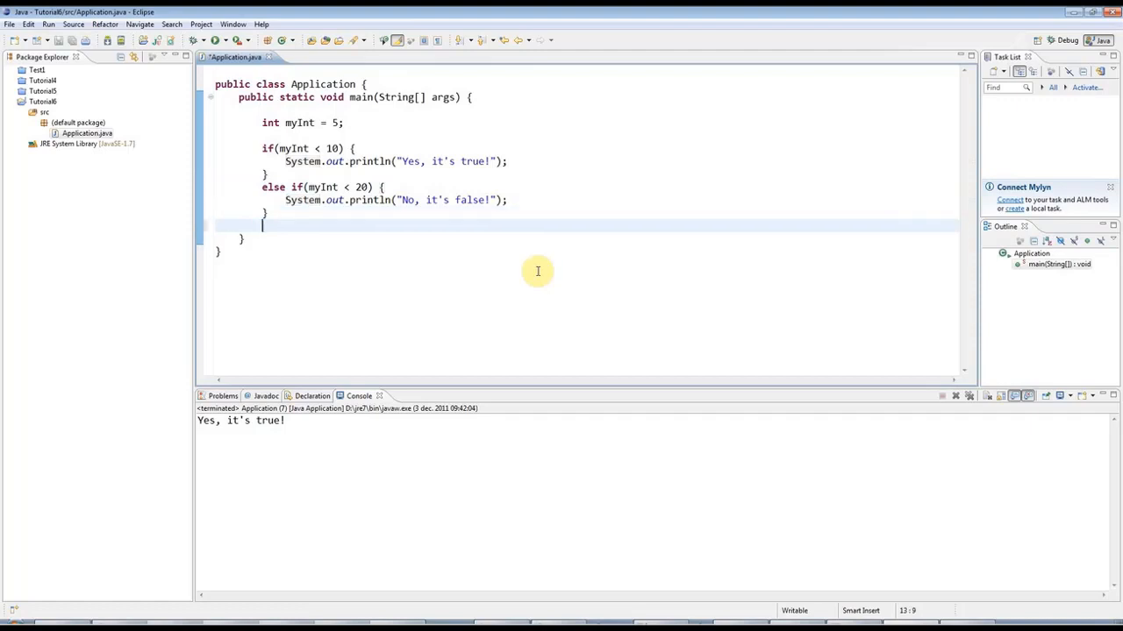
- Add a final else printing 'None of the above.' and run the program
{"action": "type", "text": "else {"}
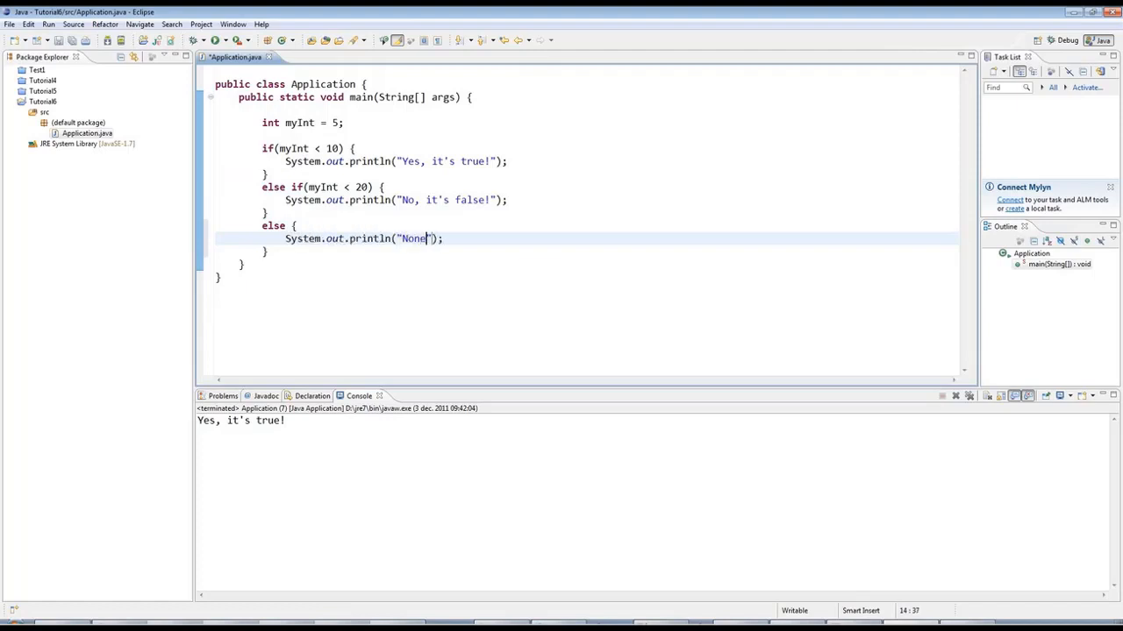
{"action": "type", "text": "of the above."}
{"action": "left_click", "coordinate": [324, 187]}
{"action": "type", "text": ">"}
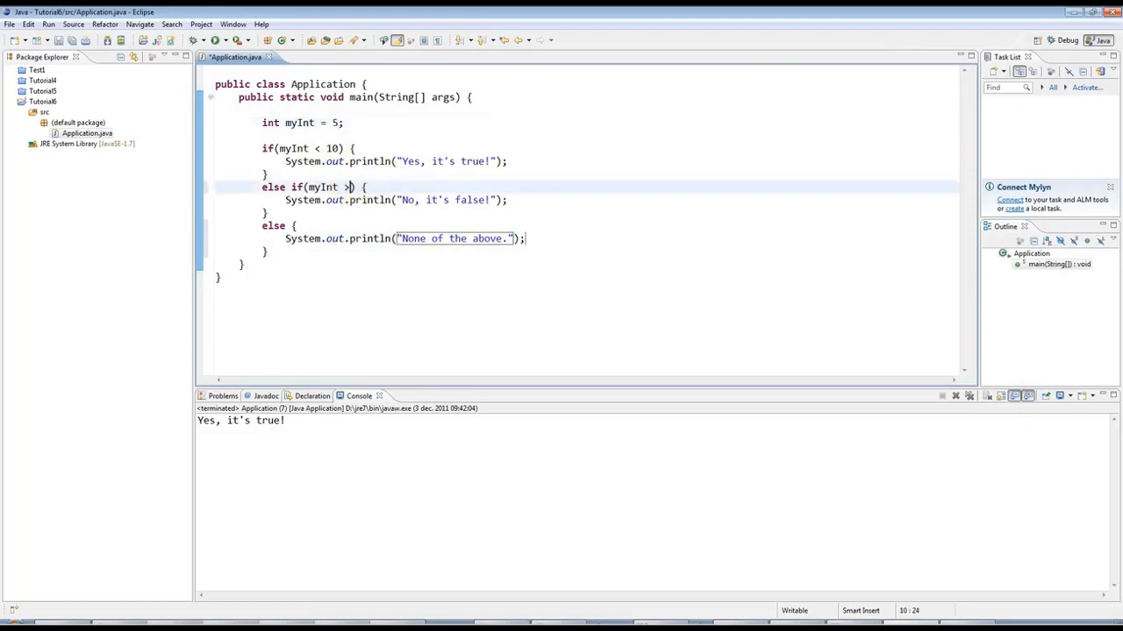
{"action": "type", "text": "20"}
{"action": "left_click", "coordinate": [302, 123]}
{"action": "type", "text": "1"}
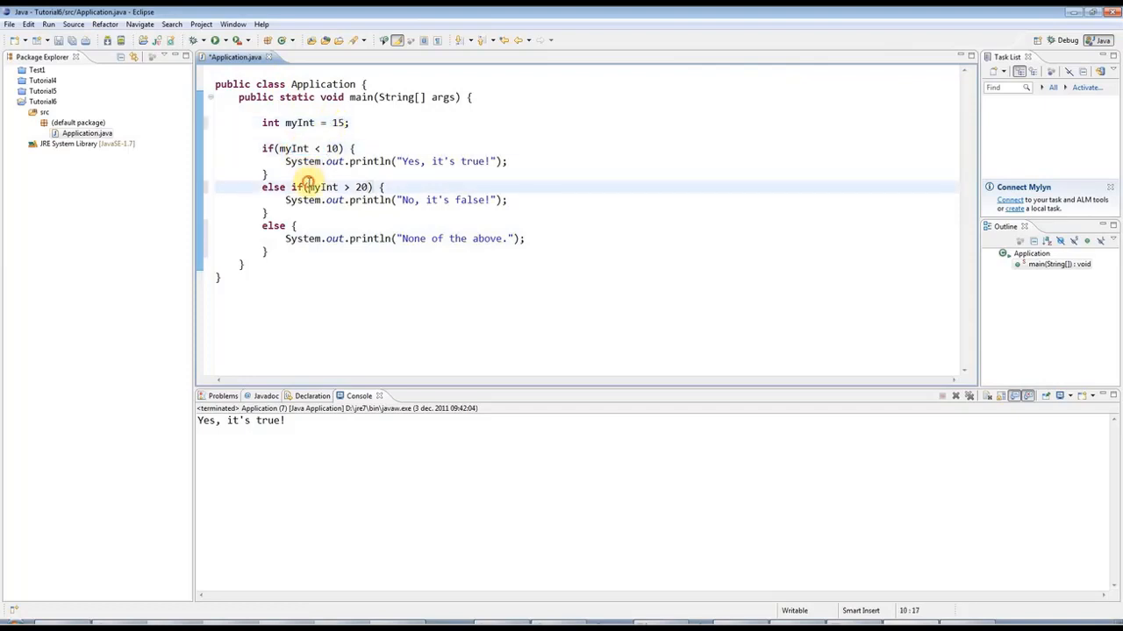
{"action": "double_click", "coordinate": [272, 225]}
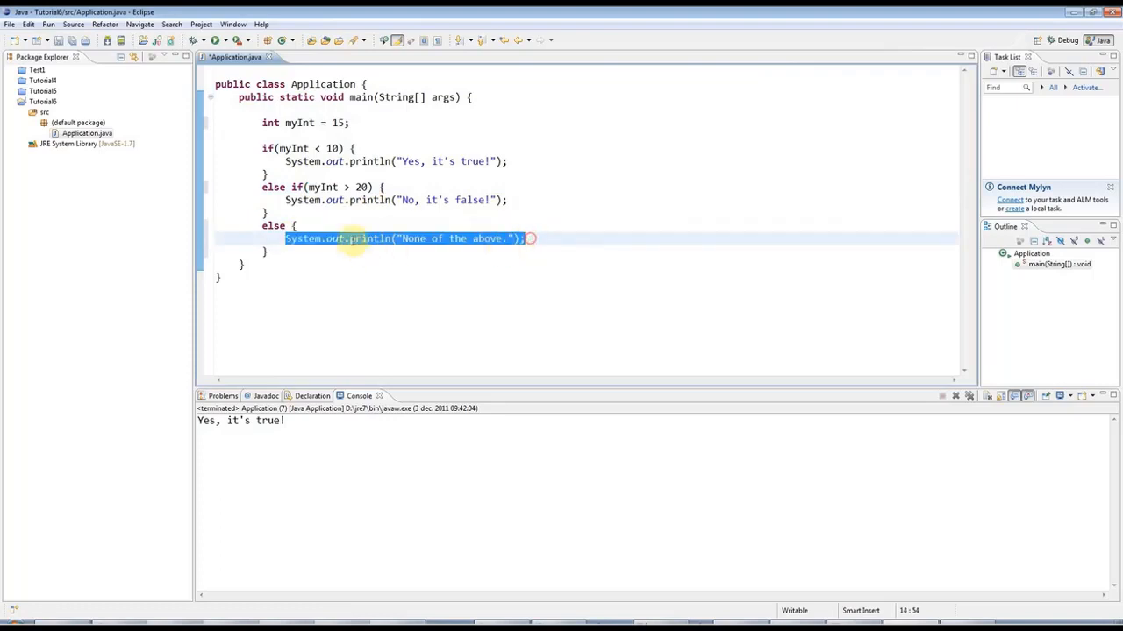
{"action": "mouse_move", "coordinate": [272, 213]}
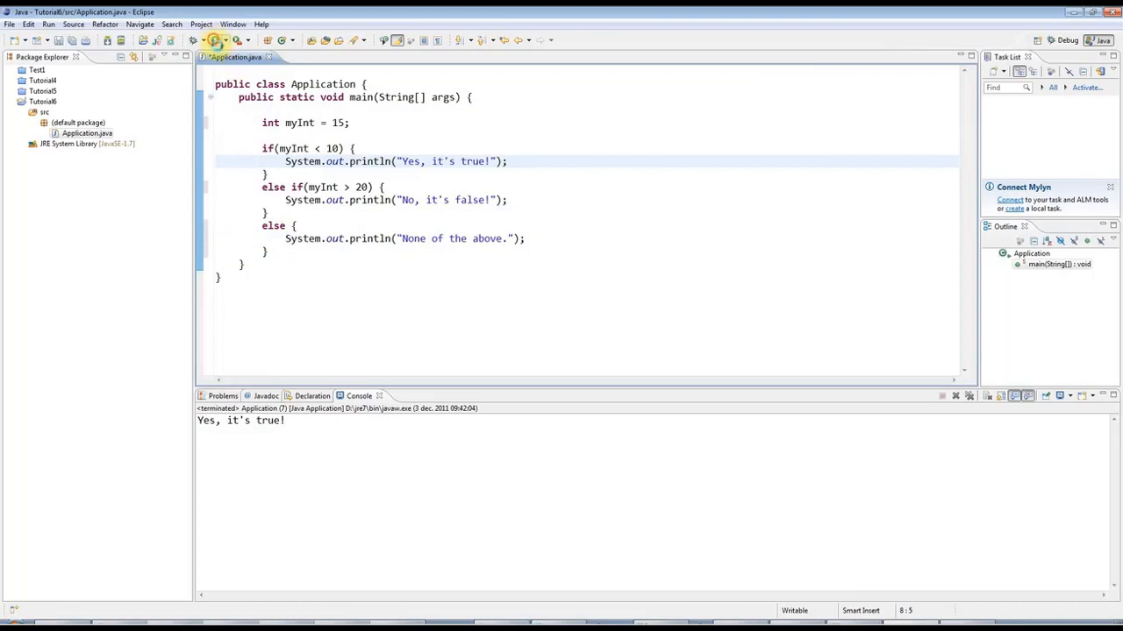
{"action": "left_click", "coordinate": [217, 40]}
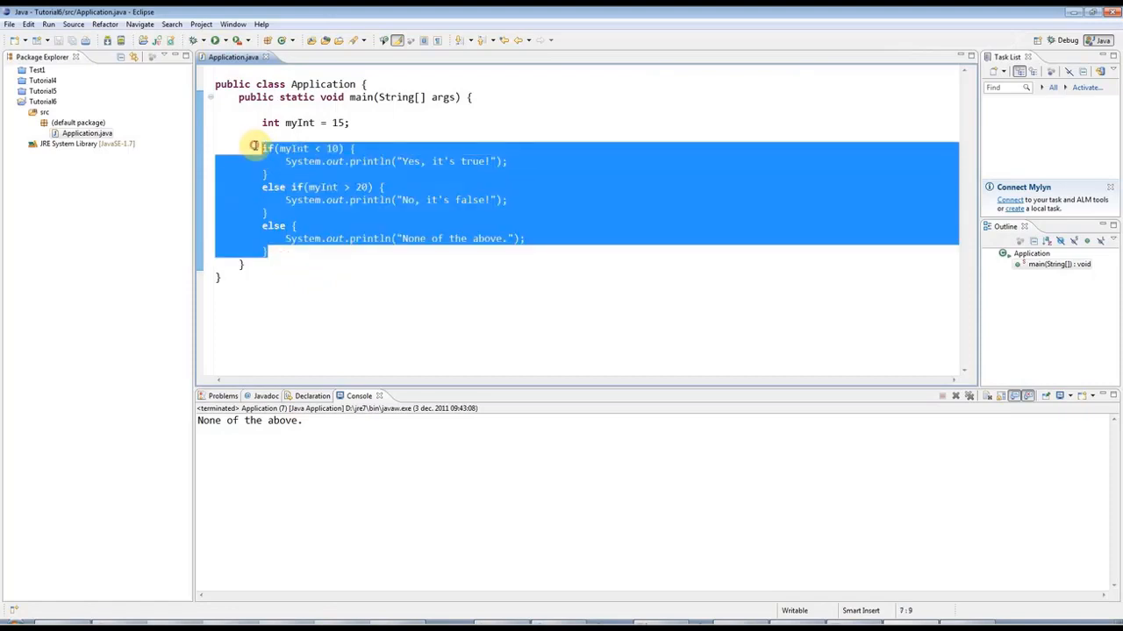
{"action": "left_click", "coordinate": [268, 252]}
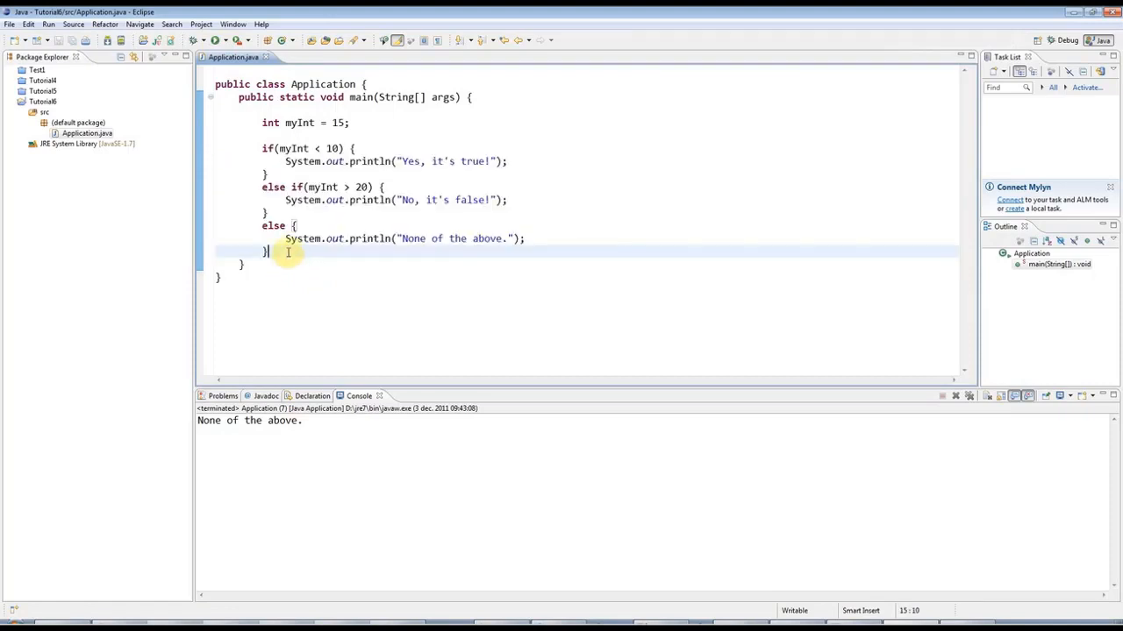
{"action": "mouse_move", "coordinate": [309, 268]}
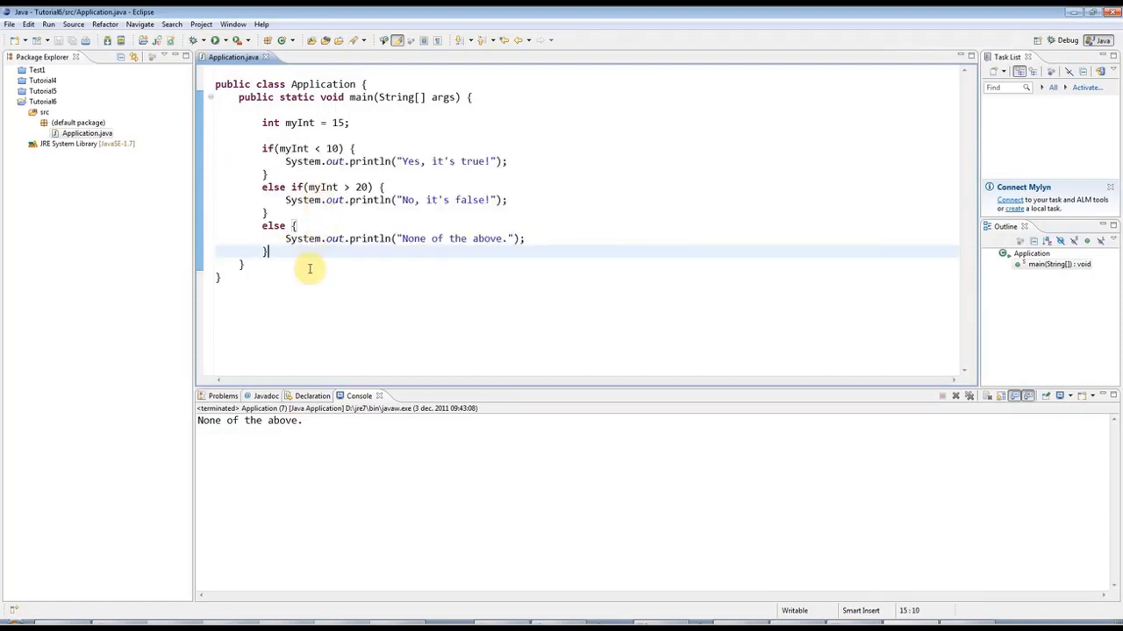
{"action": "mouse_move", "coordinate": [287, 248]}
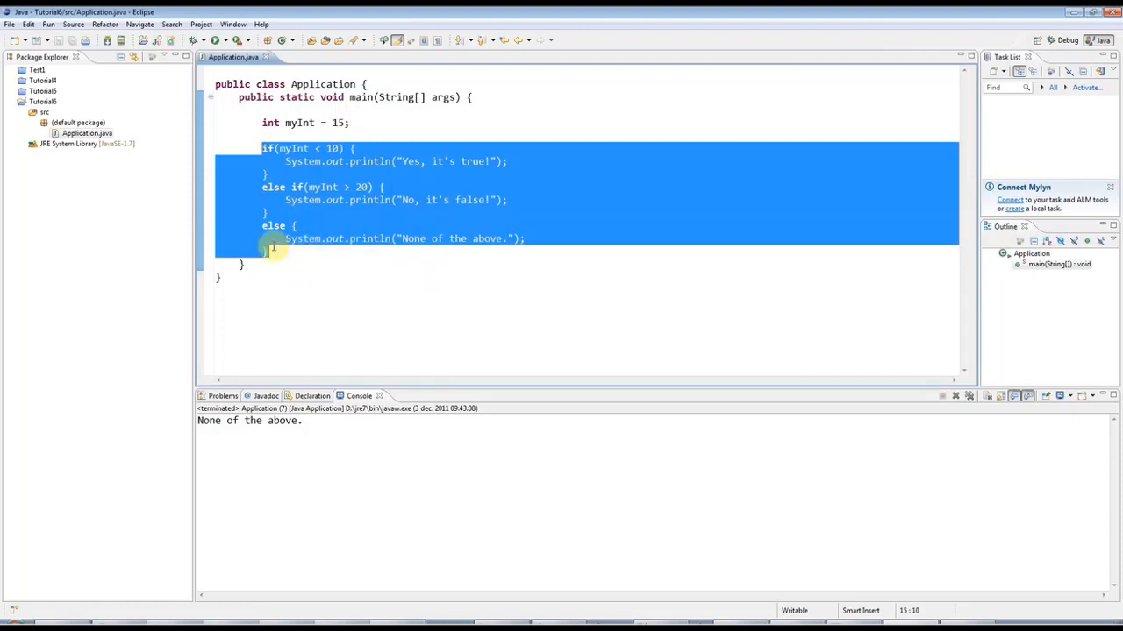
{"action": "left_click", "coordinate": [542, 238]}
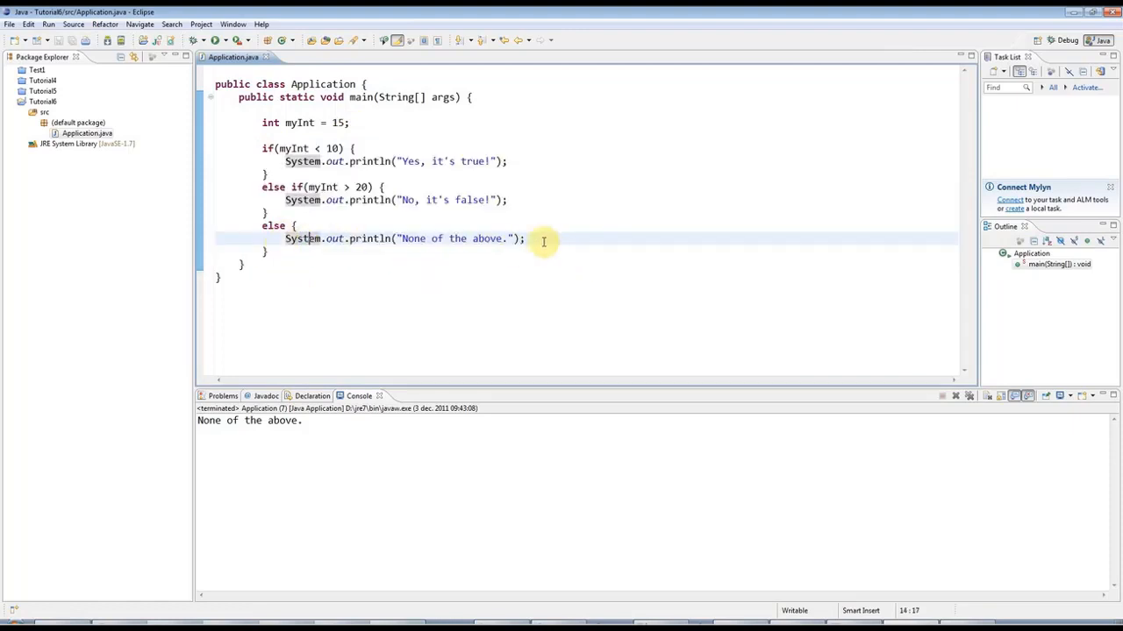
{"action": "mouse_move", "coordinate": [279, 200]}
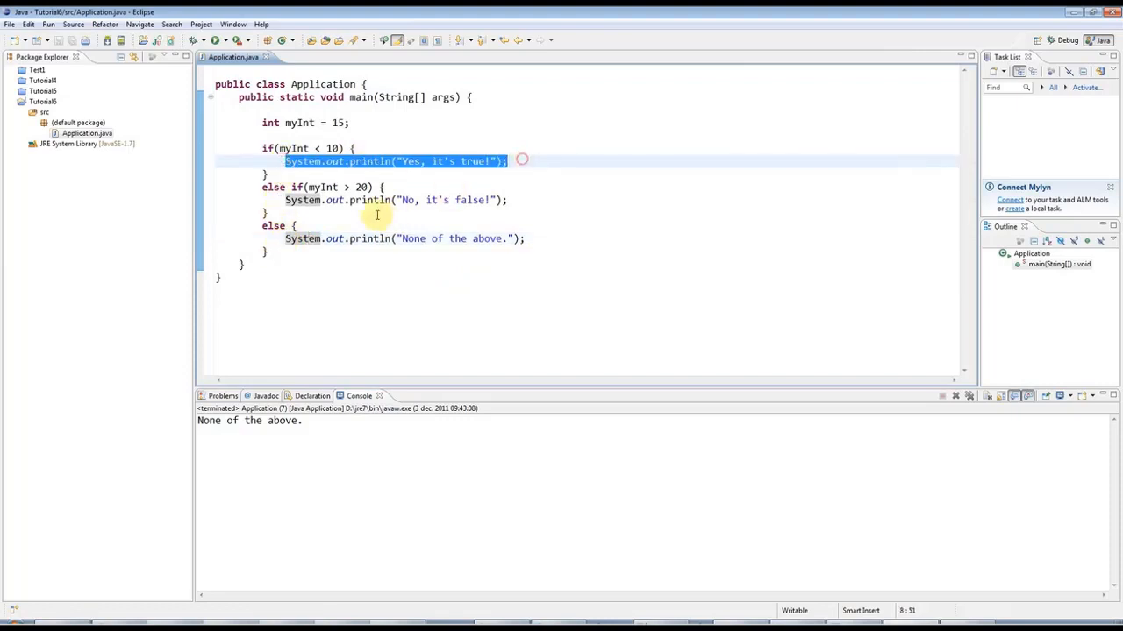
{"action": "left_click", "coordinate": [394, 200]}
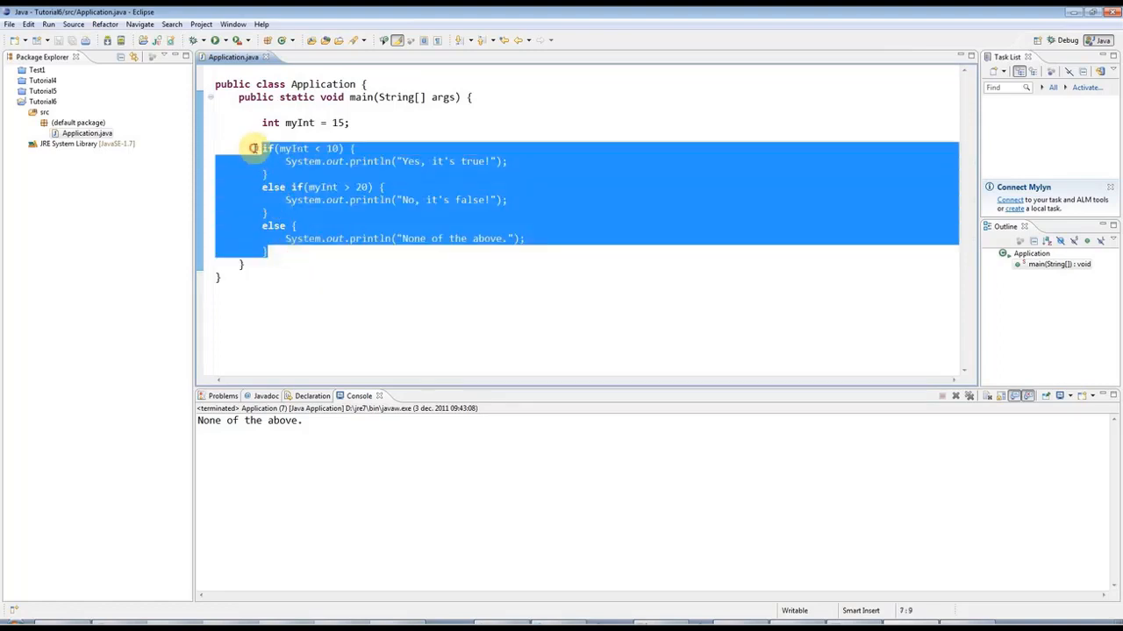
{"action": "mouse_move", "coordinate": [444, 290]}
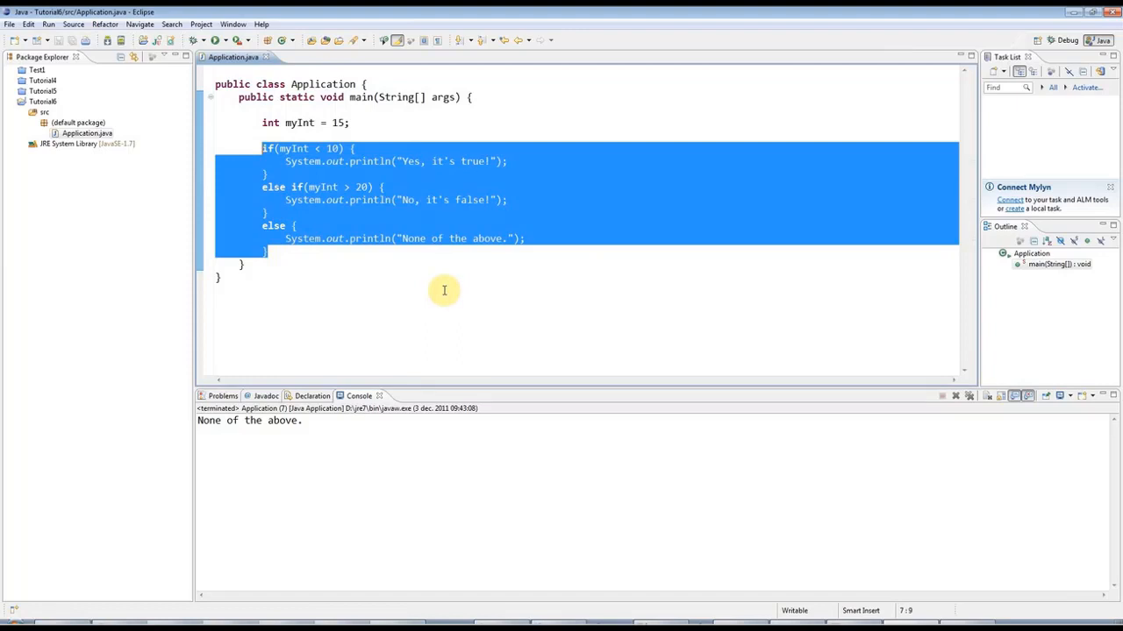
- Declare int loop = 0 and write while (loop < 5) printing "Looping: " plus loop
{"action": "type", "text": "while"}
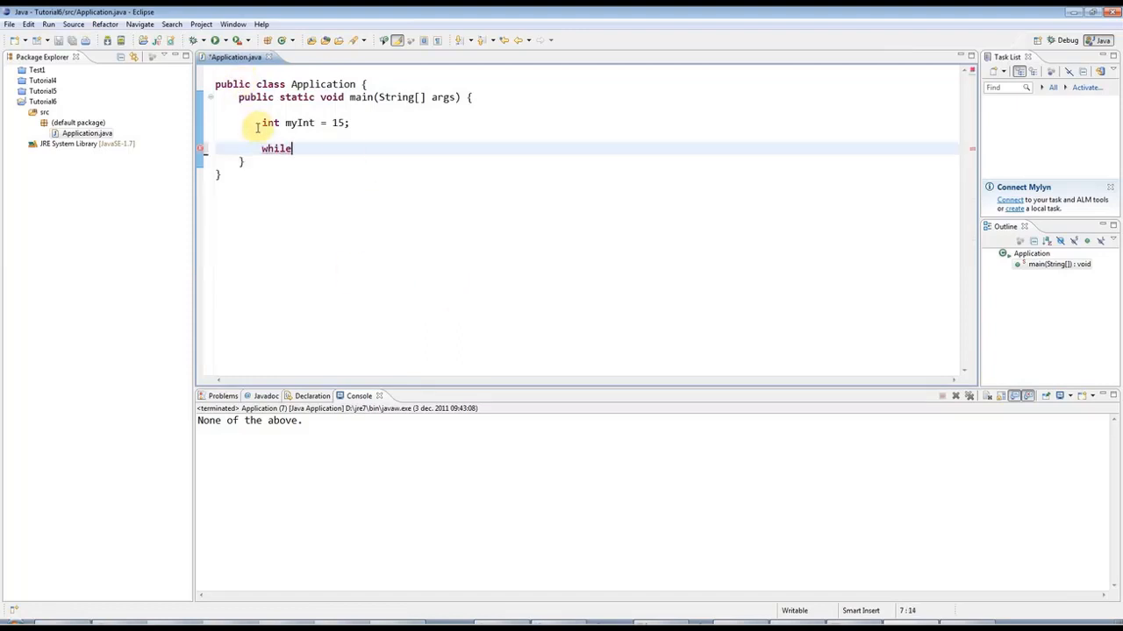
{"action": "triple_click", "coordinate": [303, 123]}
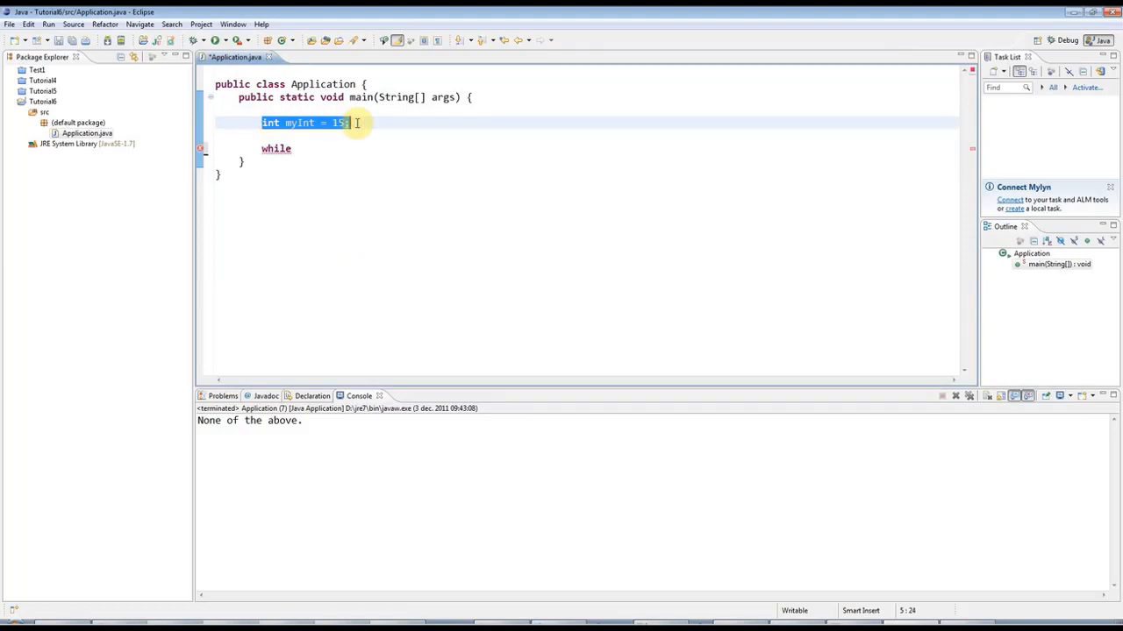
{"action": "key", "text": "Delete"}
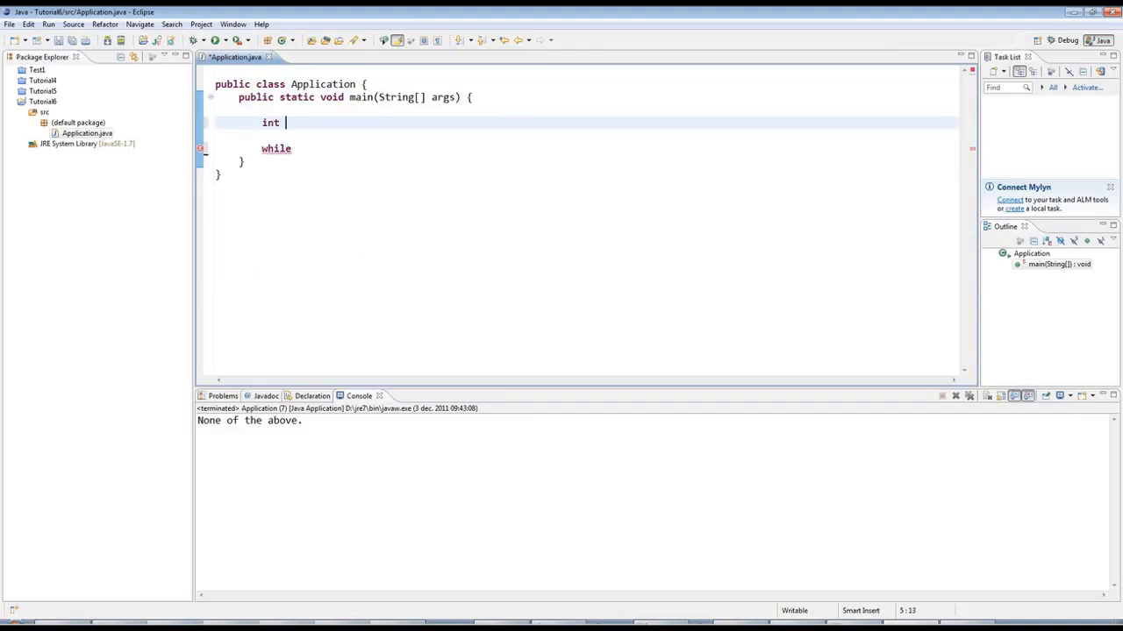
{"action": "type", "text": "loop ="}
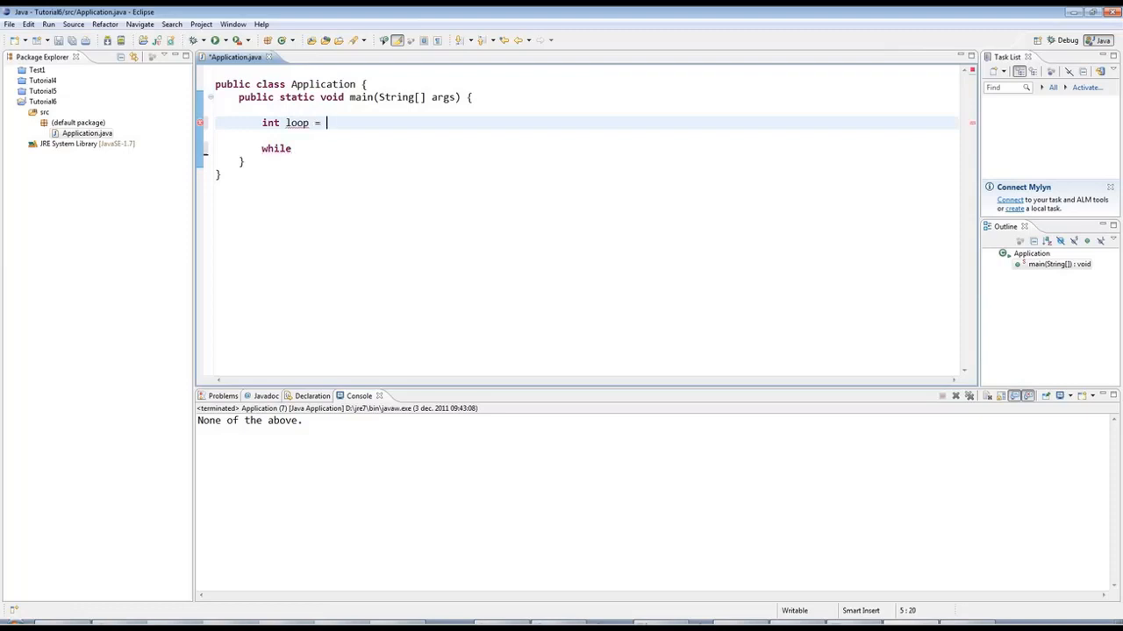
{"action": "type", "text": "0;"}
{"action": "left_click", "coordinate": [607, 148]}
{"action": "type", "text": "(loop < "}
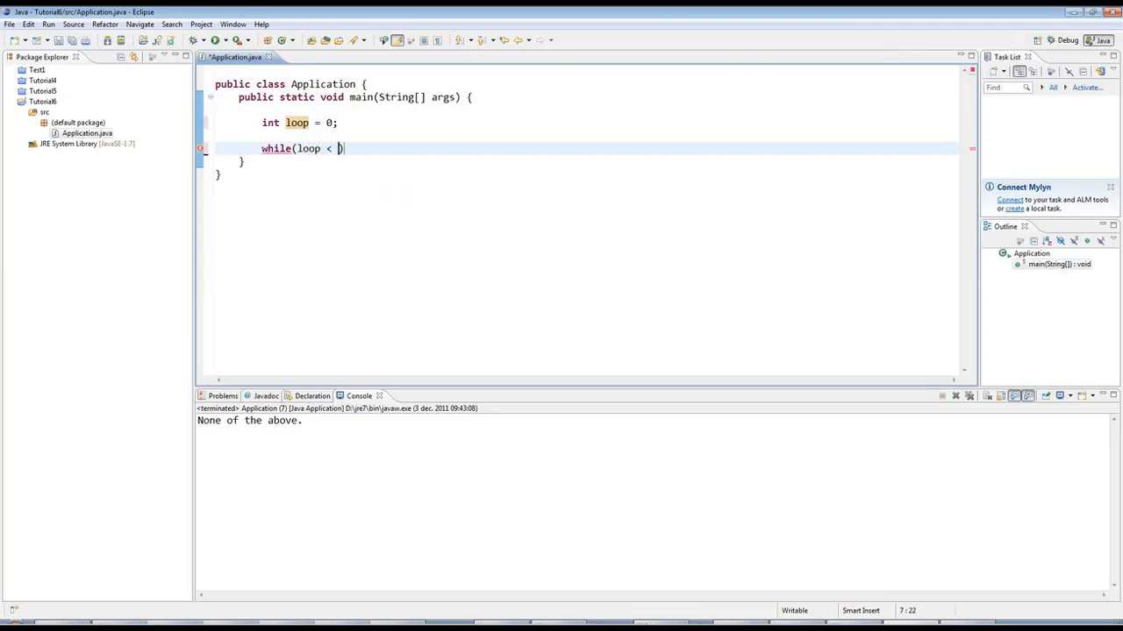
{"action": "type", "text": "5) {"}
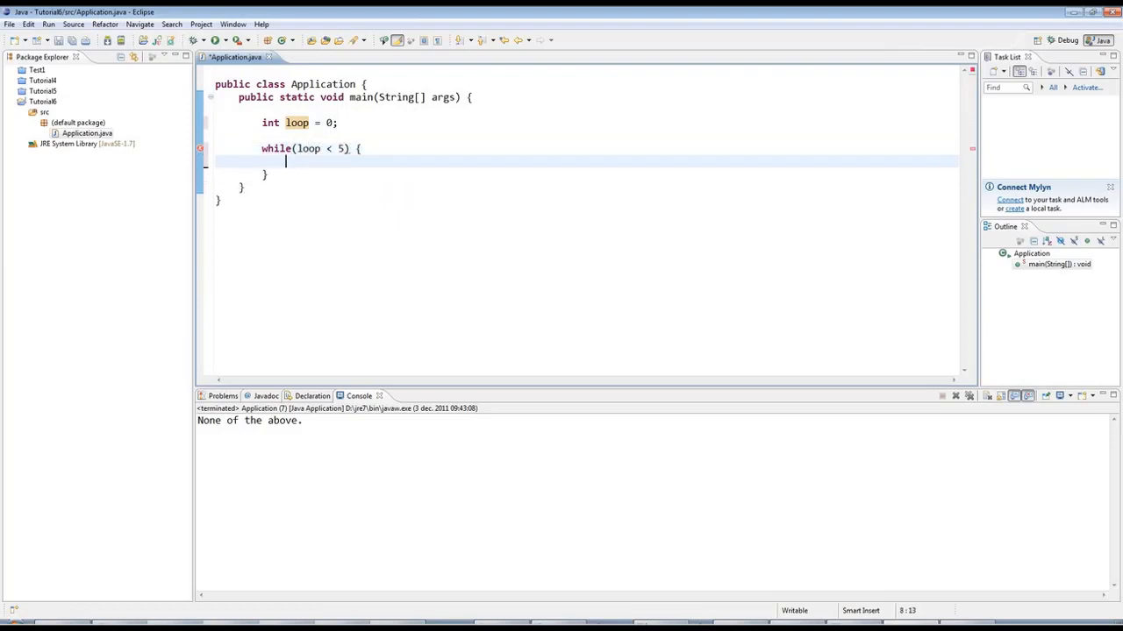
{"action": "type", "text": "System.out.println();"}
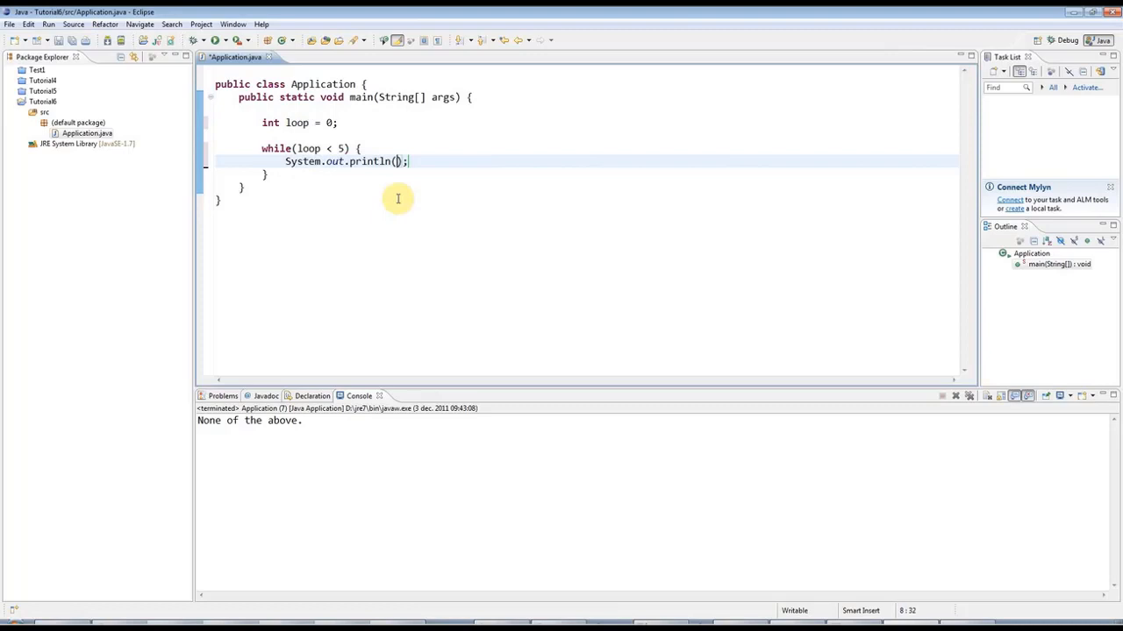
{"action": "type", "text": "\"Looping: \" + loop"}
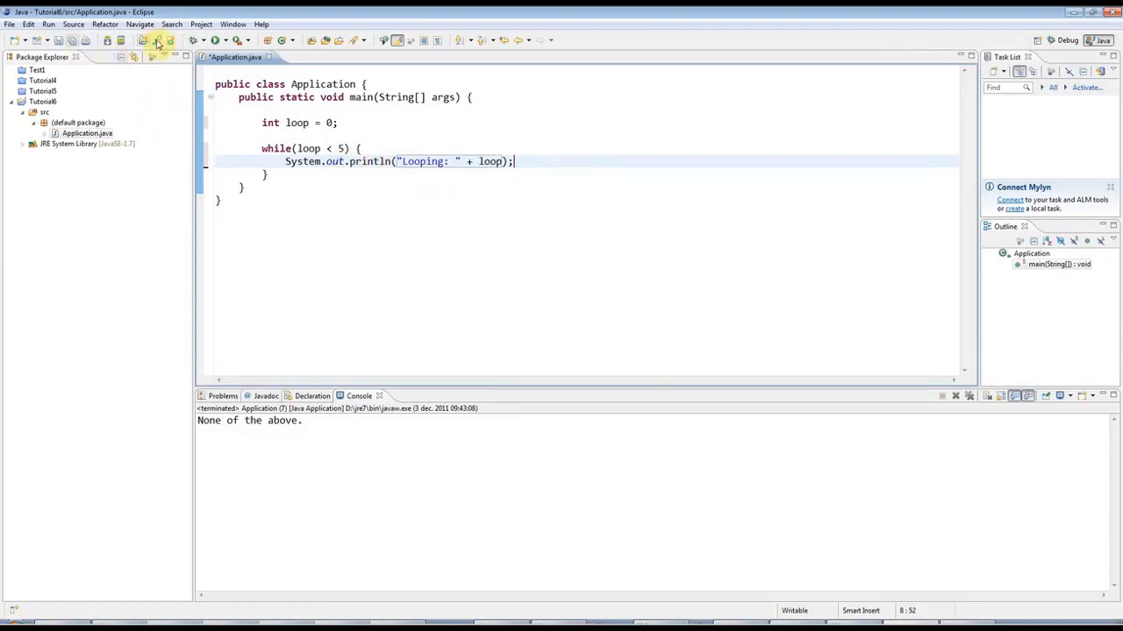
- Run the endless loop, then add loop++ after the println inside the while body
{"action": "left_click", "coordinate": [157, 40]}
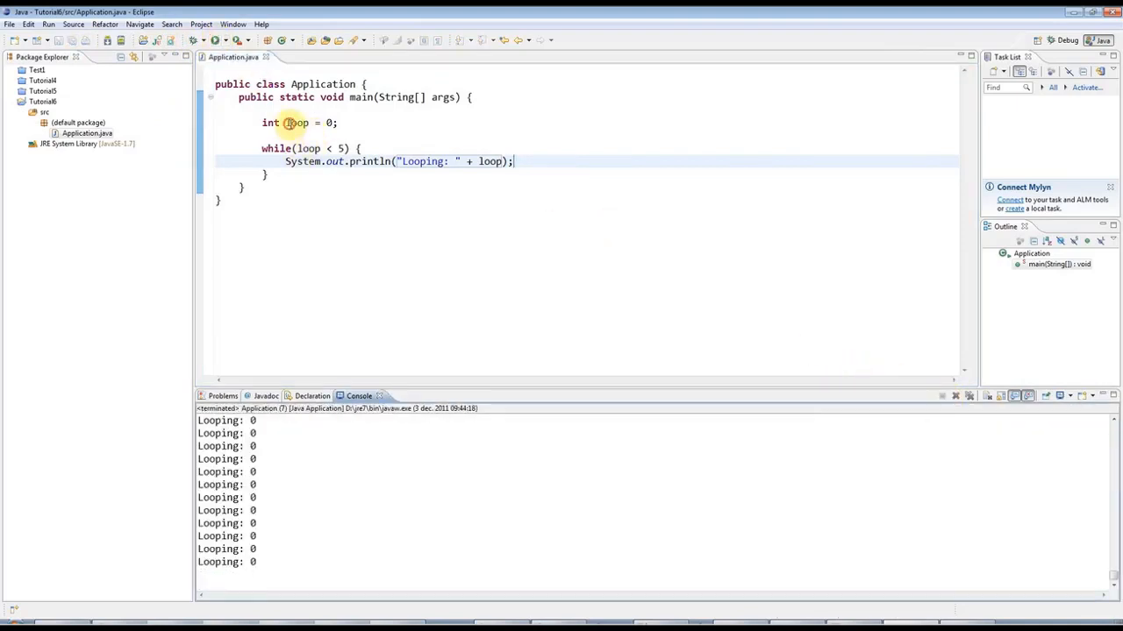
{"action": "double_click", "coordinate": [320, 148]}
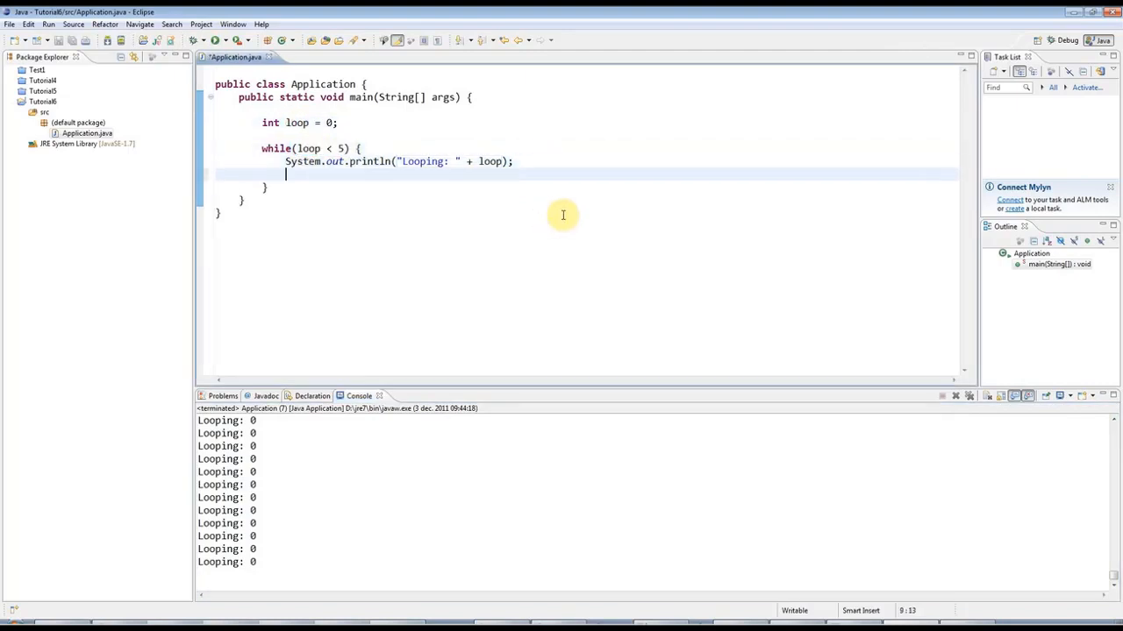
{"action": "type", "text": "loo"}
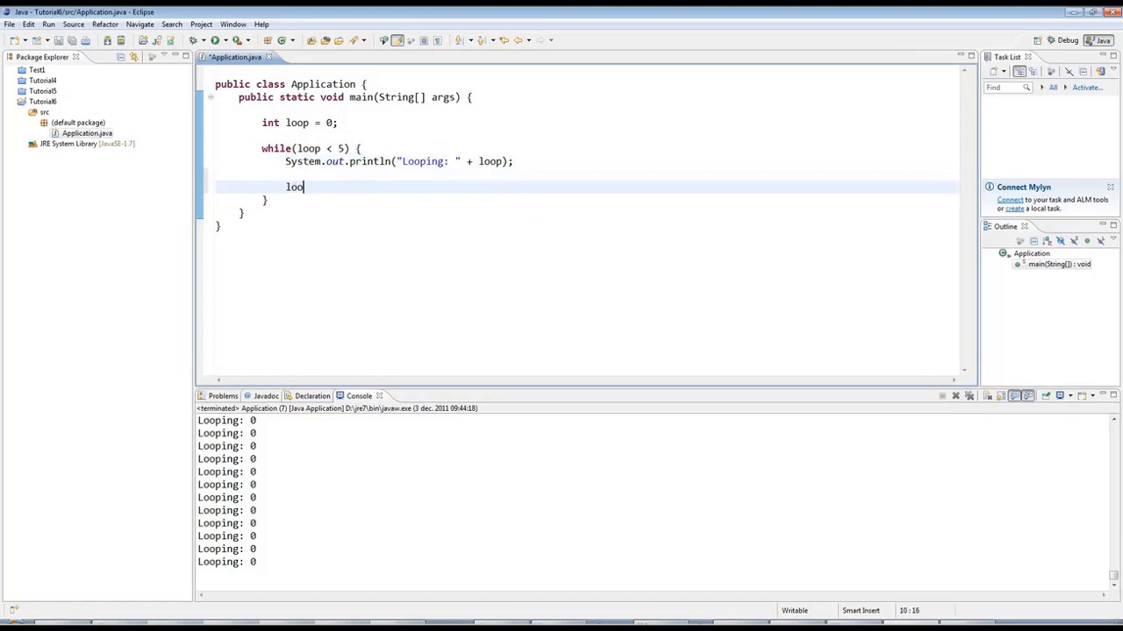
{"action": "type", "text": "p++;"}
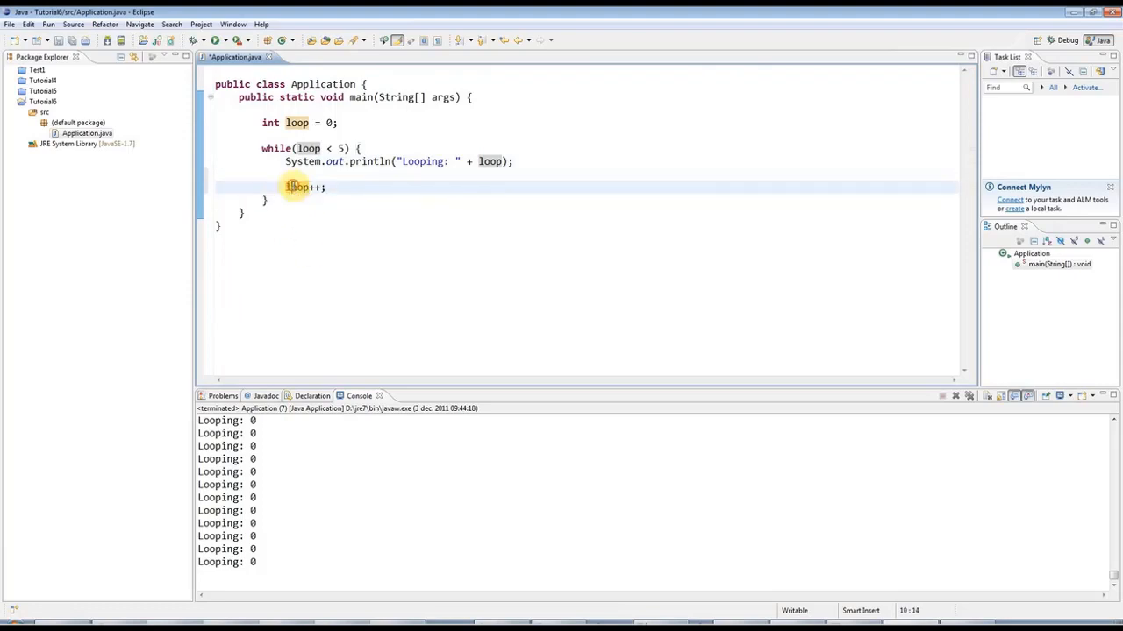
{"action": "double_click", "coordinate": [298, 187]}
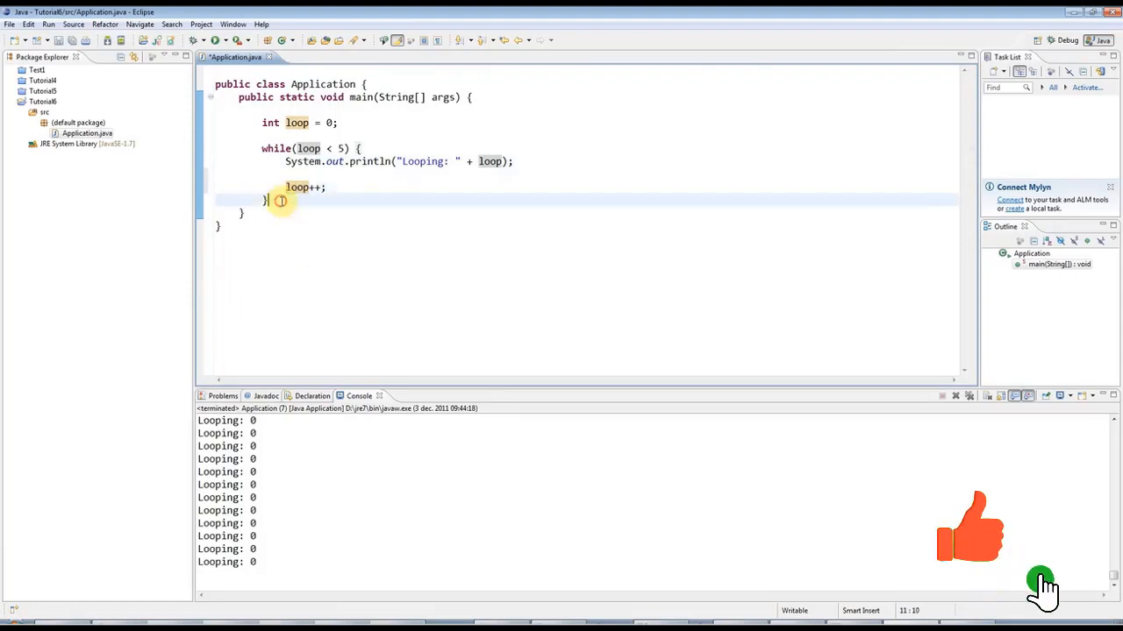
{"action": "left_click_drag", "start_coordinate": [285, 161], "coordinate": [272, 200]}
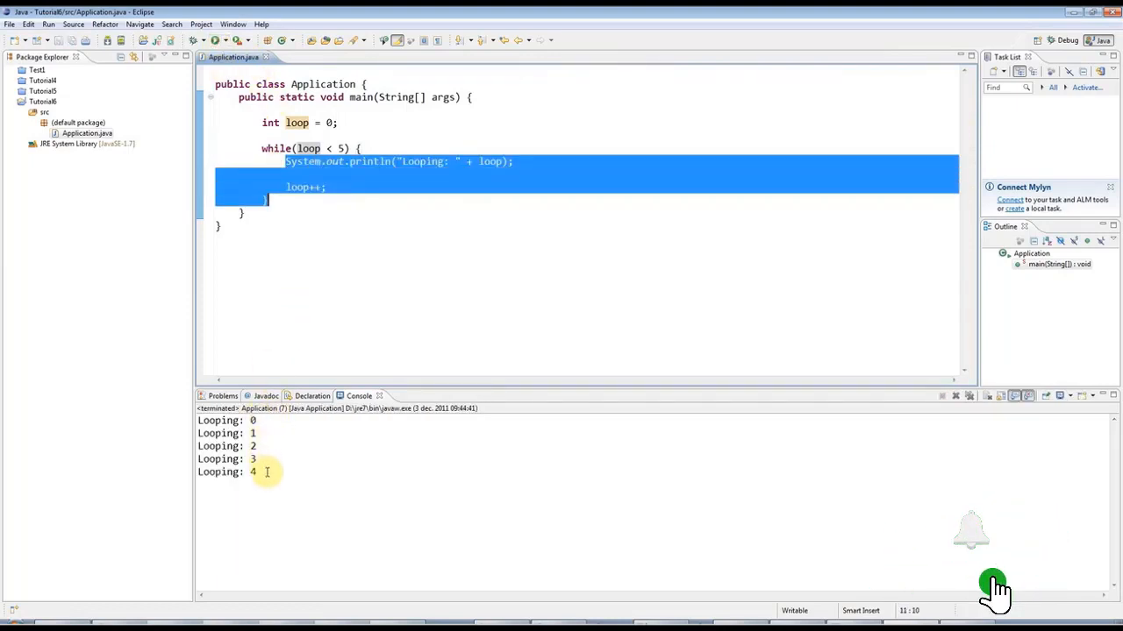
{"action": "left_click", "coordinate": [290, 187]}
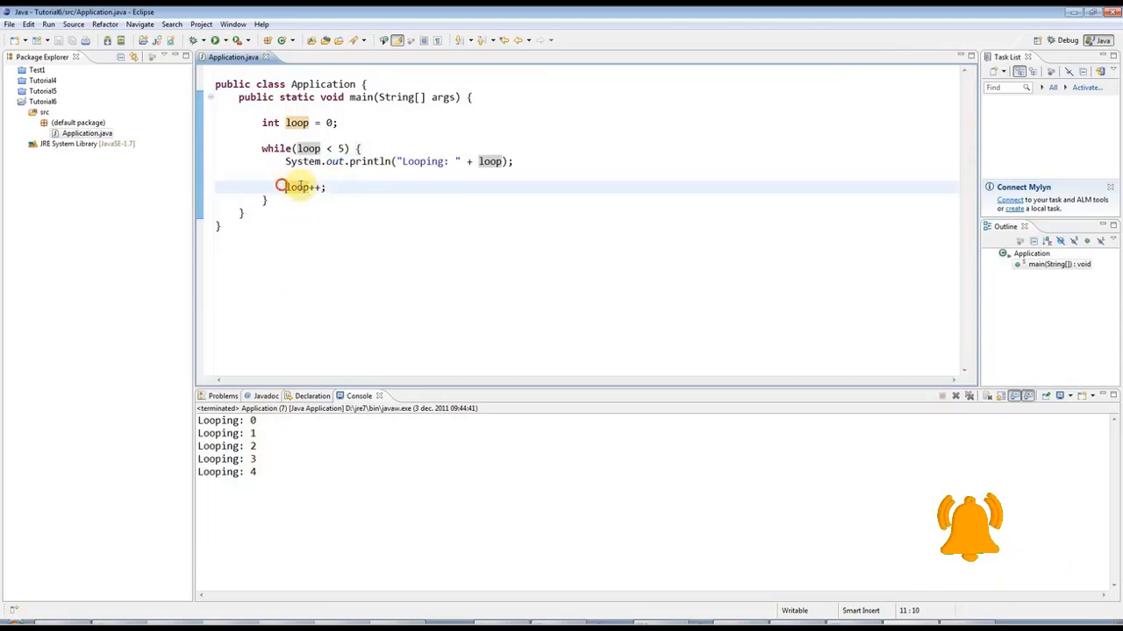
- Add if (loop == 5) { break; } inside the while loop
{"action": "double_click", "coordinate": [299, 187]}
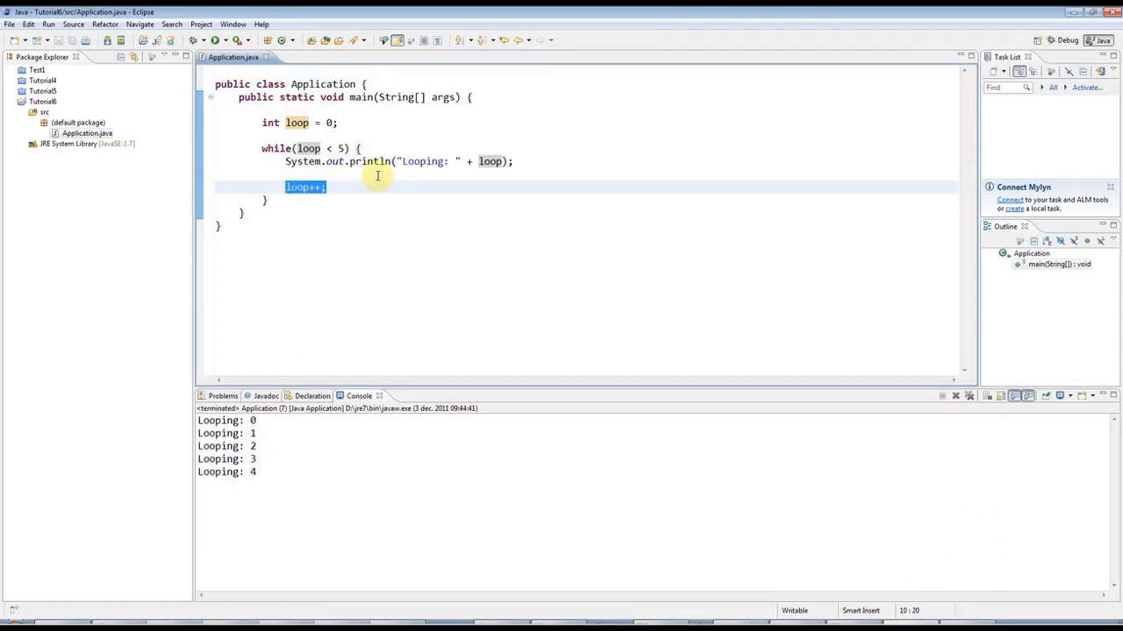
{"action": "type", "text": "if("}
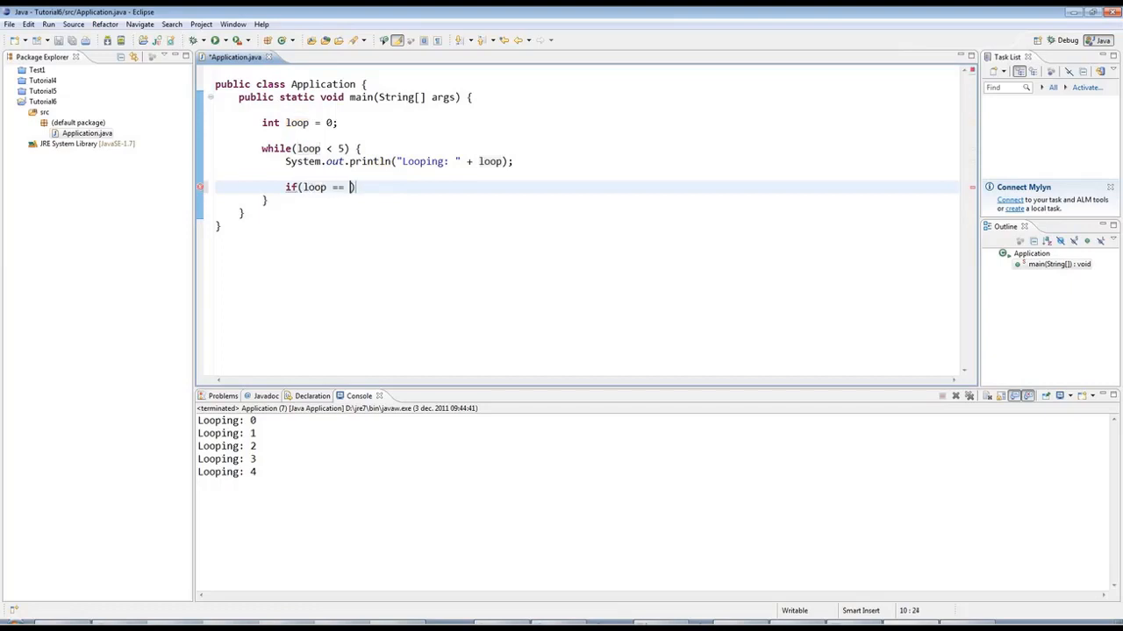
{"action": "type", "text": "5) {"}
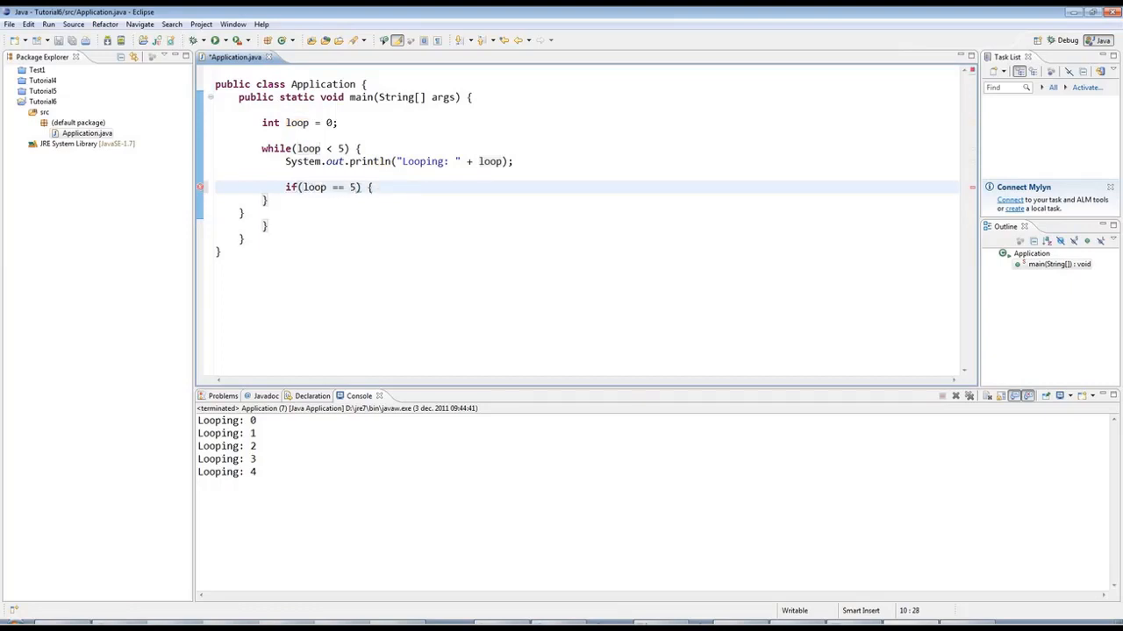
{"action": "type", "text": "break;"}
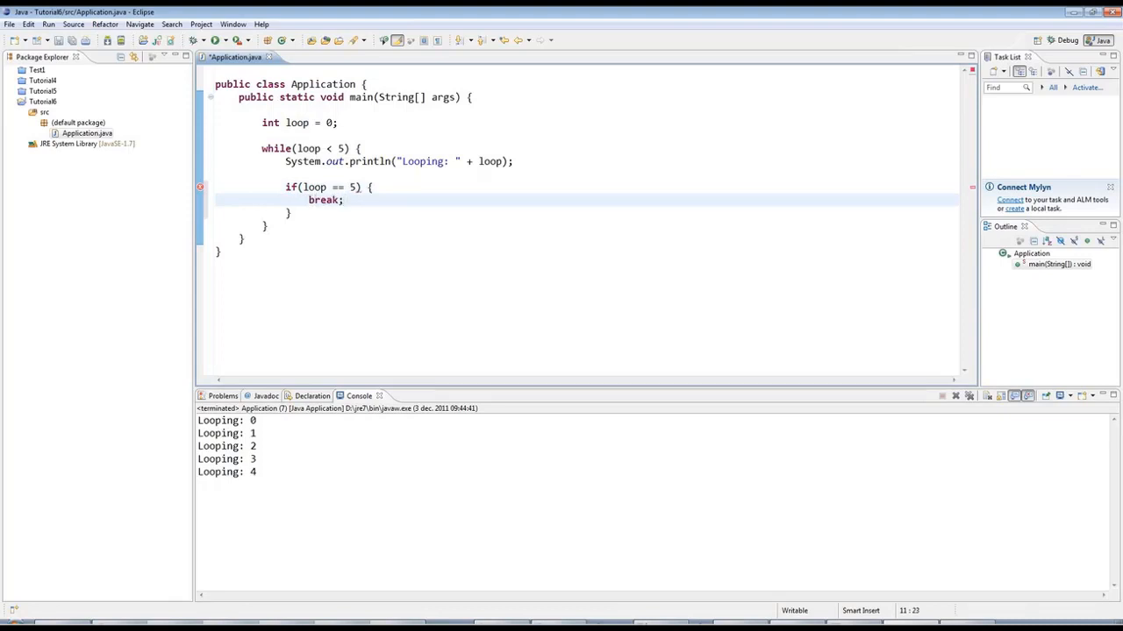
{"action": "double_click", "coordinate": [323, 200]}
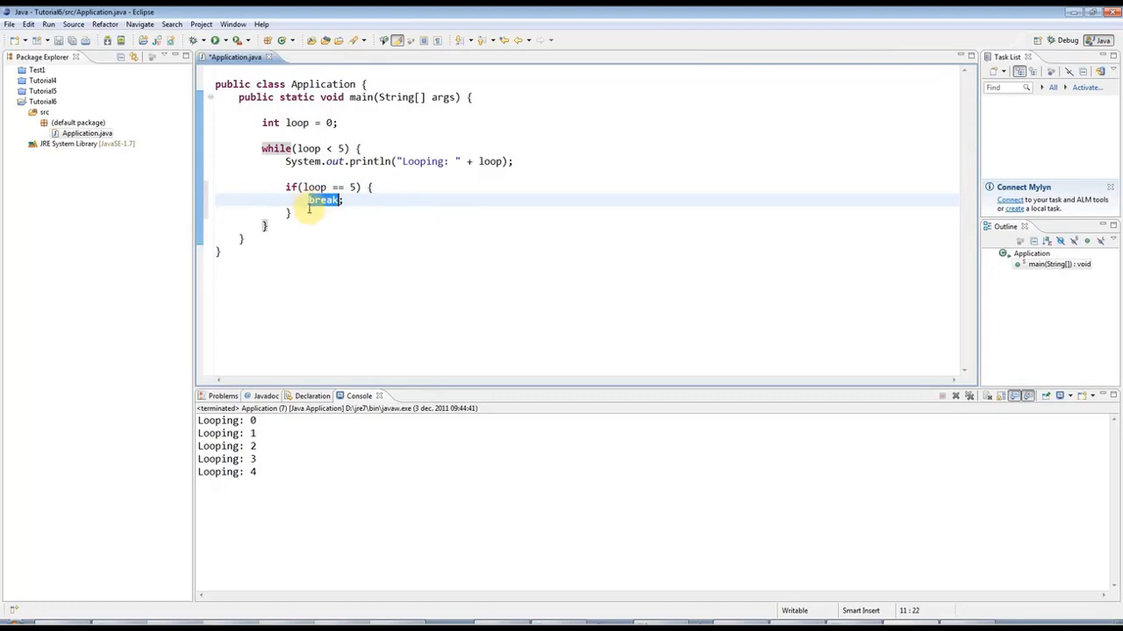
- Below the if block, add a sysout println printing "Running"
{"action": "left_click", "coordinate": [289, 212]}
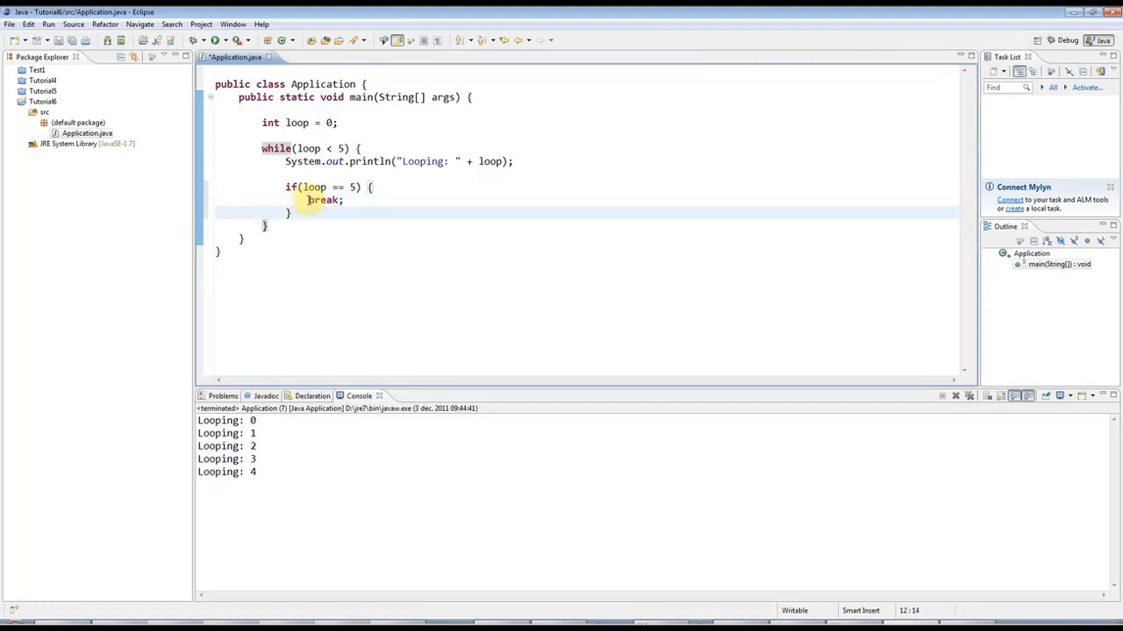
{"action": "double_click", "coordinate": [325, 200]}
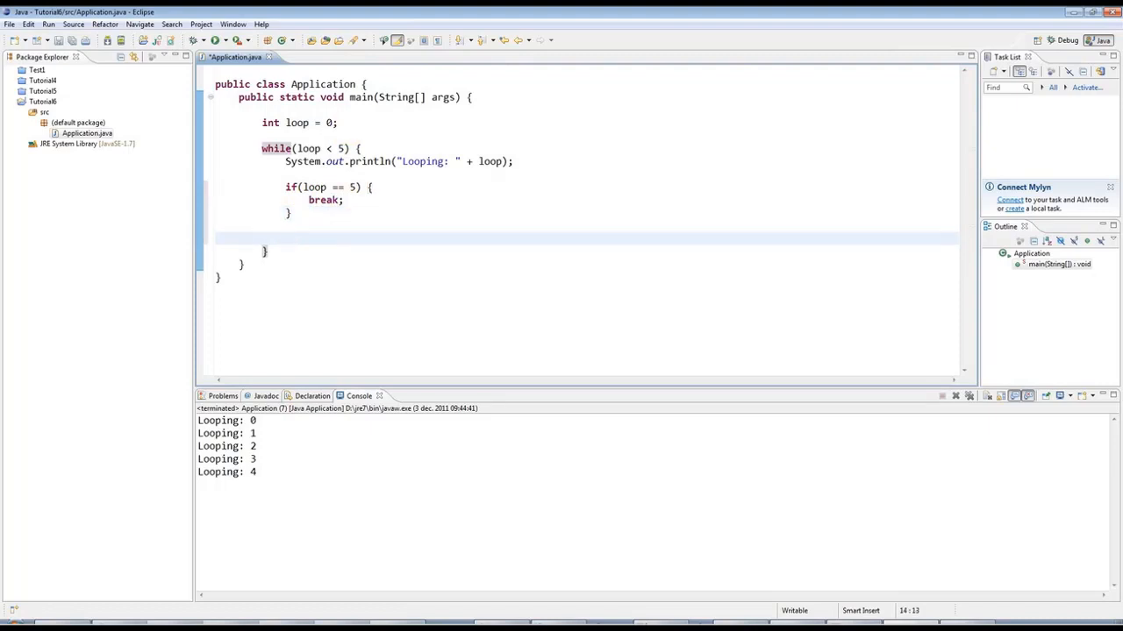
{"action": "type", "text": "Sys"}
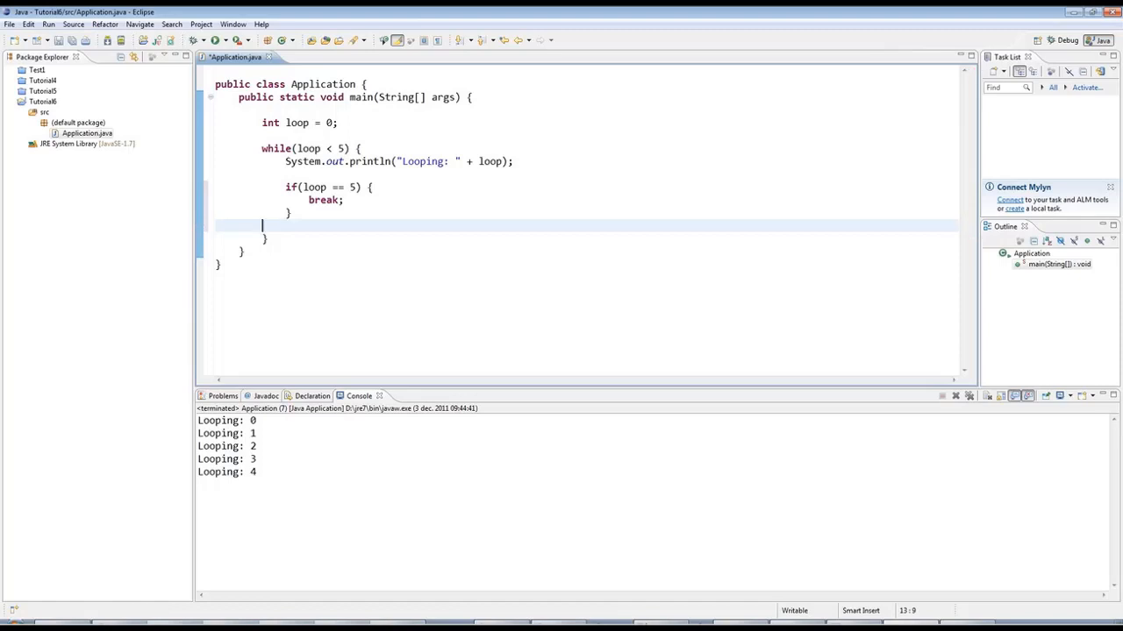
{"action": "type", "text": "sysout"}
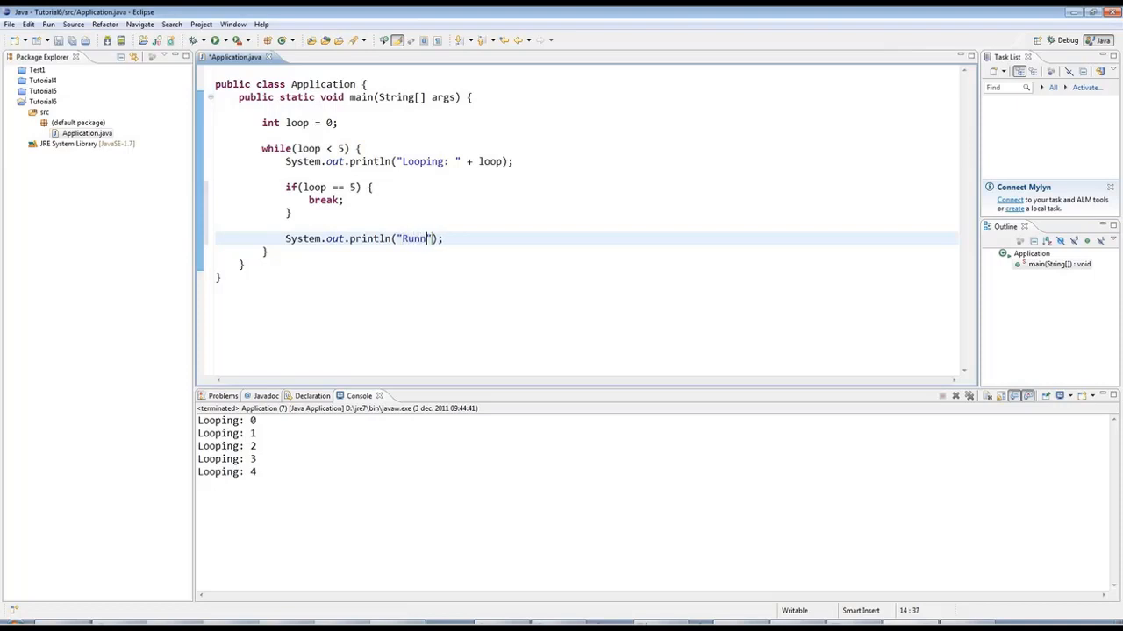
{"action": "type", "text": "ing"}
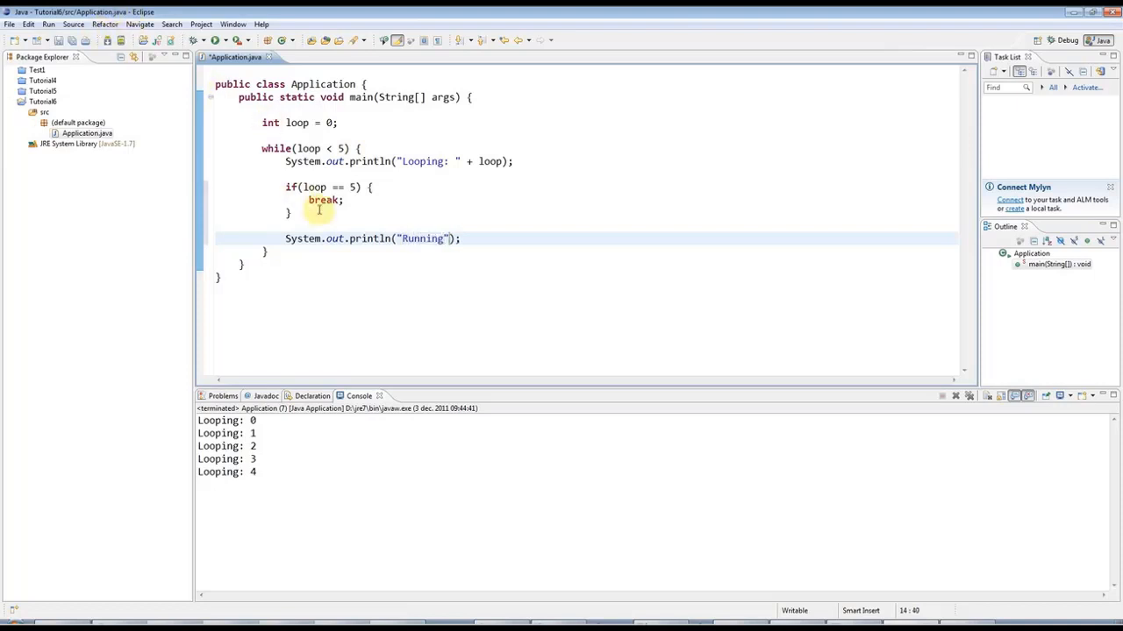
- Run, terminate the endless Looping: 0 and Running output, and go after the if block
{"action": "left_click", "coordinate": [182, 40]}
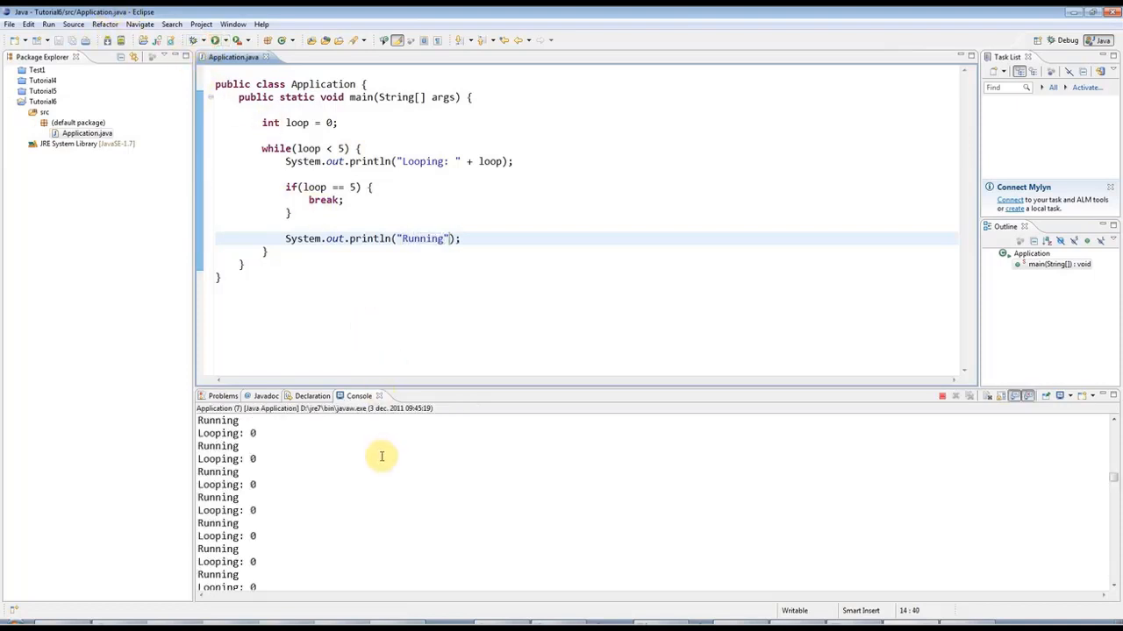
{"action": "left_click", "coordinate": [945, 396]}
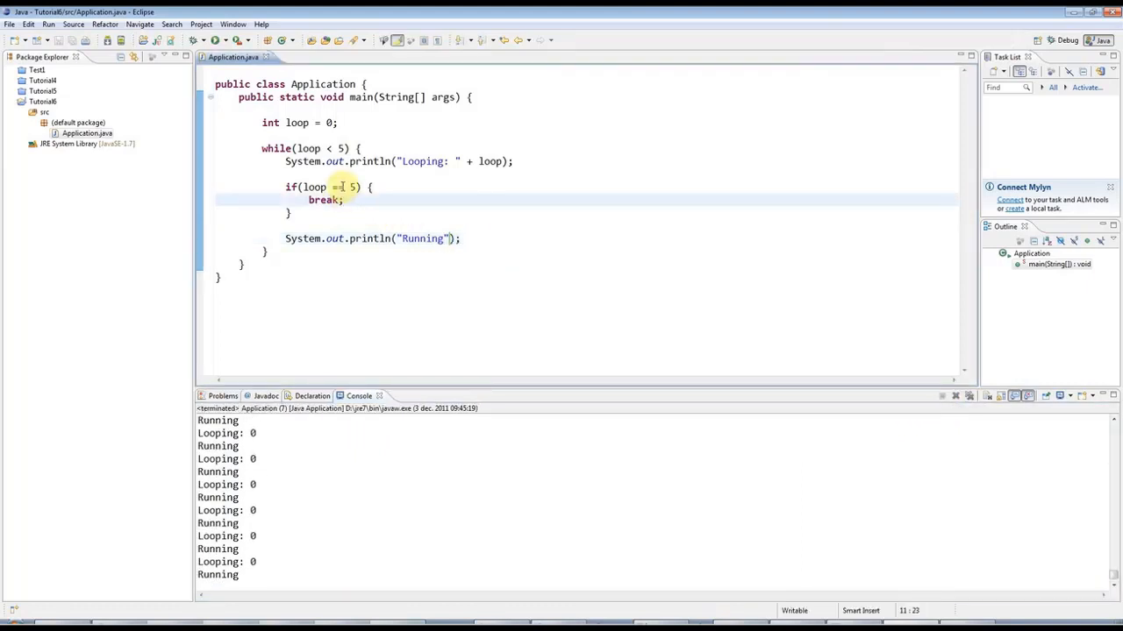
{"action": "left_click", "coordinate": [342, 161]}
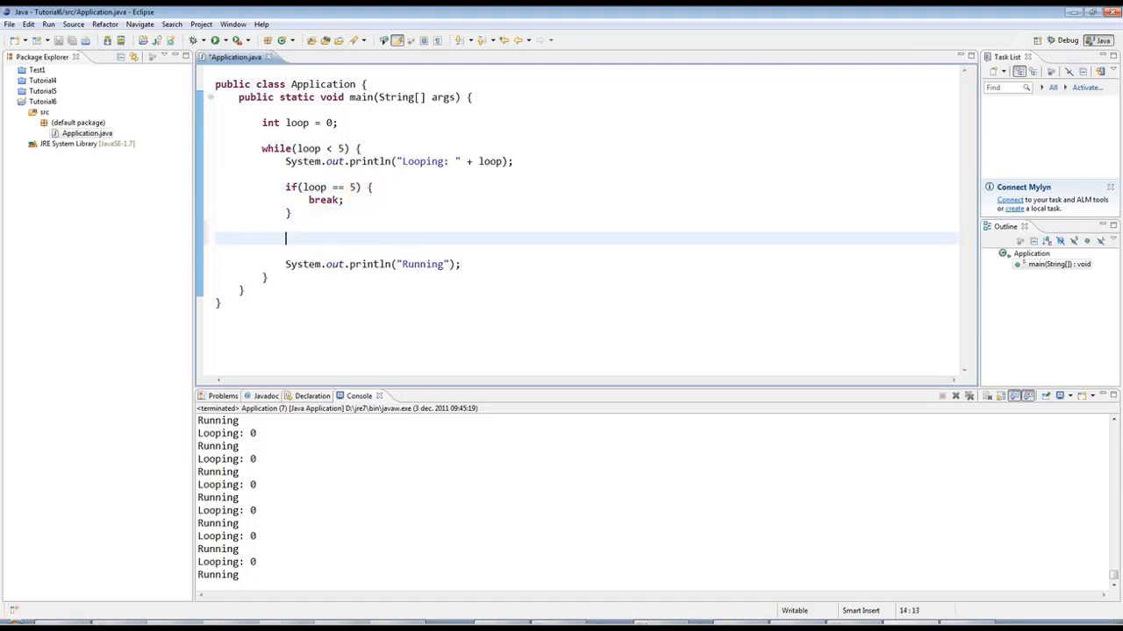
- Add loop++; after the if block and change the while condition from loop < 5 to true
{"action": "type", "text": "loop++"}
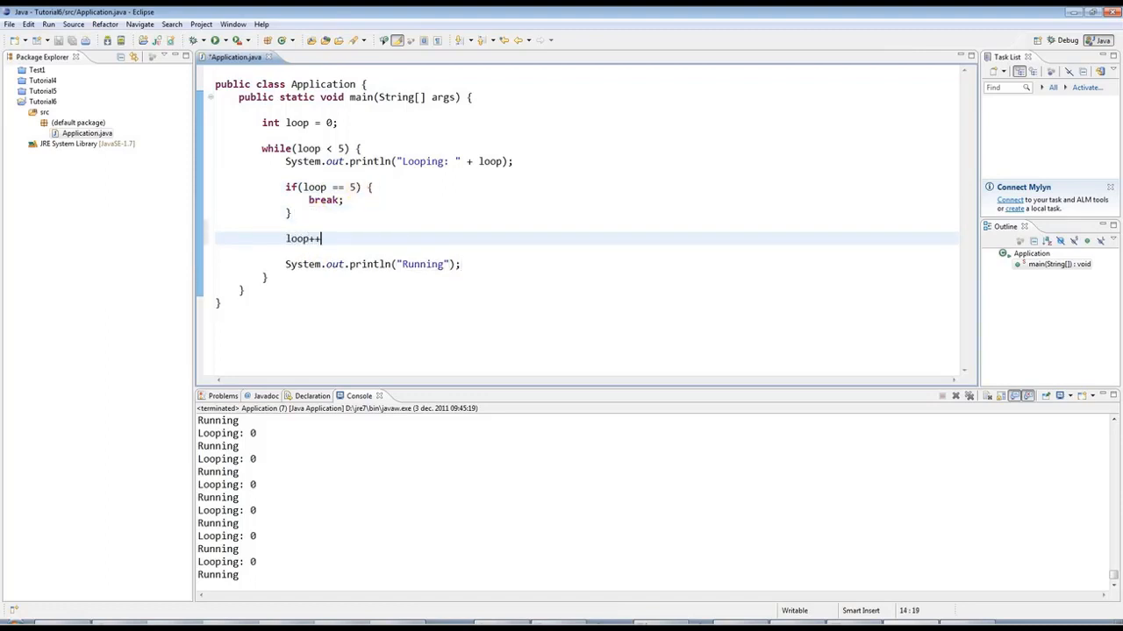
{"action": "type", "text": ";"}
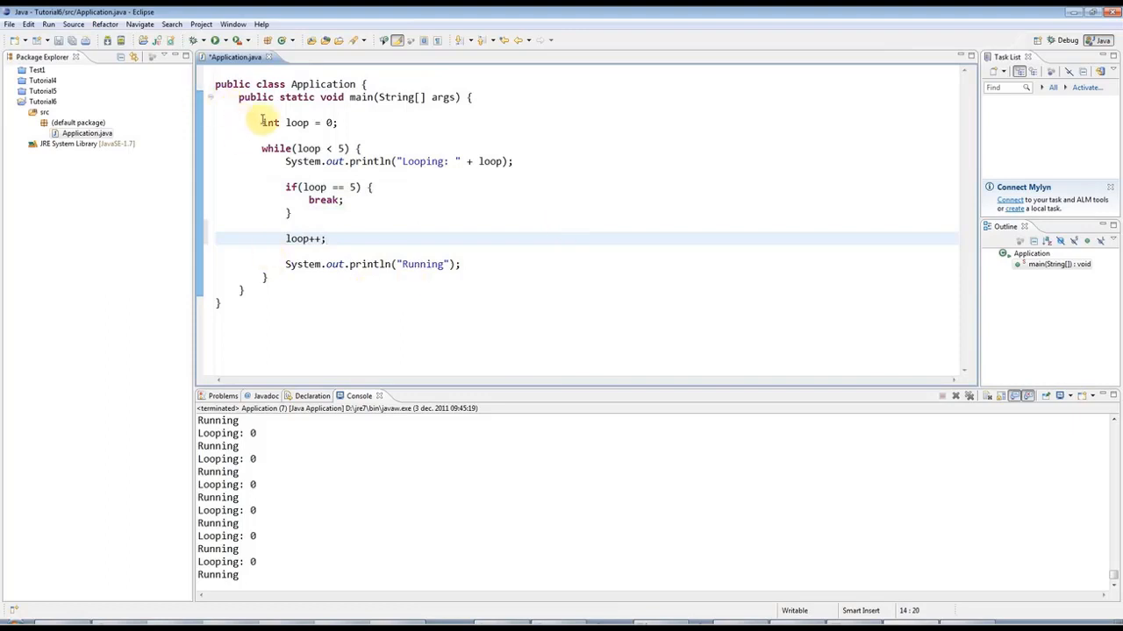
{"action": "double_click", "coordinate": [308, 148]}
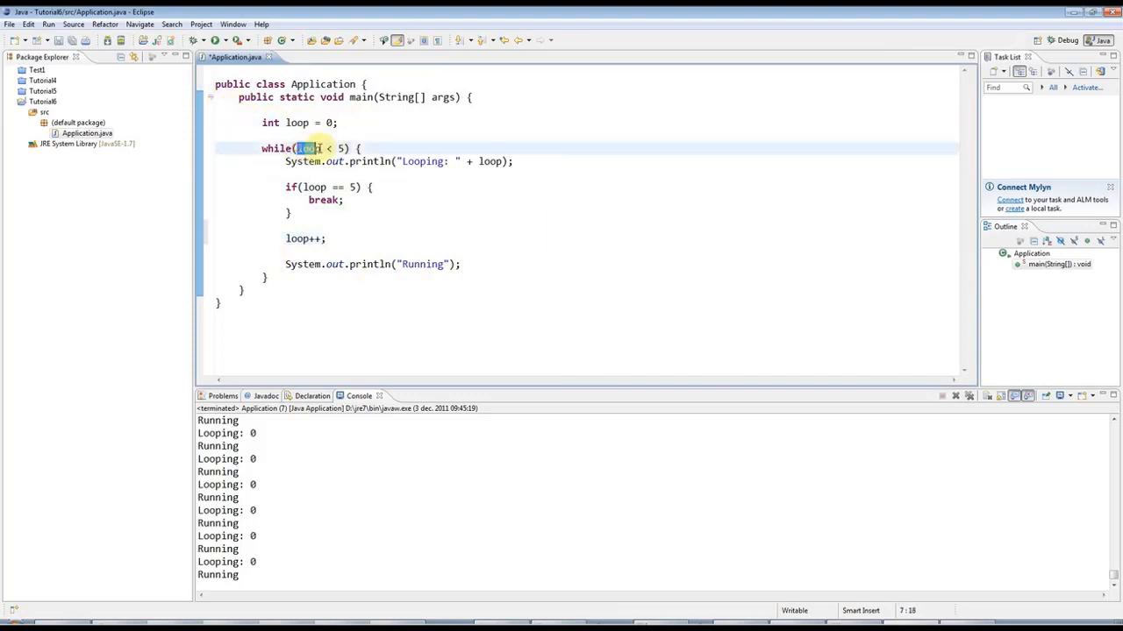
{"action": "left_click_drag", "start_coordinate": [296, 149], "coordinate": [349, 148]}
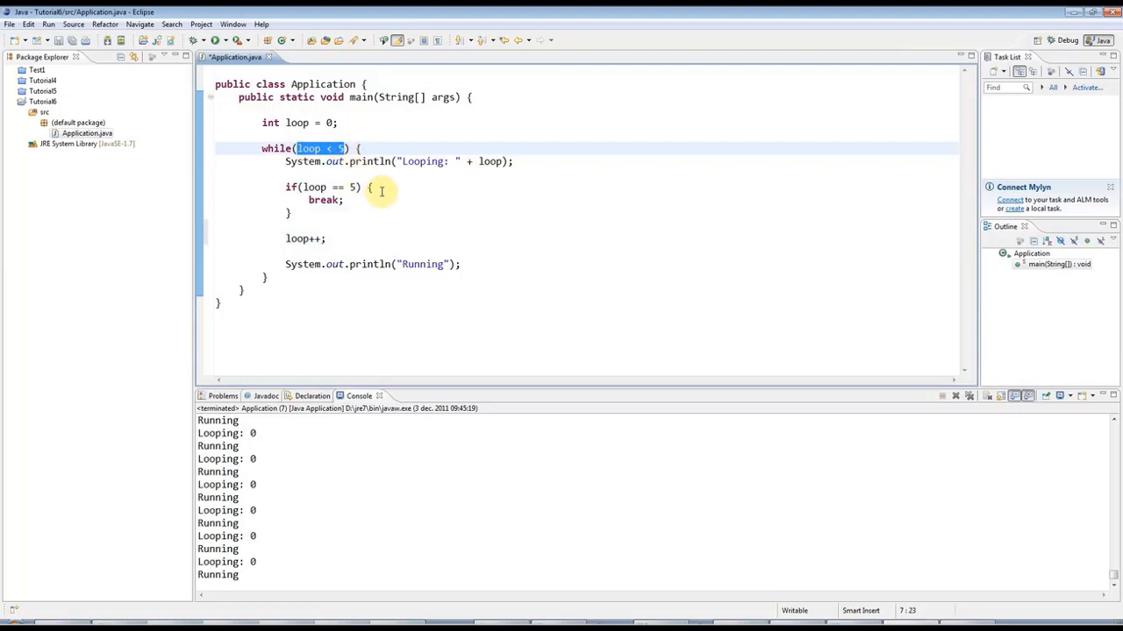
{"action": "type", "text": "true"}
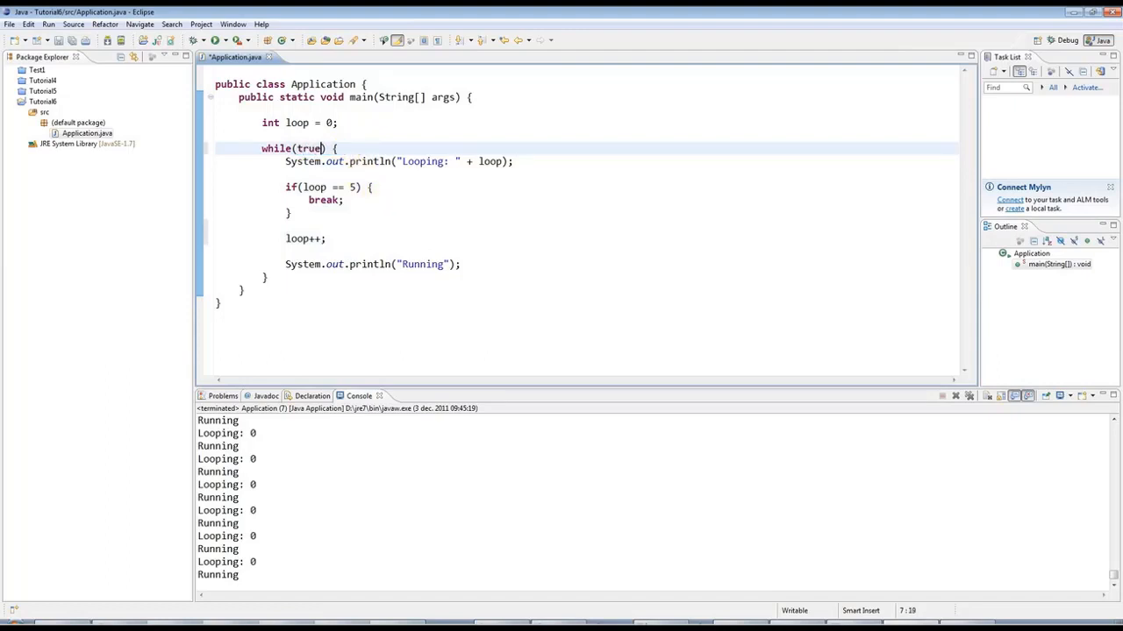
{"action": "double_click", "coordinate": [309, 148]}
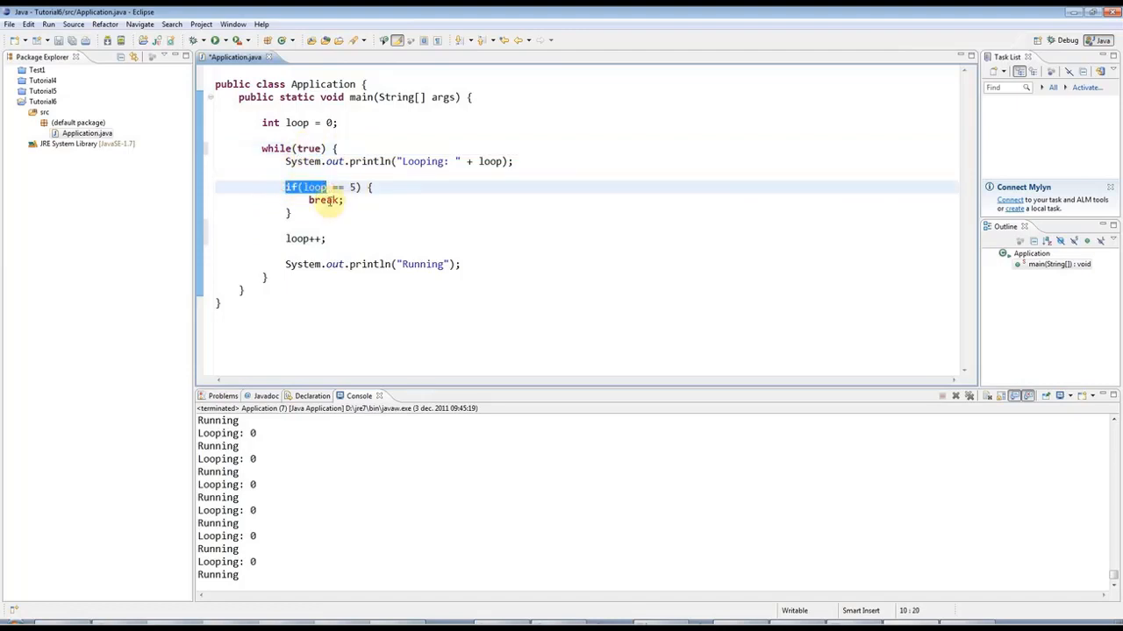
{"action": "double_click", "coordinate": [323, 200]}
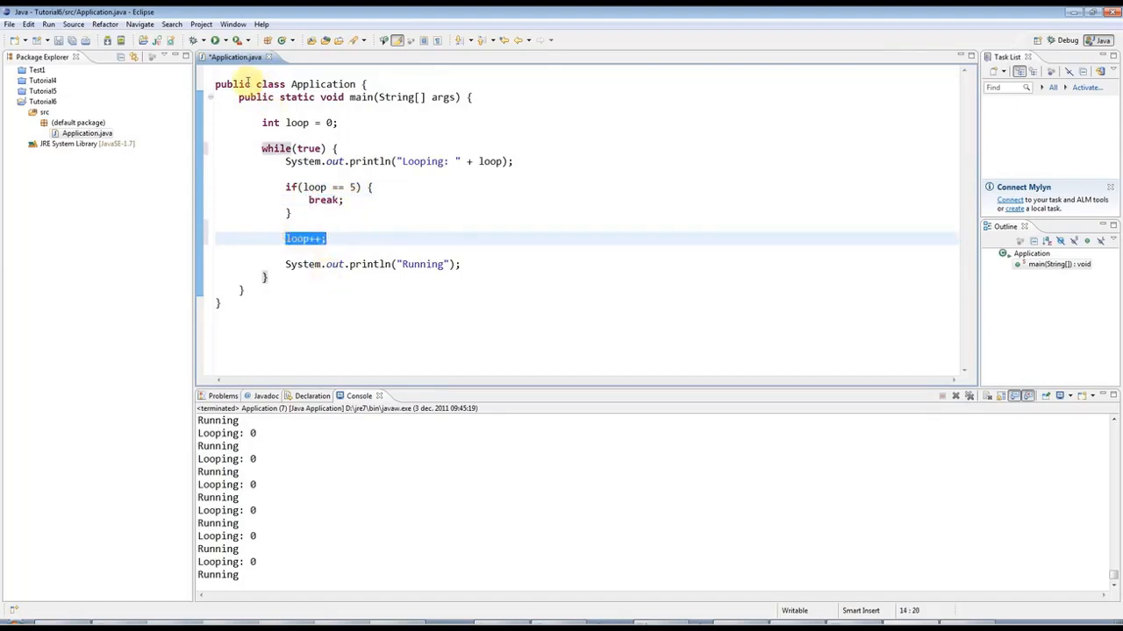
- Run the while(true) version and highlight the Looping: 5 line, break, and increment lines
{"action": "left_click", "coordinate": [194, 41]}
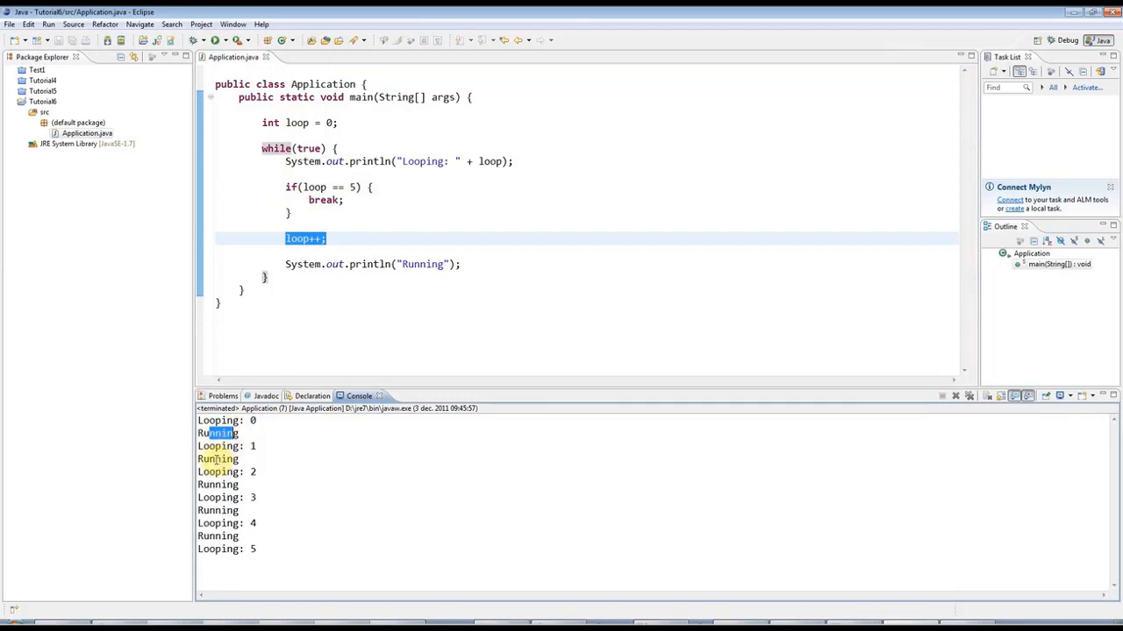
{"action": "left_click", "coordinate": [290, 187]}
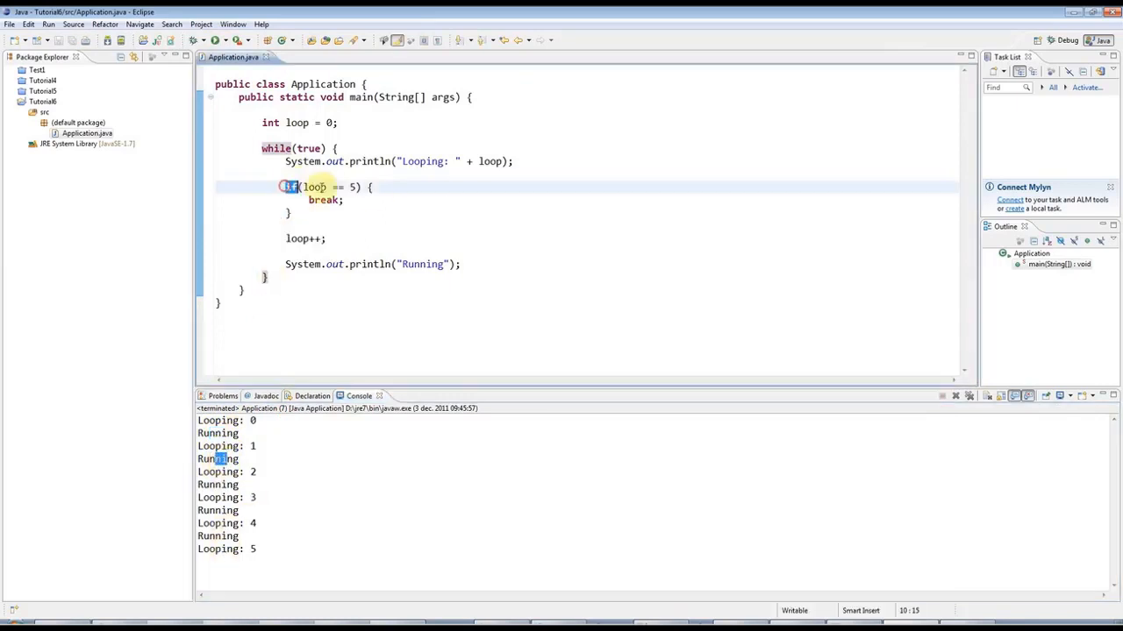
{"action": "triple_click", "coordinate": [329, 186]}
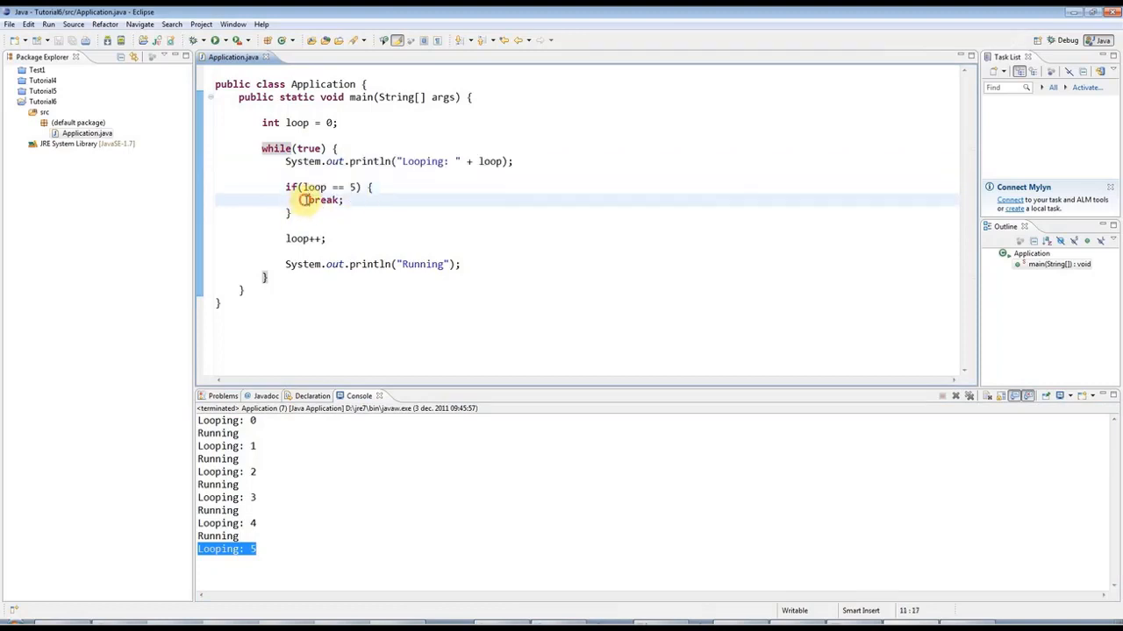
{"action": "double_click", "coordinate": [324, 200]}
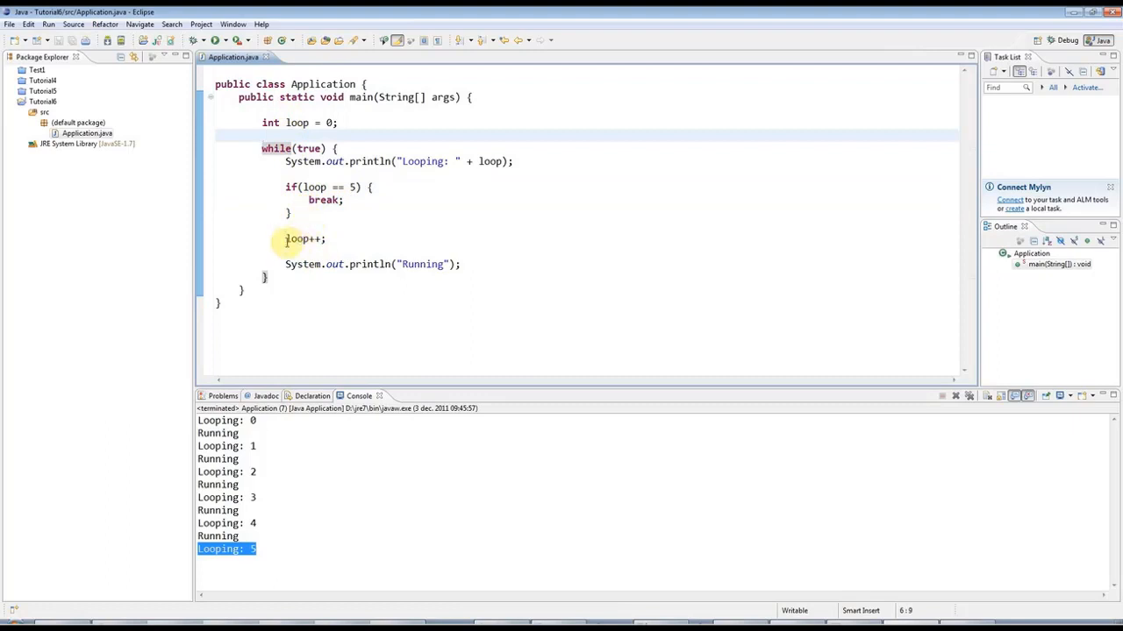
{"action": "left_click_drag", "start_coordinate": [285, 239], "coordinate": [460, 264]}
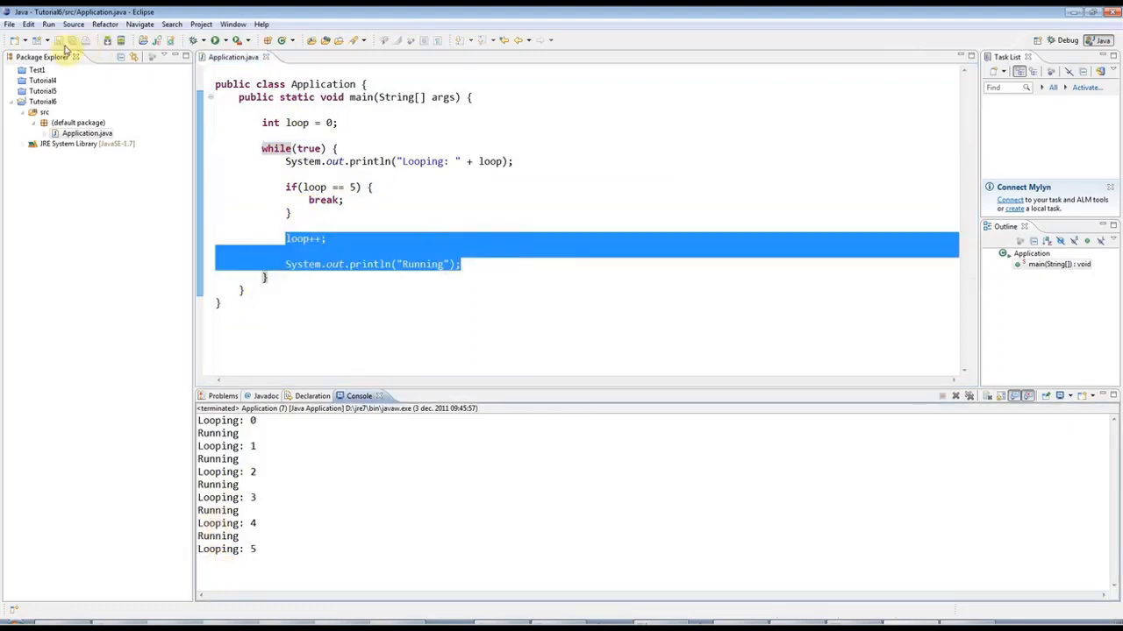
{"action": "mouse_move", "coordinate": [132, 94]}
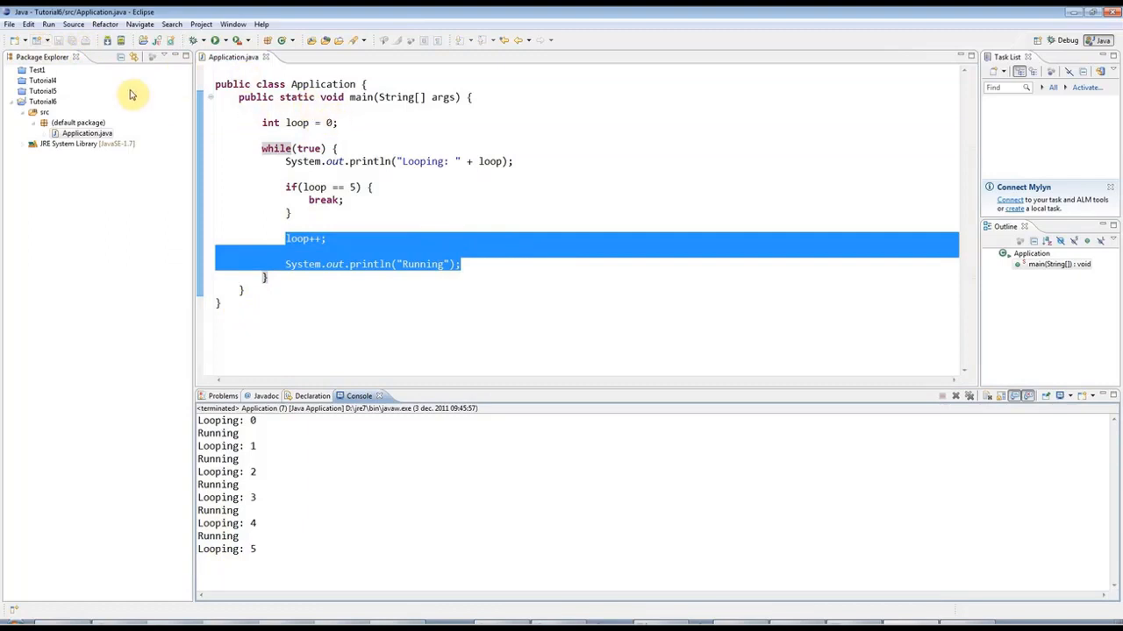
{"action": "mouse_move", "coordinate": [274, 114]}
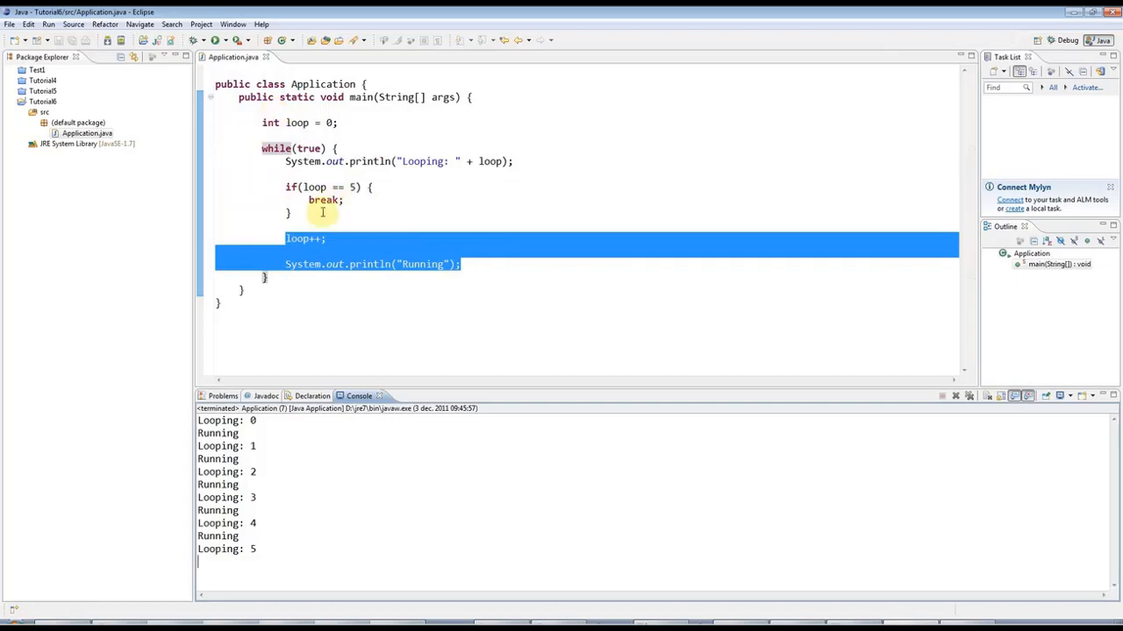
{"action": "left_click", "coordinate": [293, 222]}
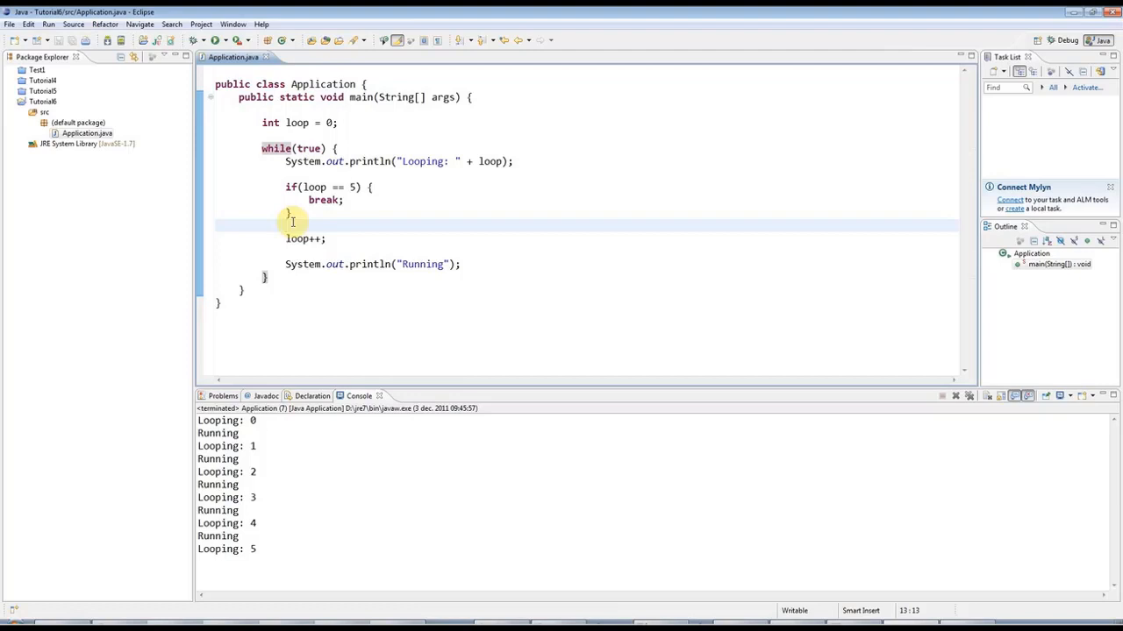
{"action": "mouse_move", "coordinate": [264, 278]}
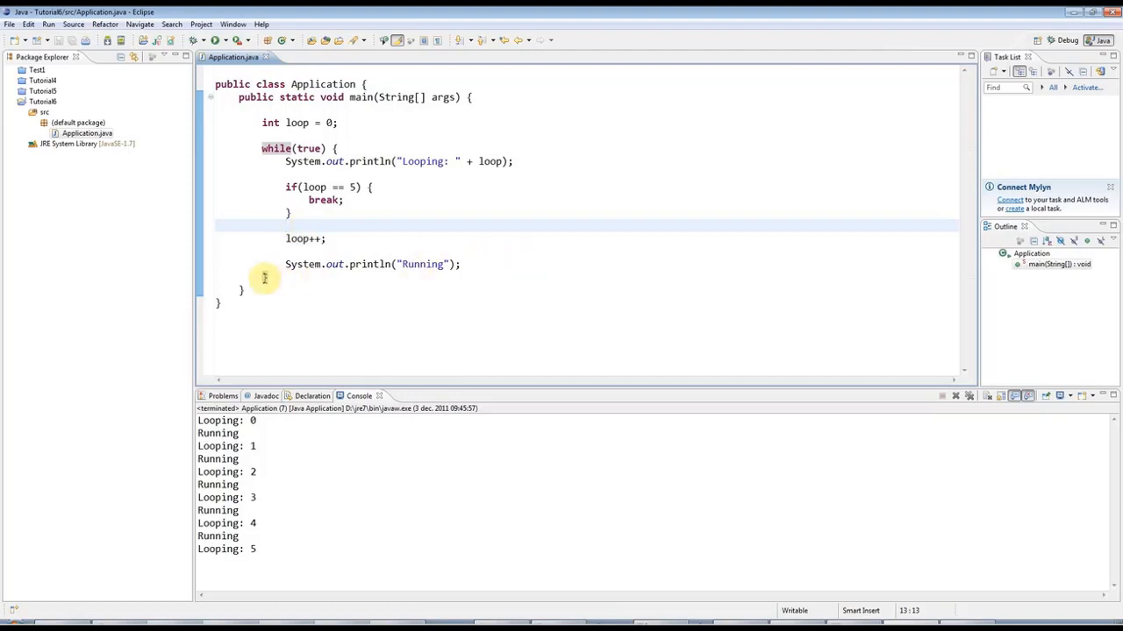